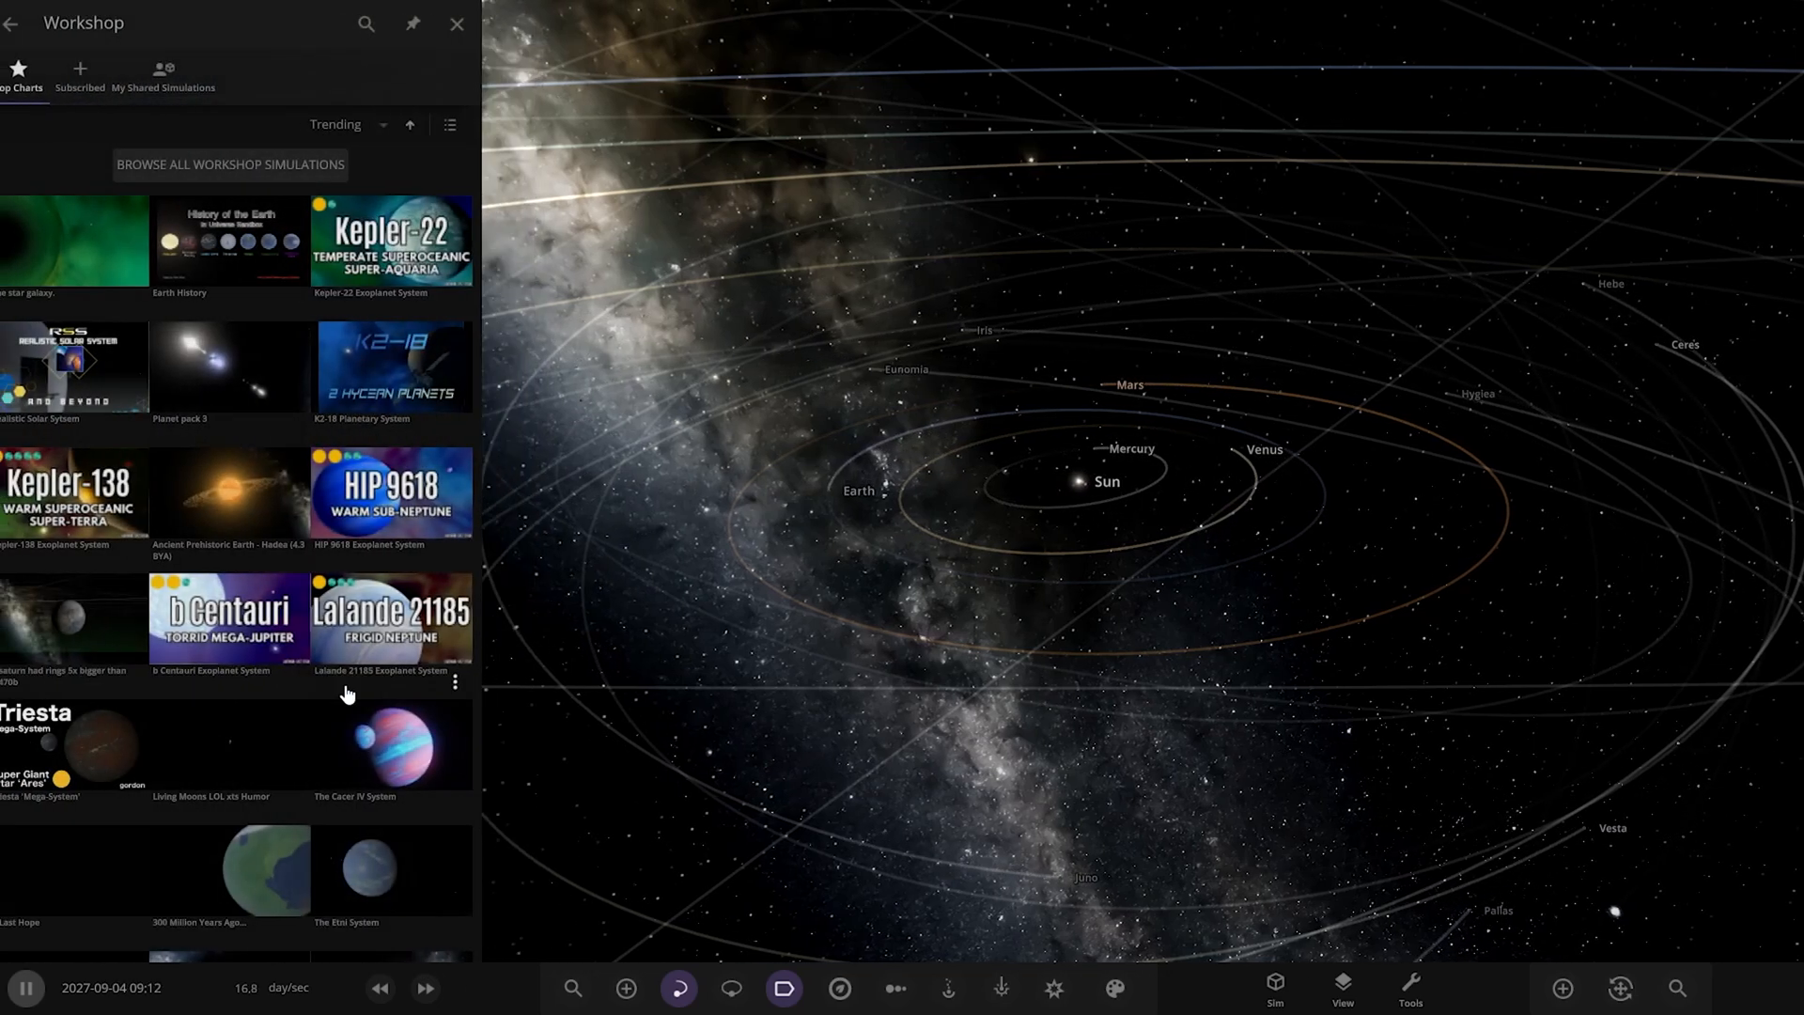
# Load the Stellaris Trinary System from the subscribed Workshop simulations
pyautogui.click(92, 77)
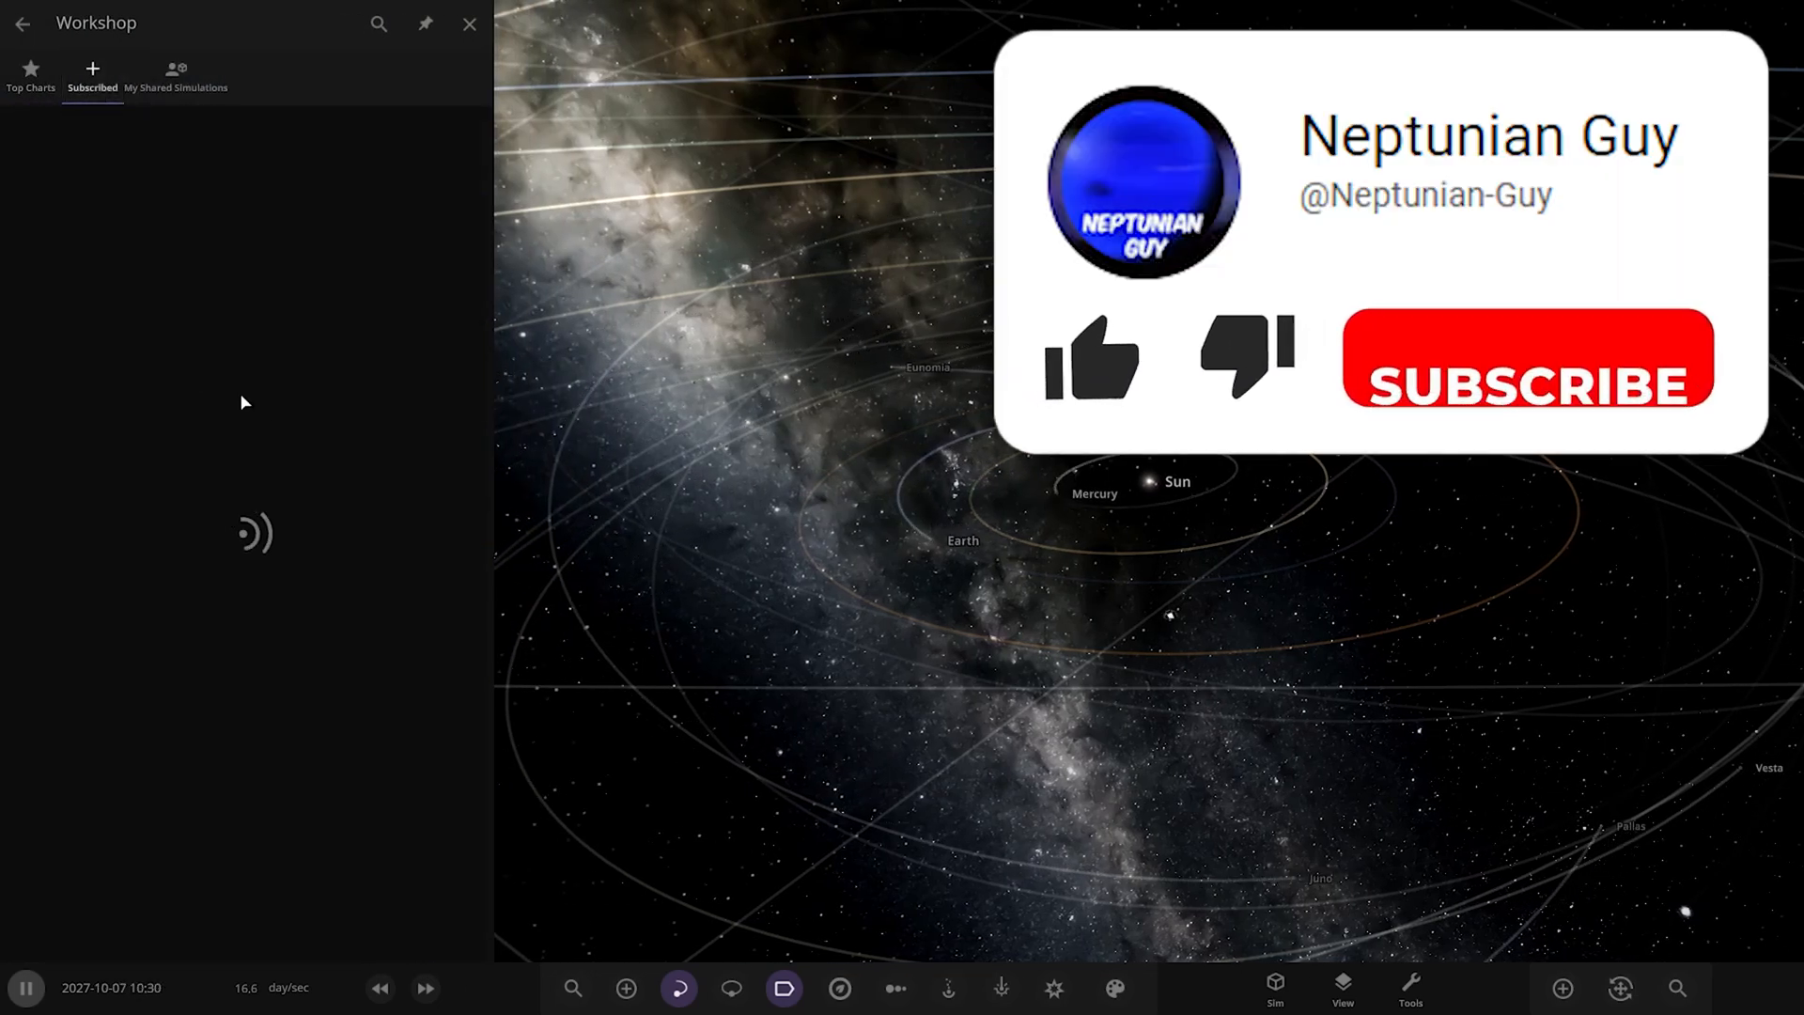
pyautogui.click(92, 76)
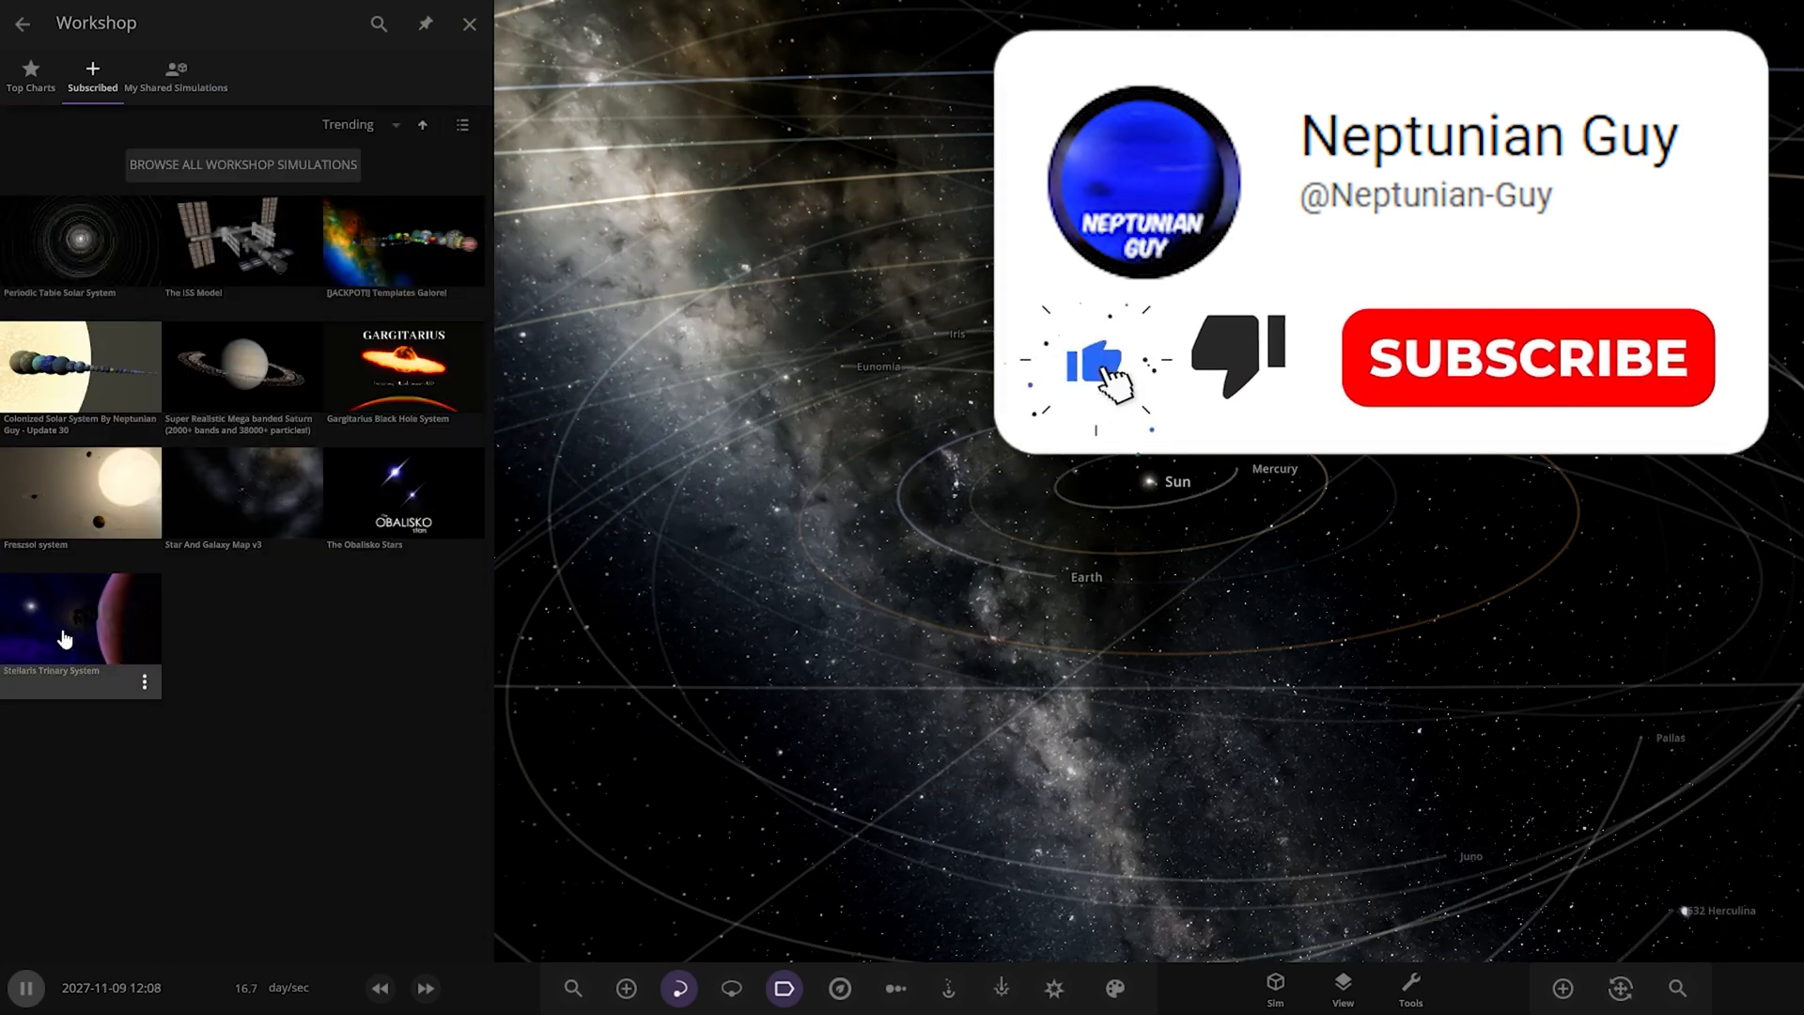
pyautogui.moveTo(104, 650)
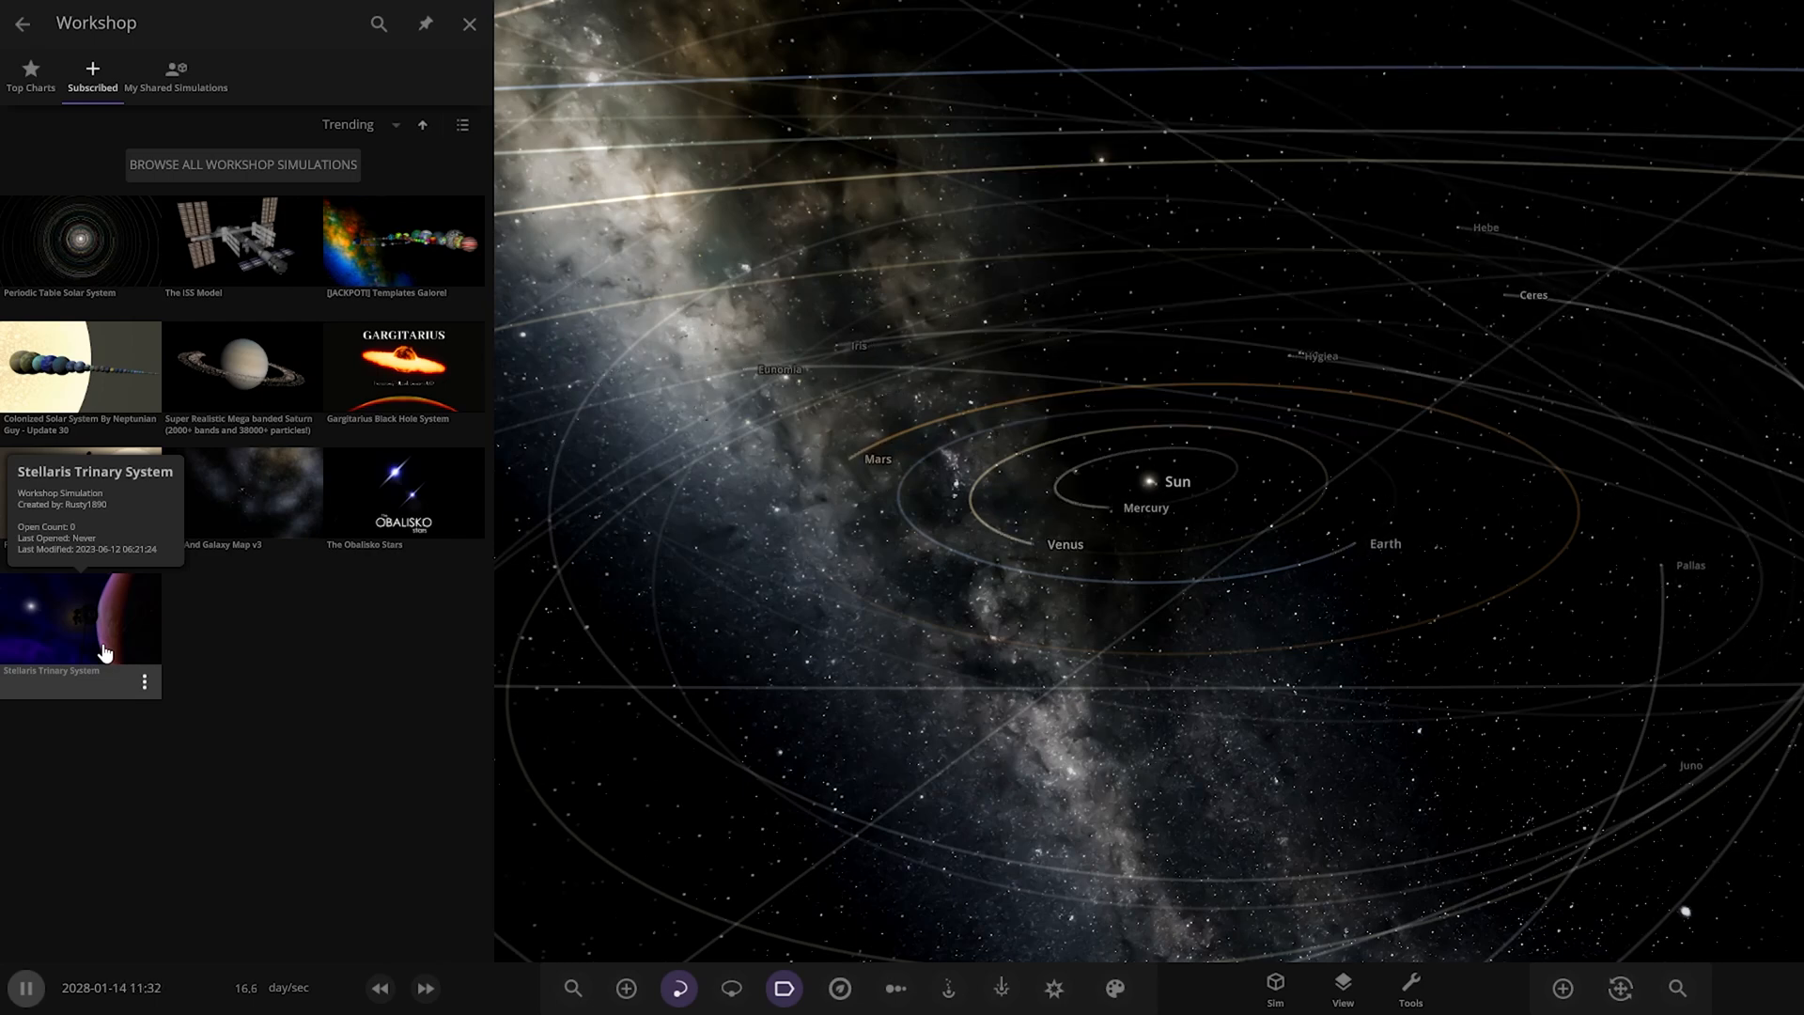
pyautogui.click(470, 22)
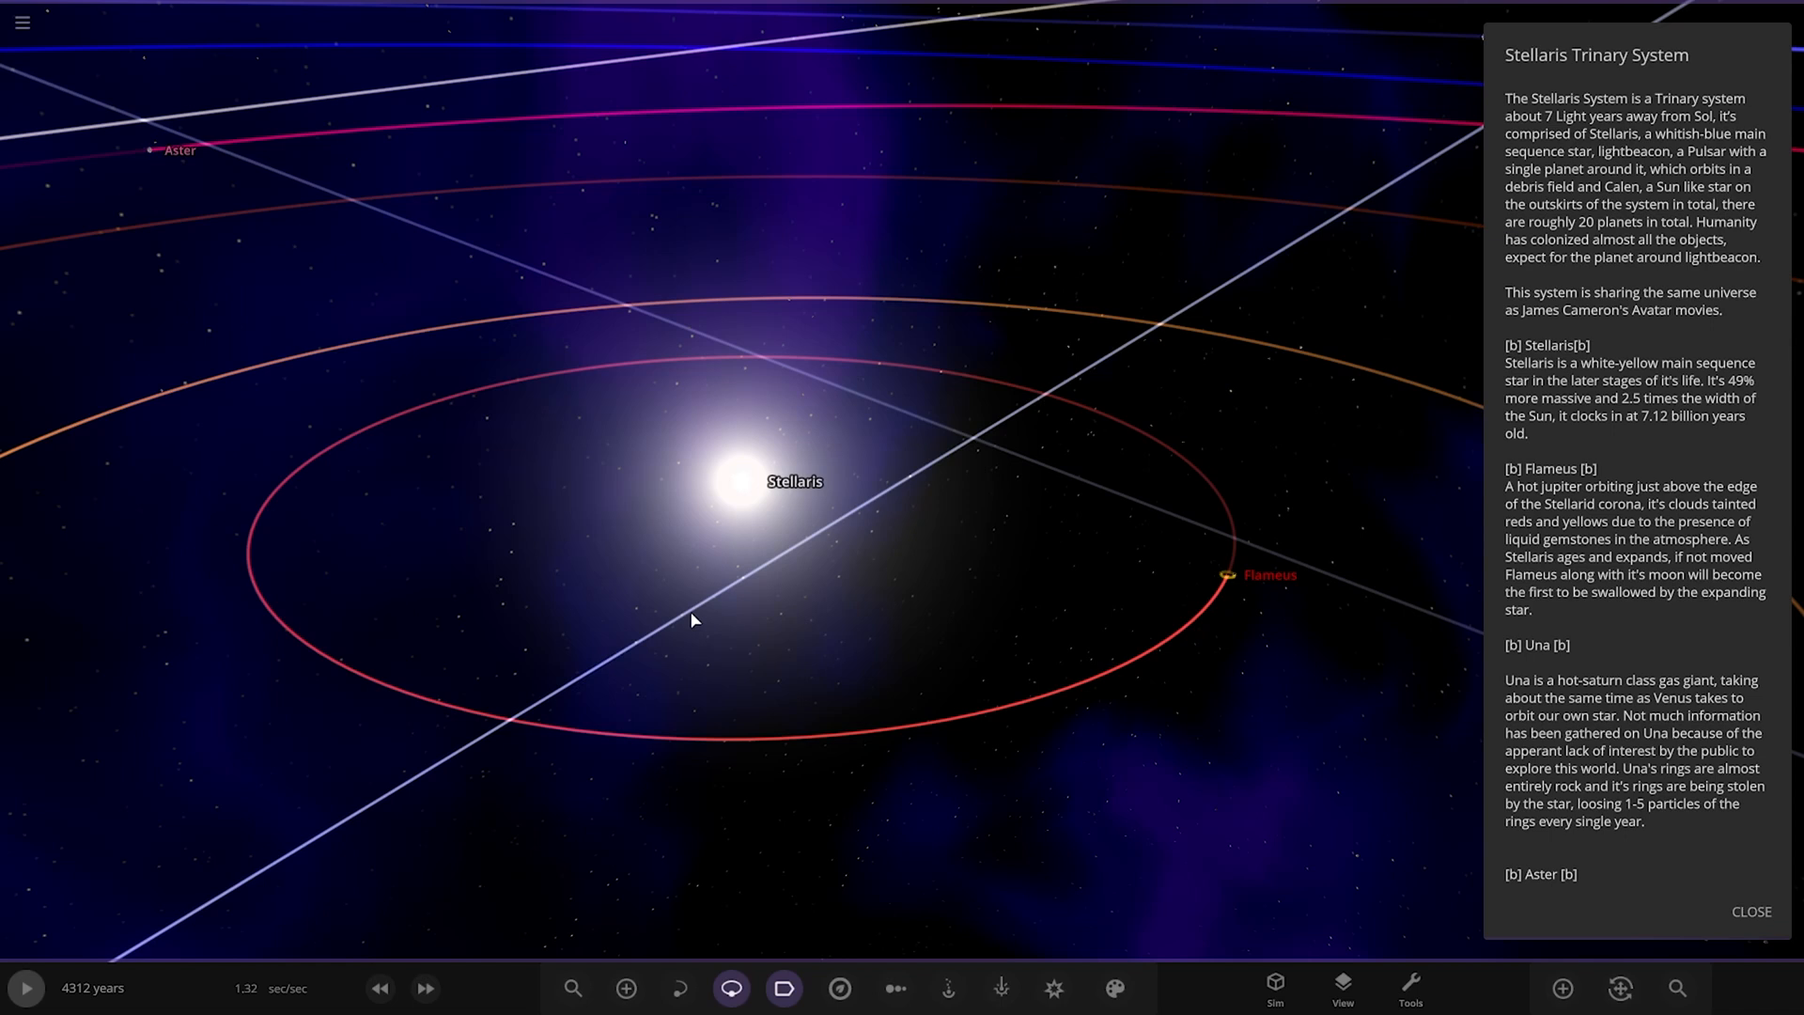
pyautogui.moveTo(1791, 468)
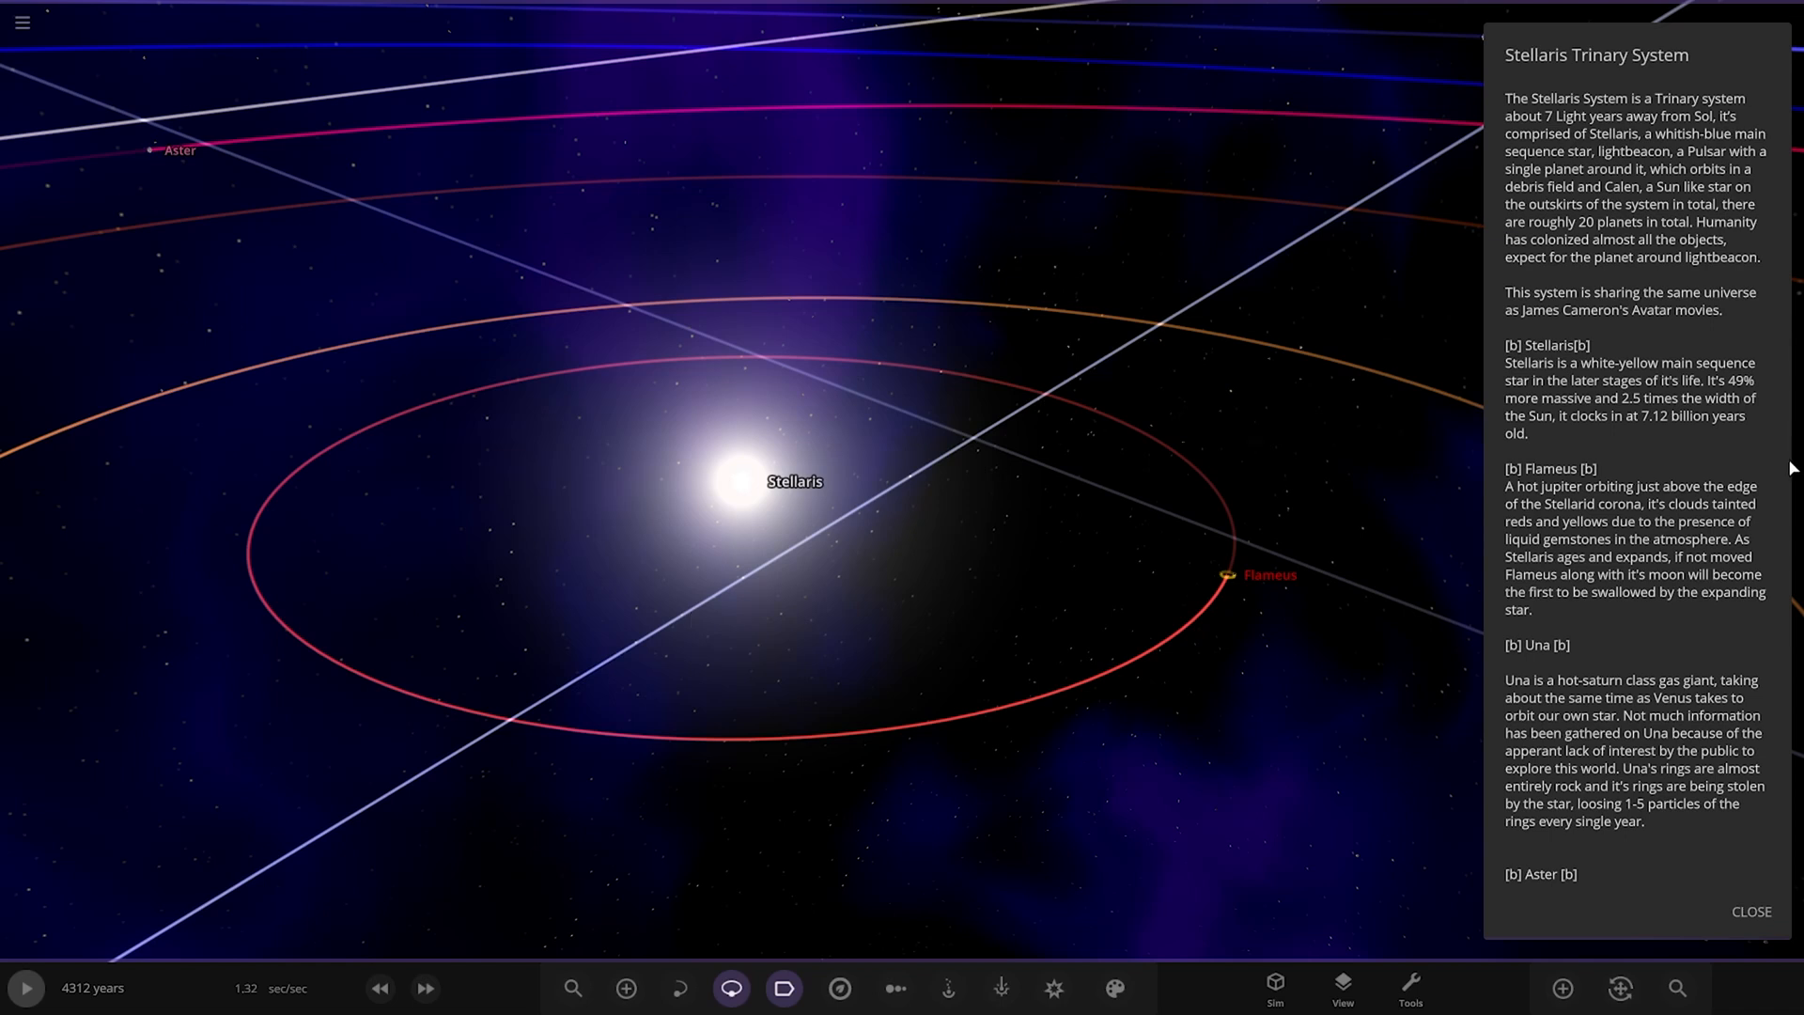
# Zoom the camera in on the star Stellaris with the system description open
pyautogui.scroll(-3)
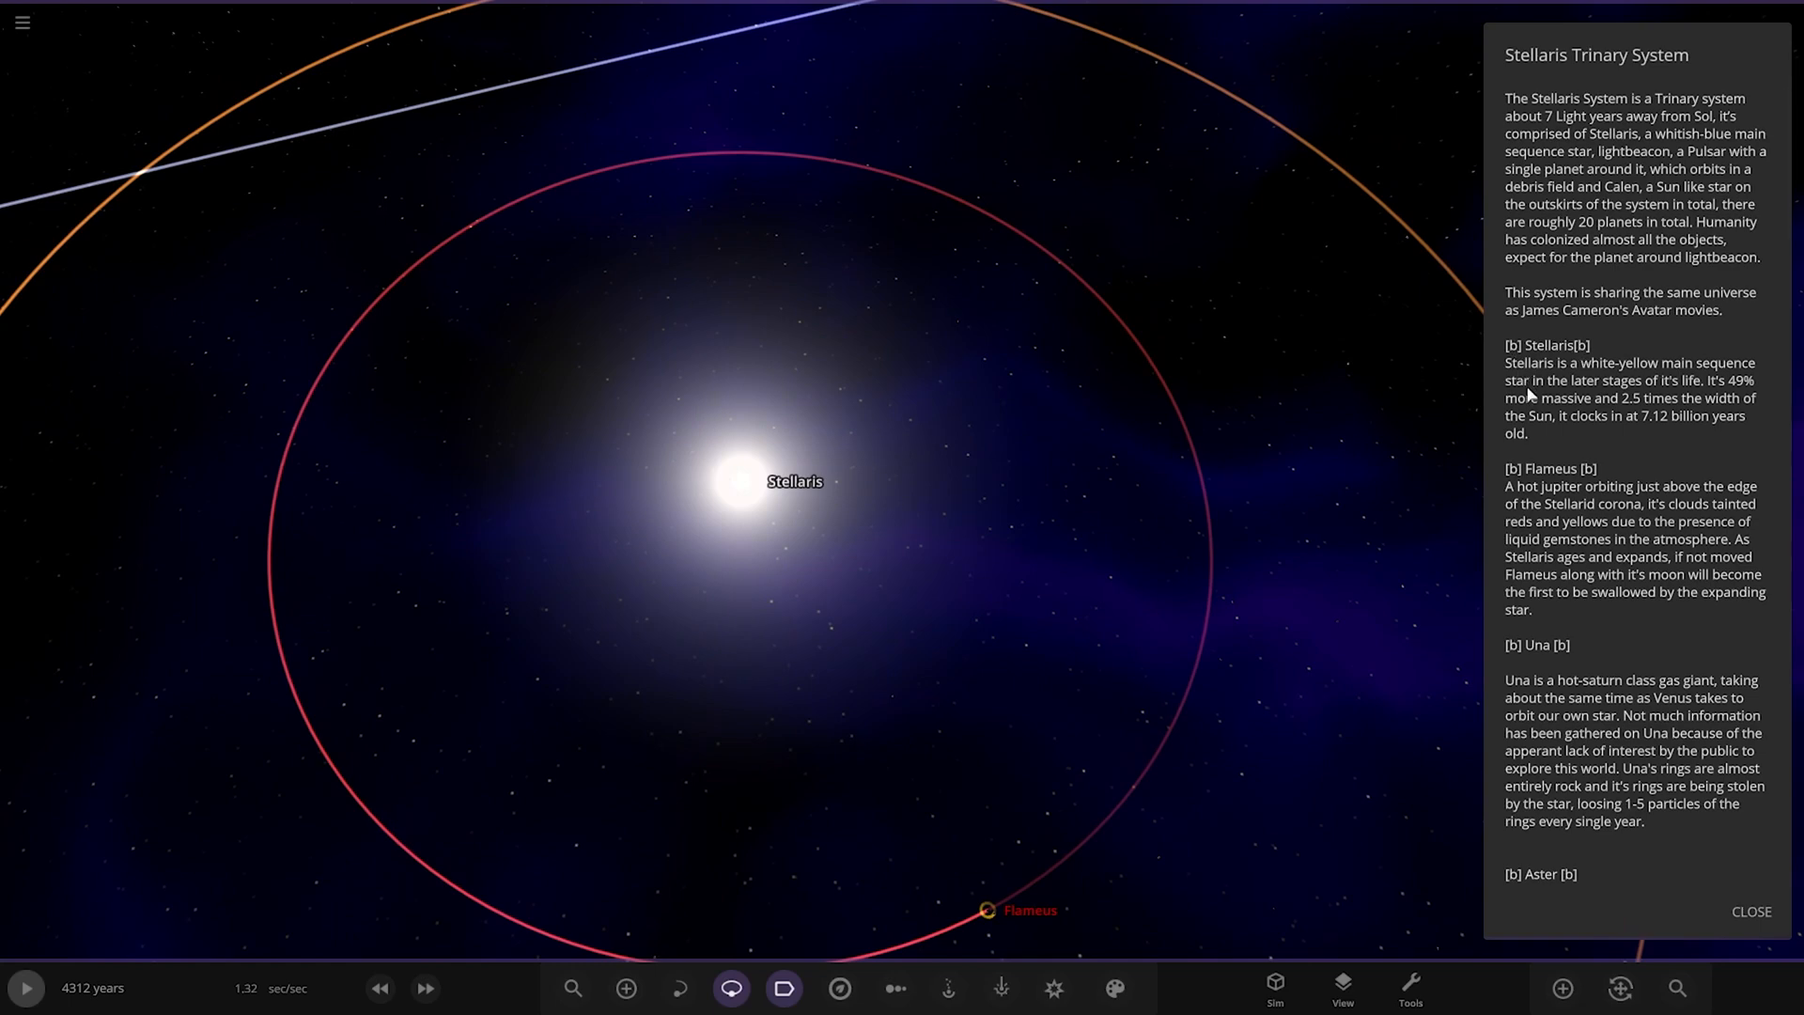
pyautogui.scroll(-3)
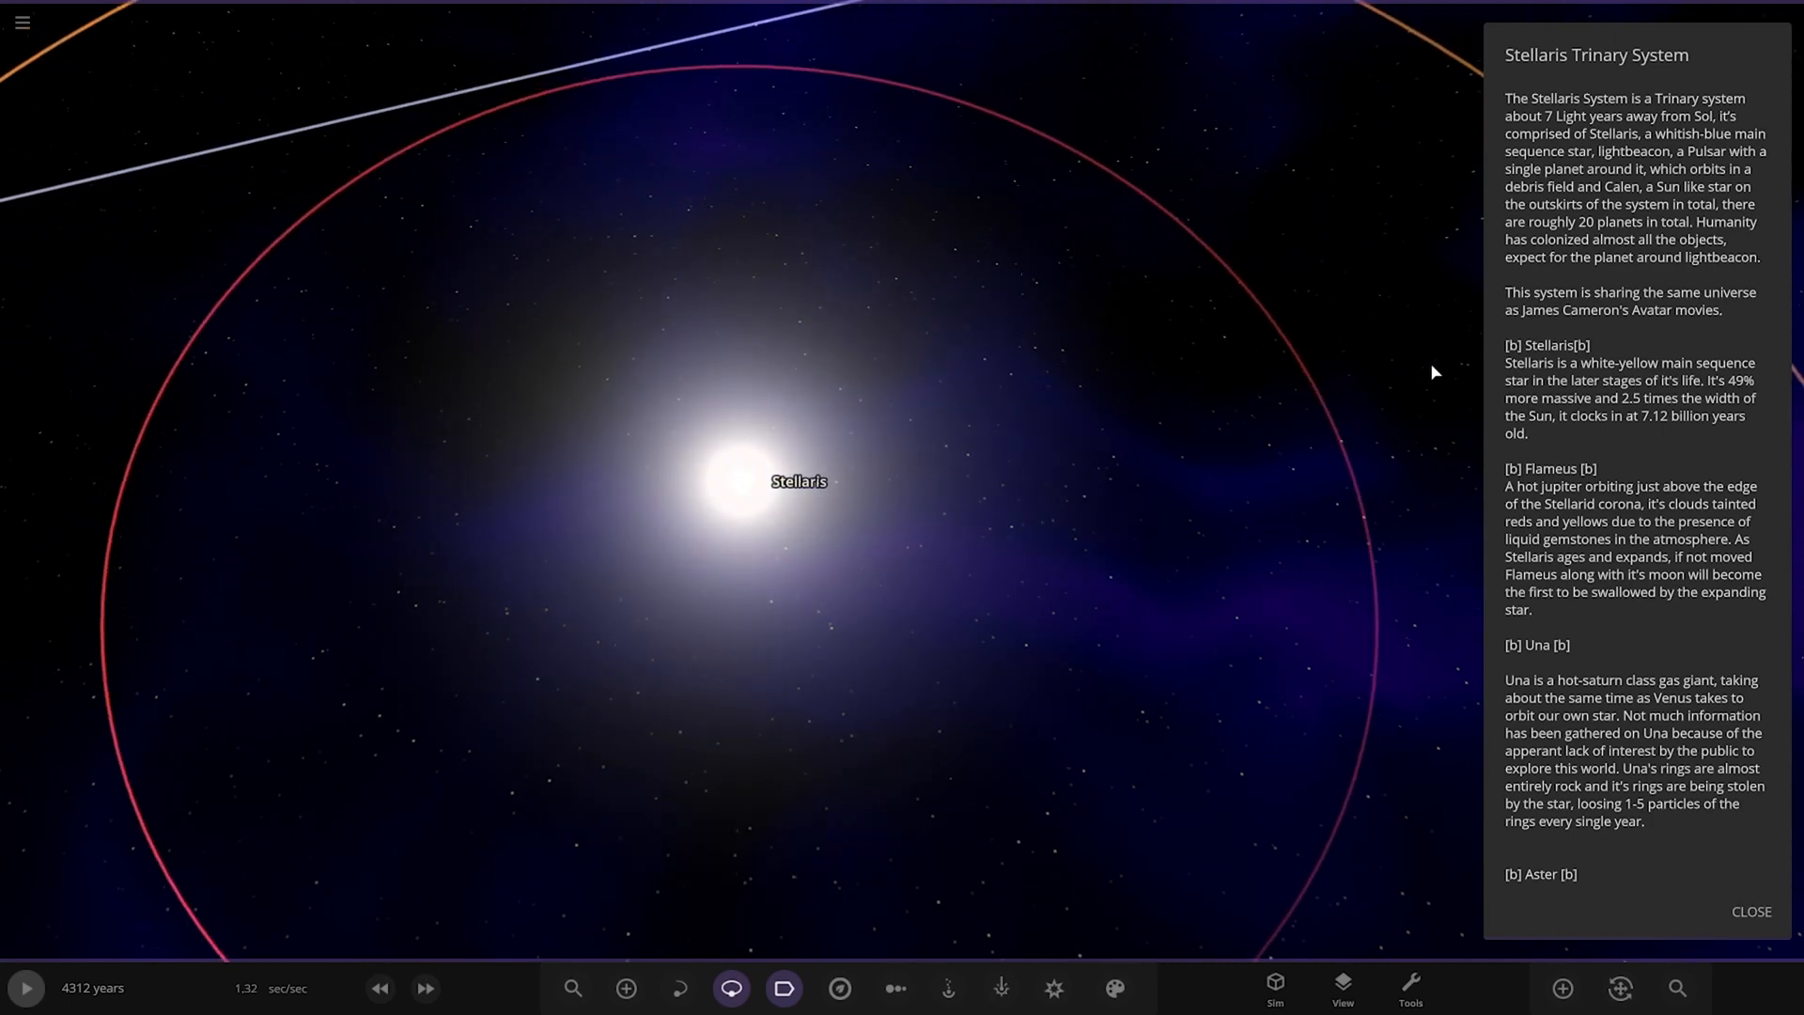
pyautogui.moveTo(1504, 582)
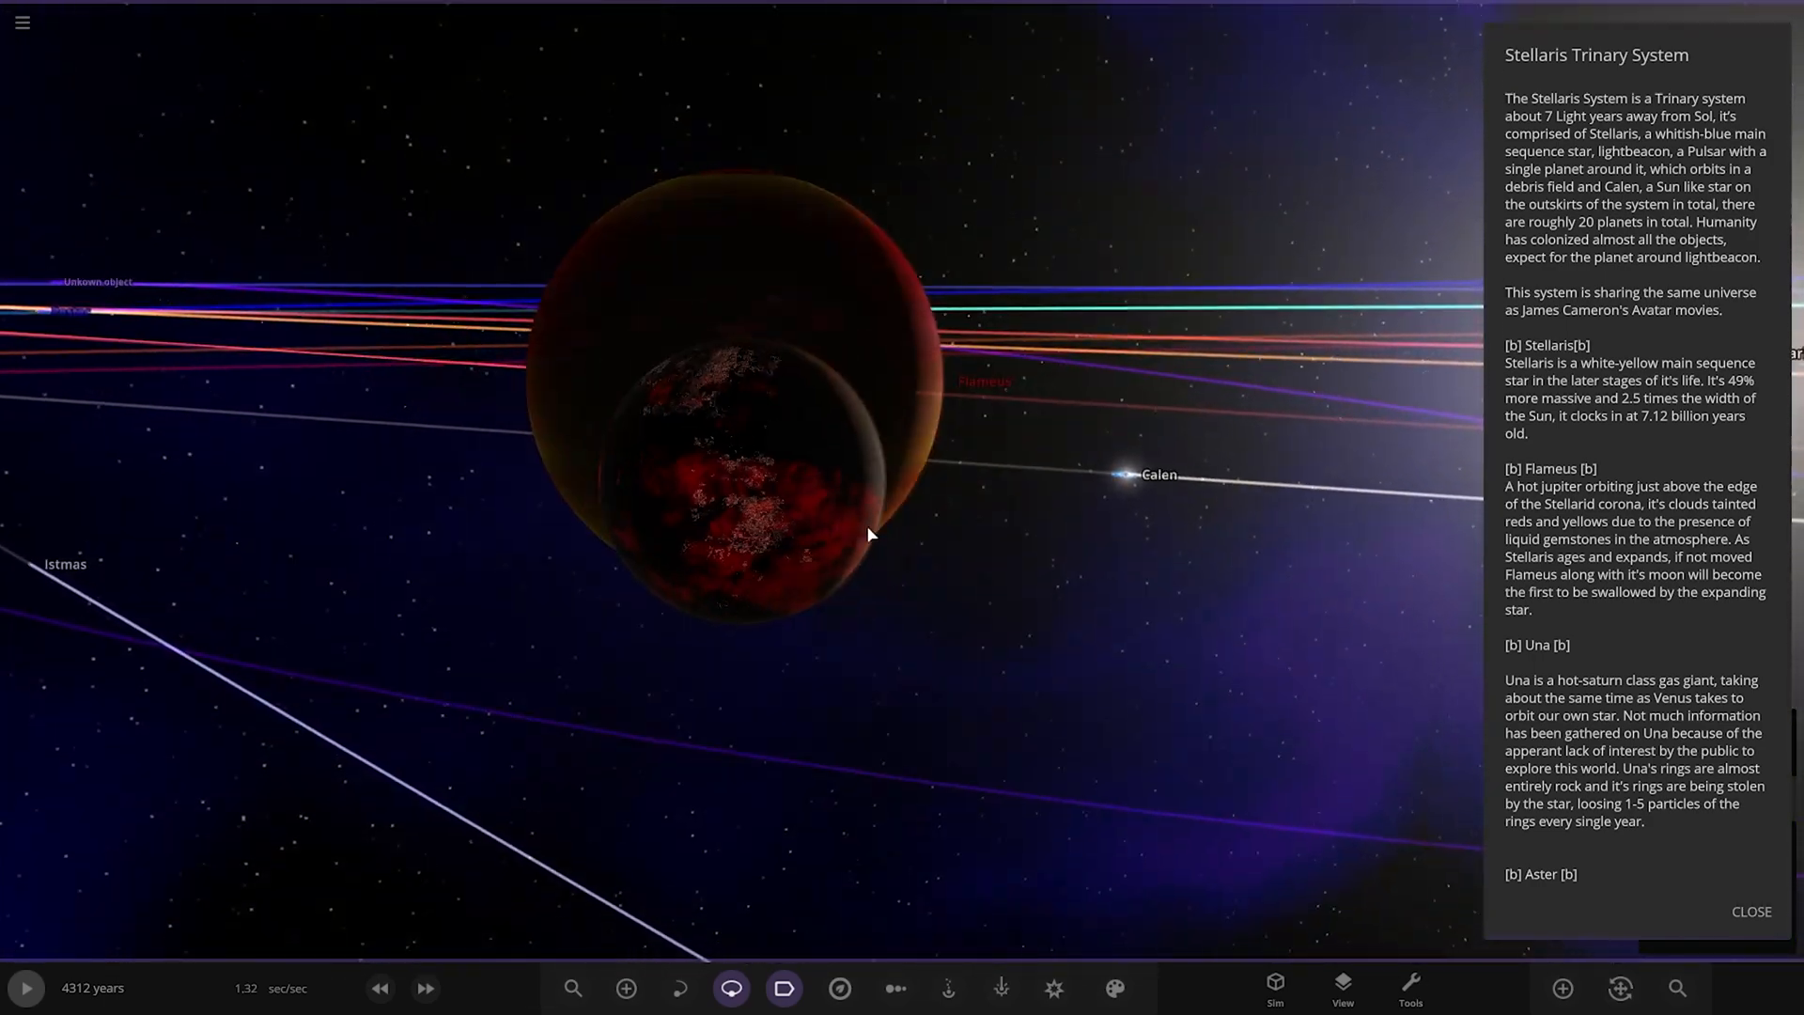
# Zoom out from Flameus to see its orbit path and the moon Salibe
pyautogui.scroll(-3)
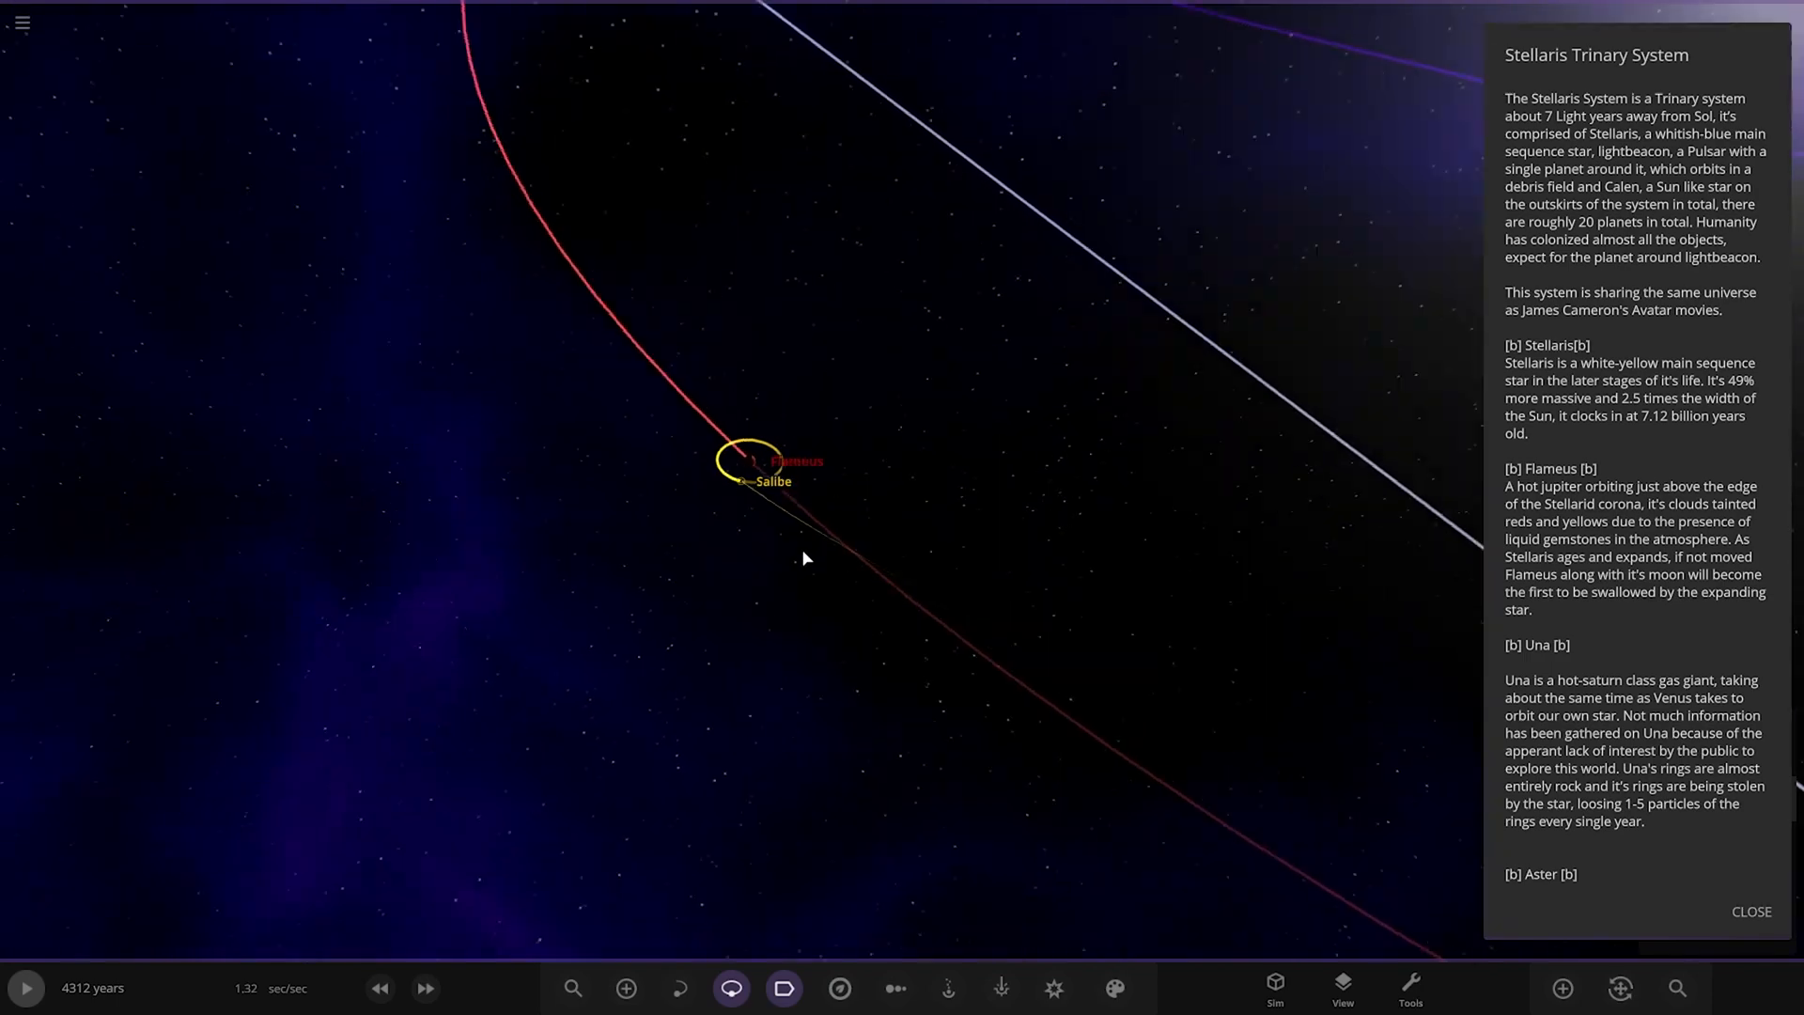
# View the inner orbits around Stellaris from above and scroll the description to Una
pyautogui.click(838, 987)
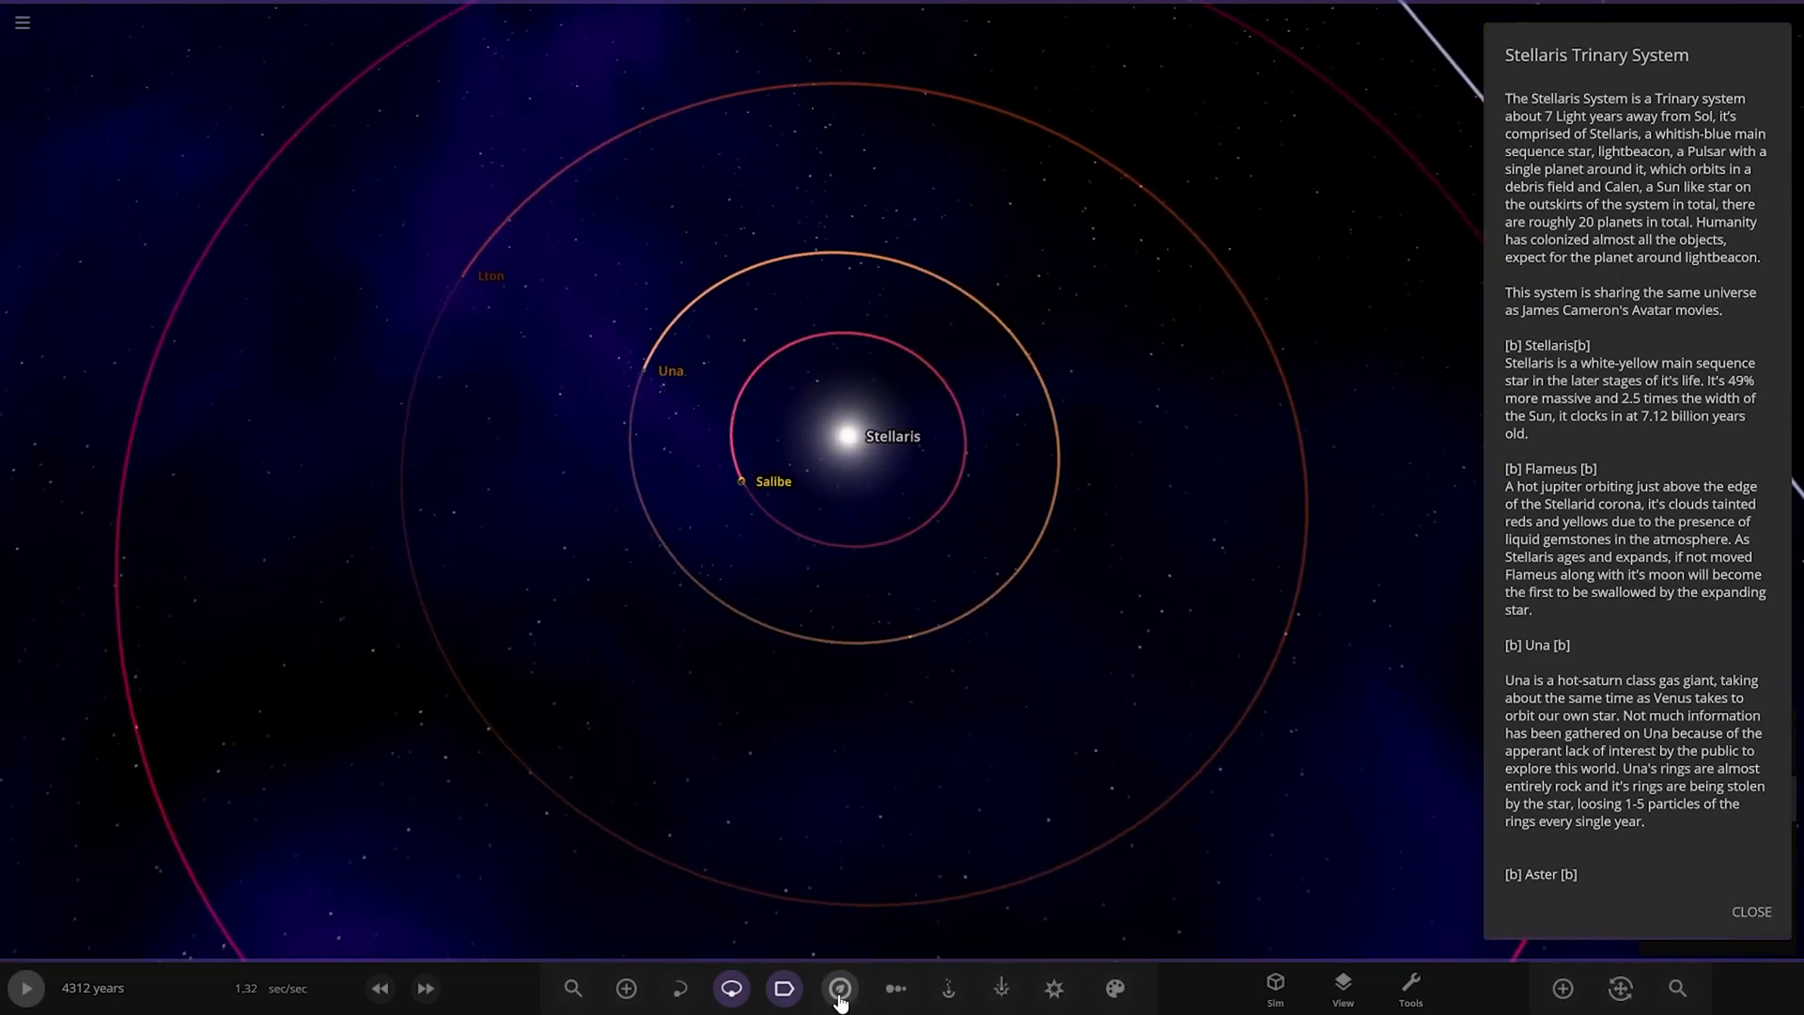
pyautogui.click(839, 988)
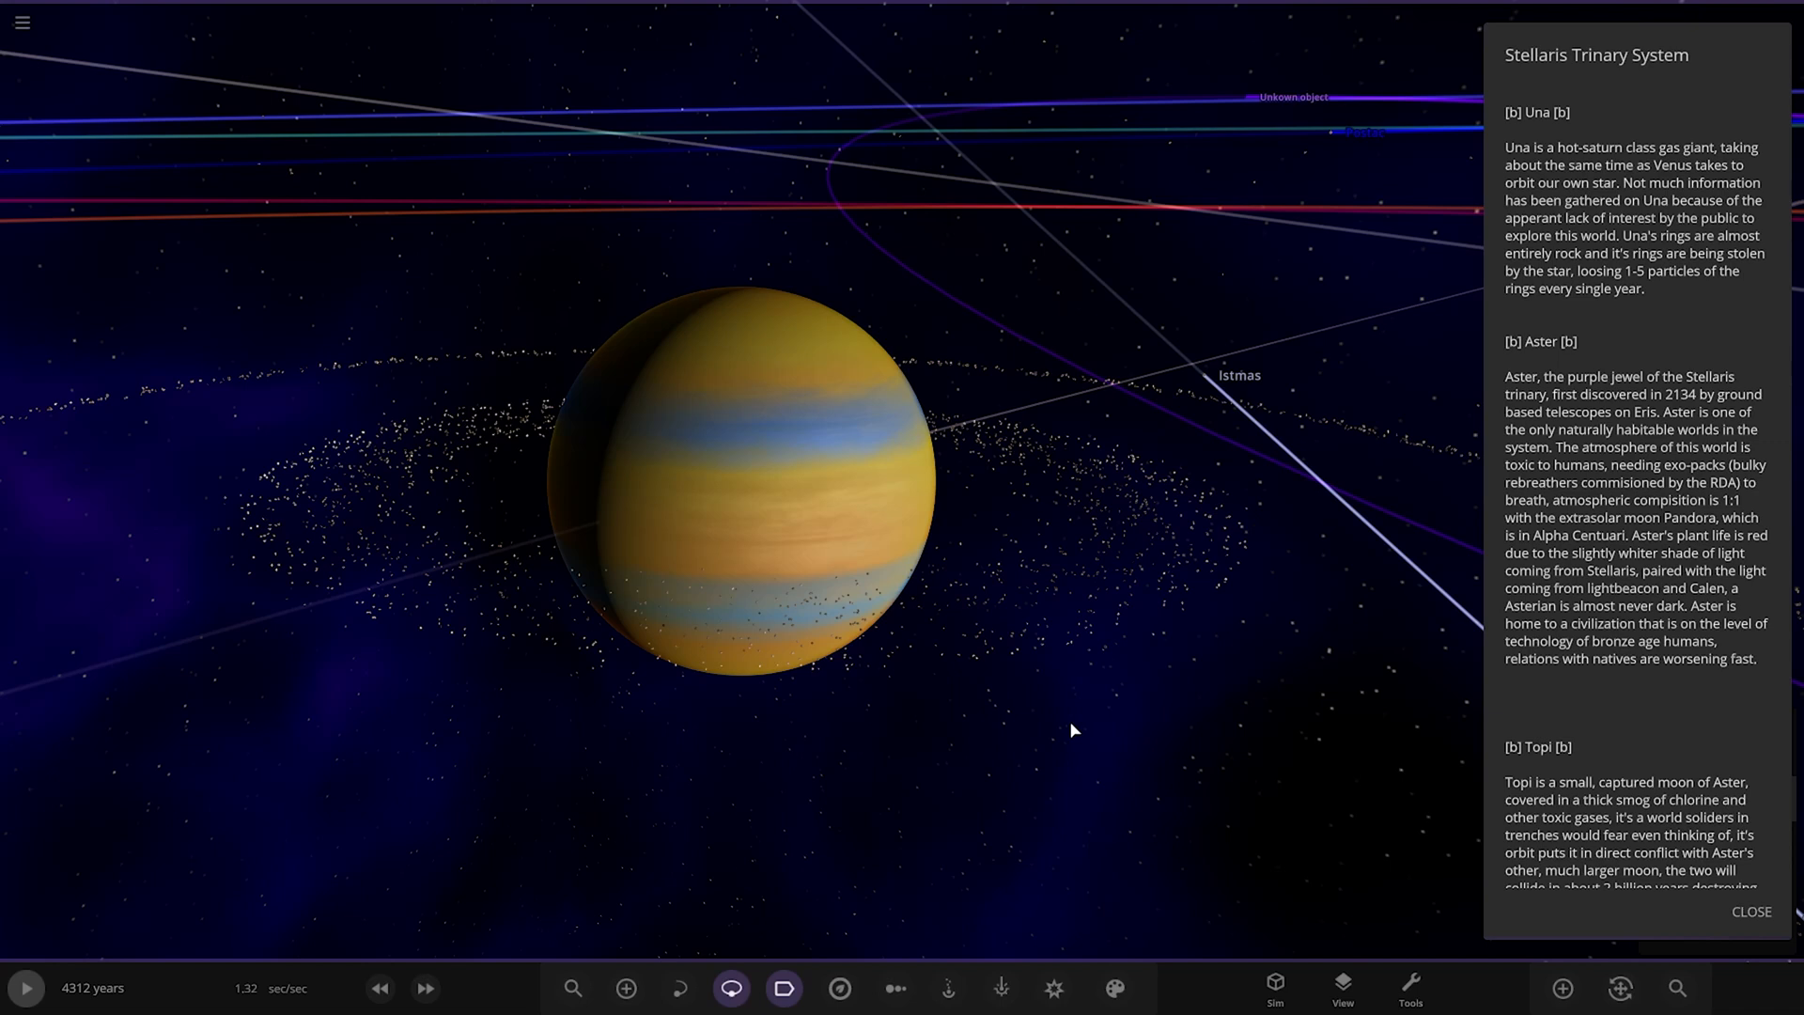
pyautogui.scroll(-3)
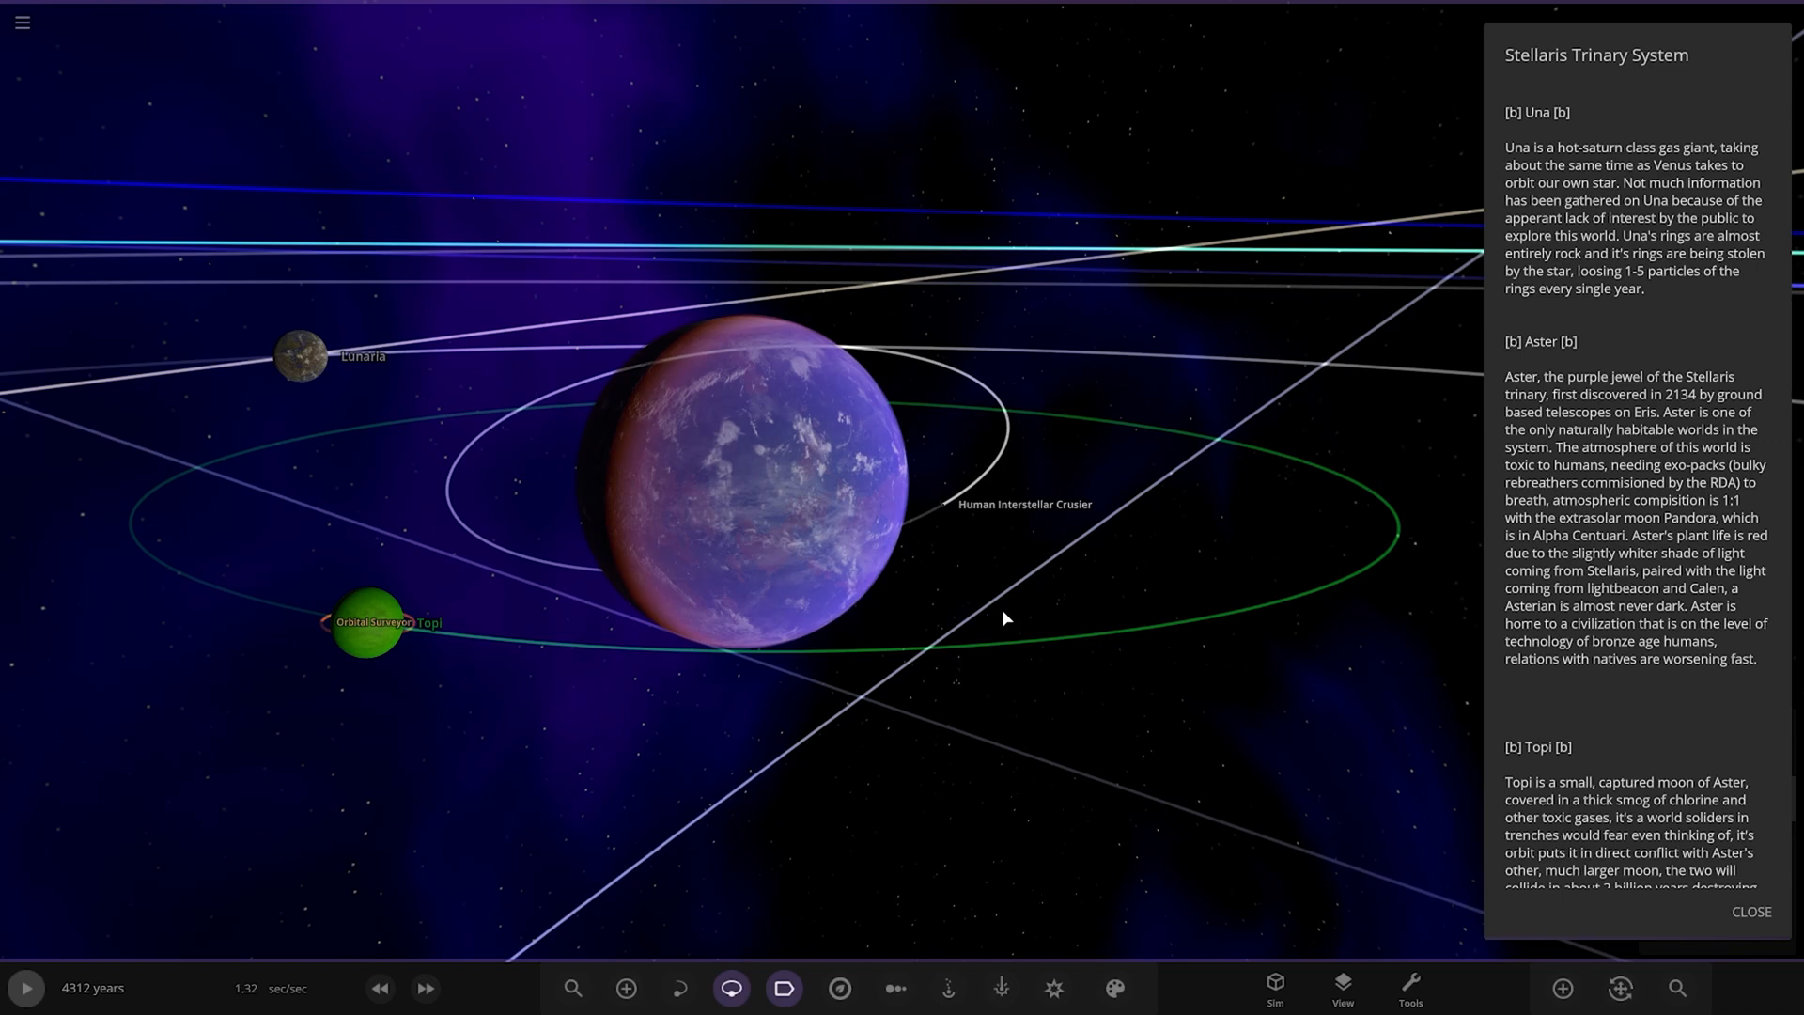
pyautogui.moveTo(284, 325)
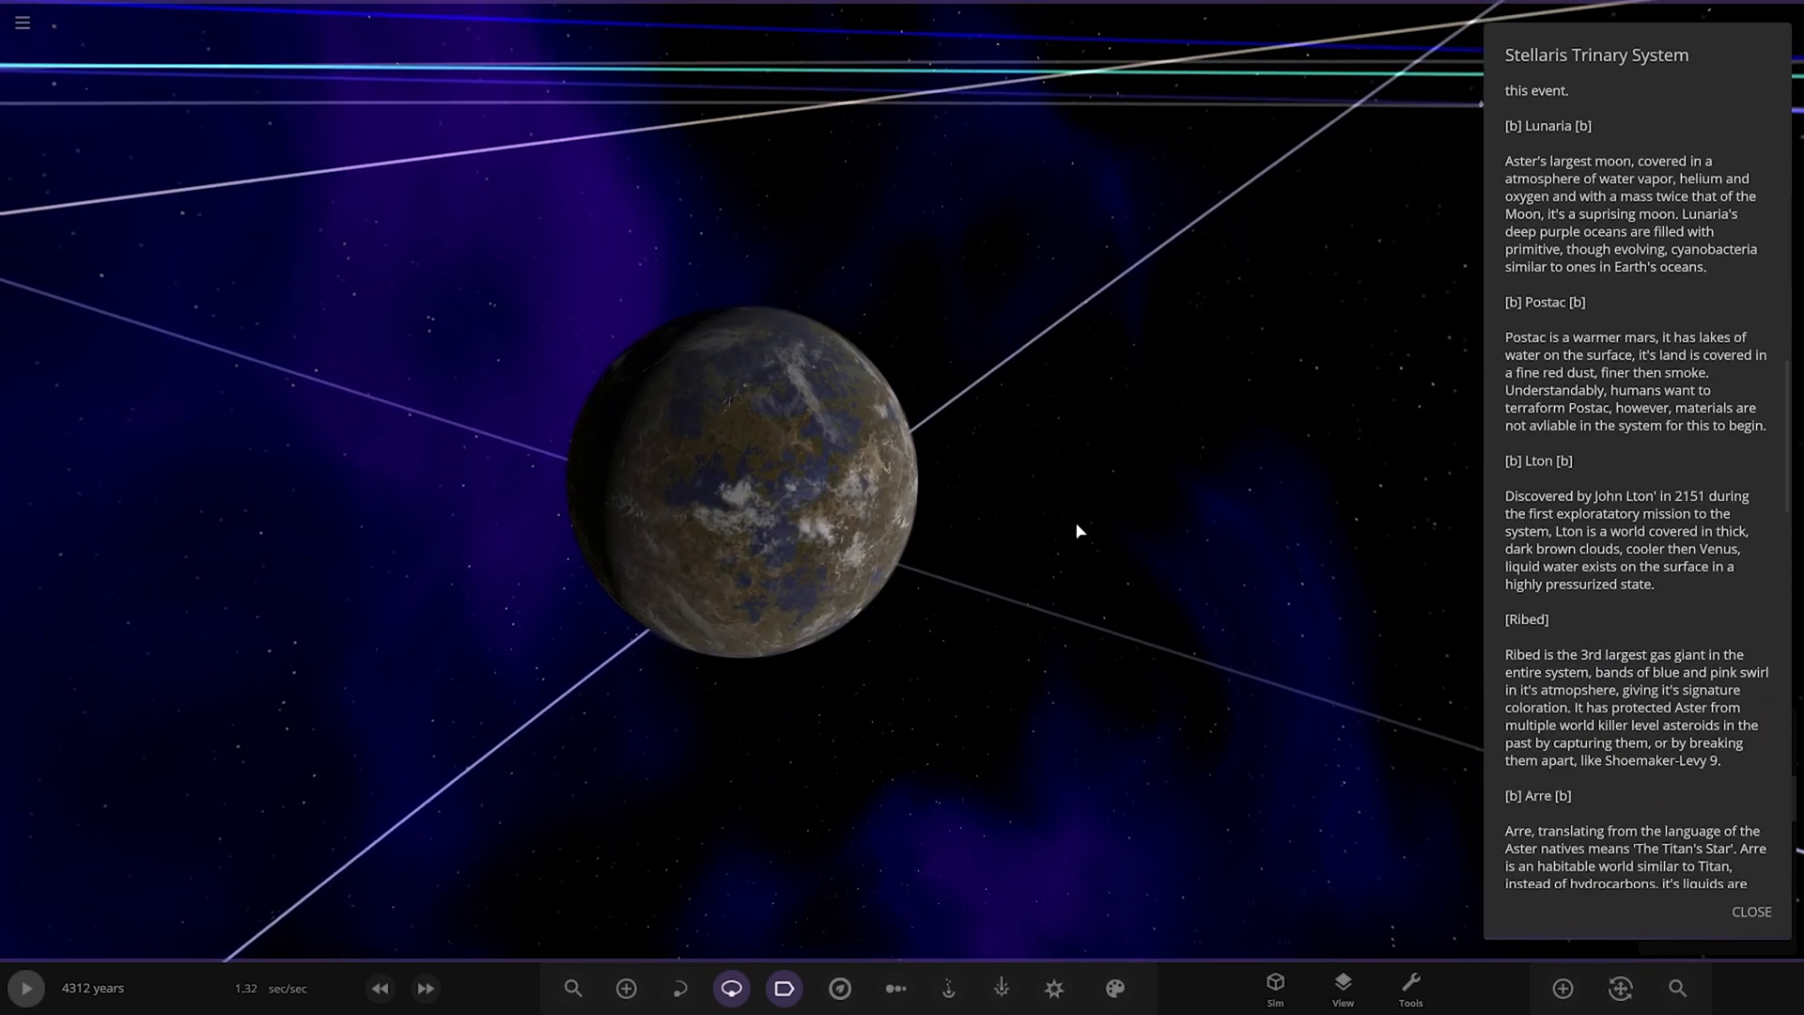
# Zoom the camera in on the cratered rocky moon, then back out slightly
pyautogui.scroll(3)
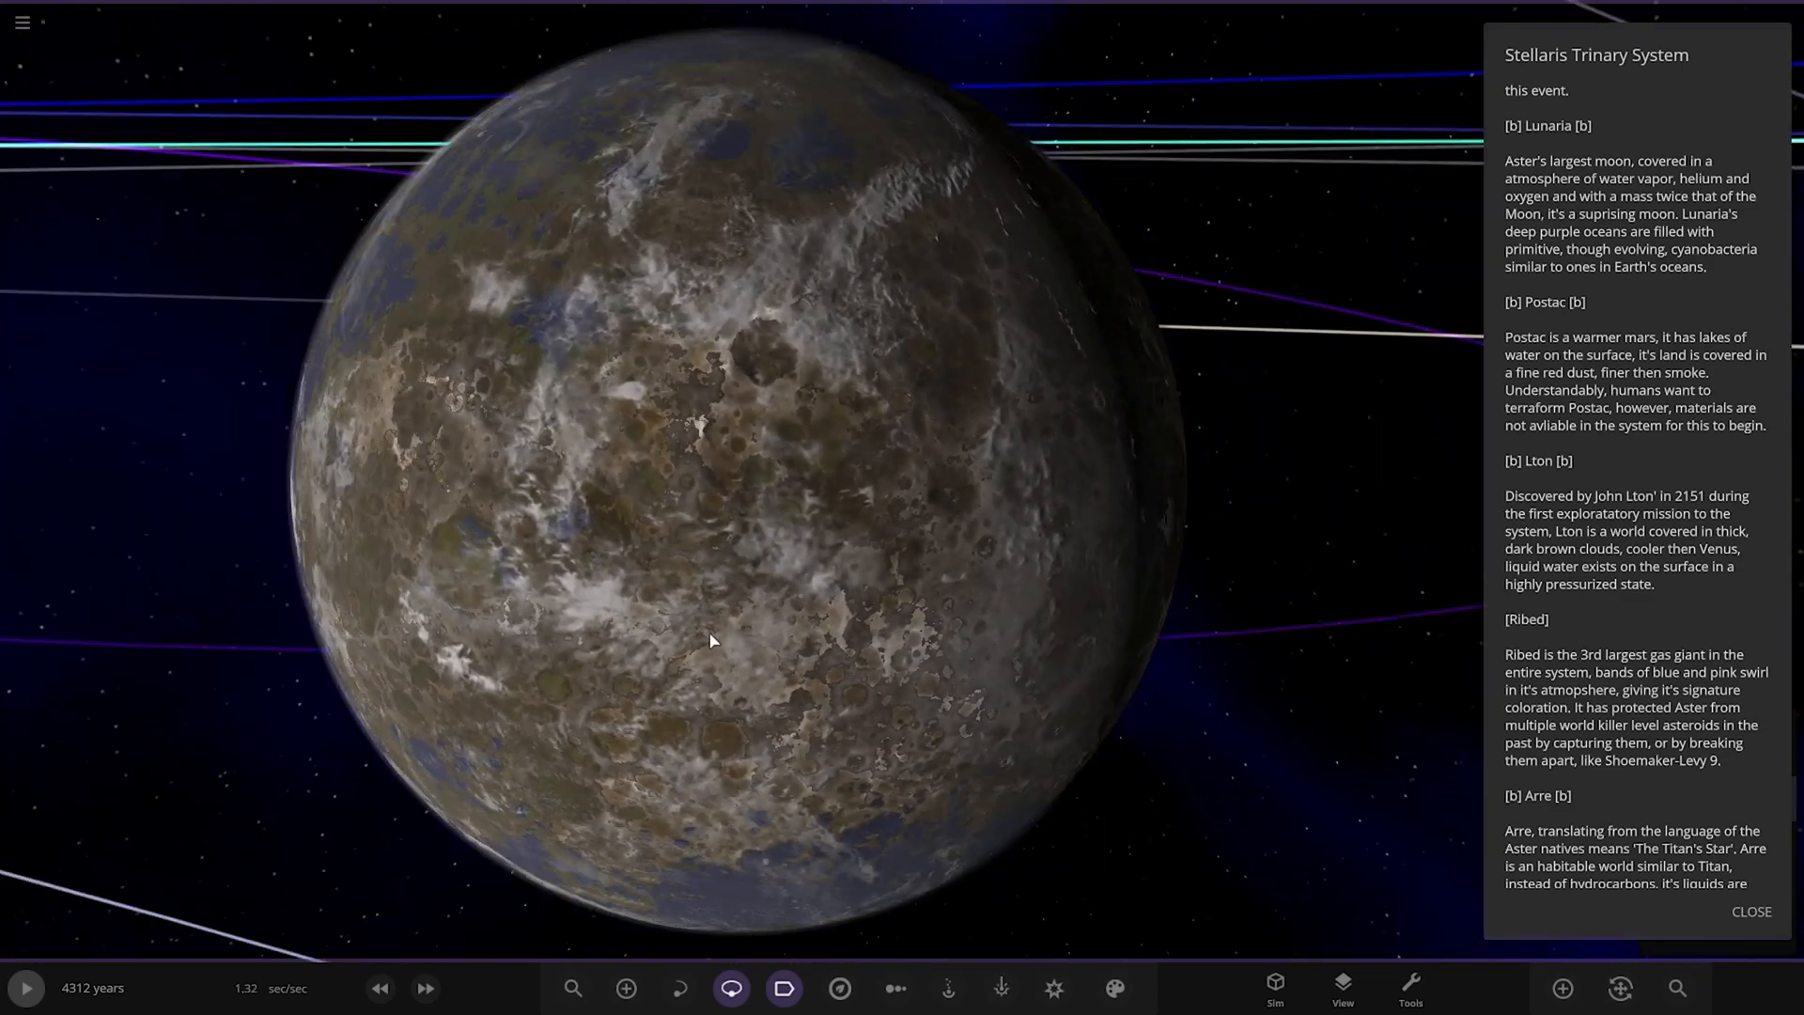
pyautogui.scroll(-3)
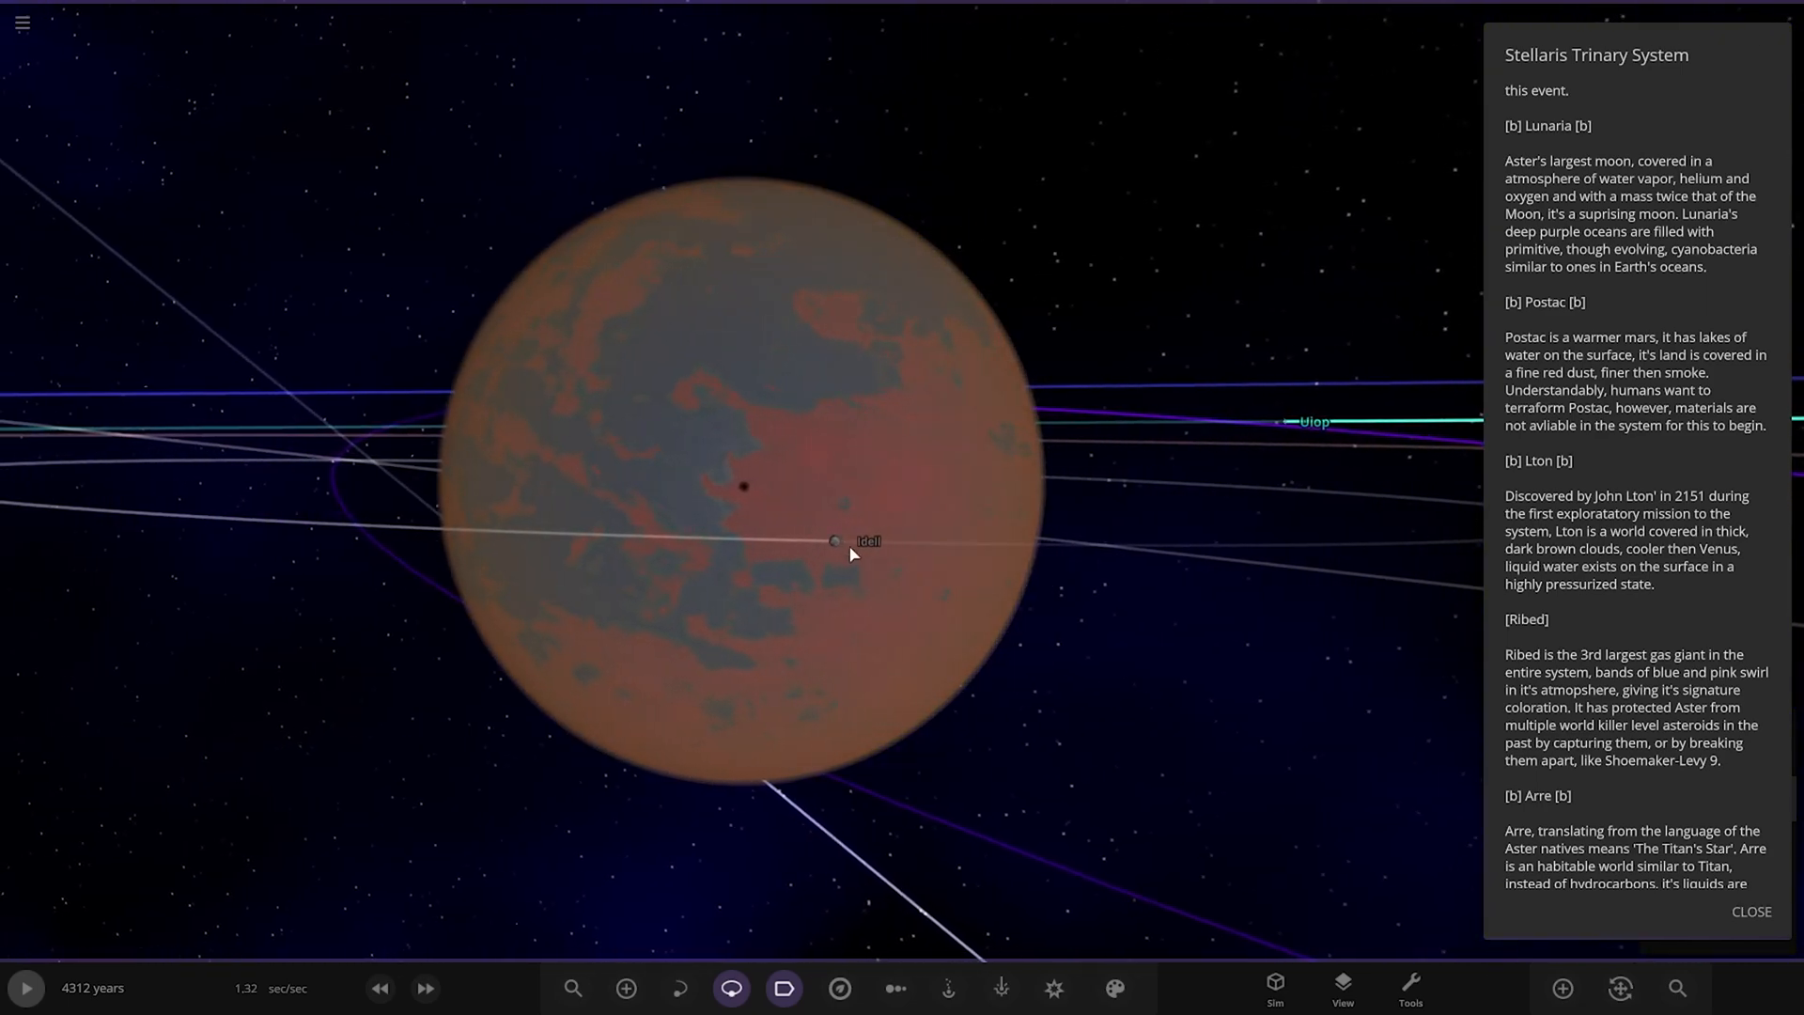
# Zoom in on the reddish planet near its passing moon
pyautogui.scroll(3)
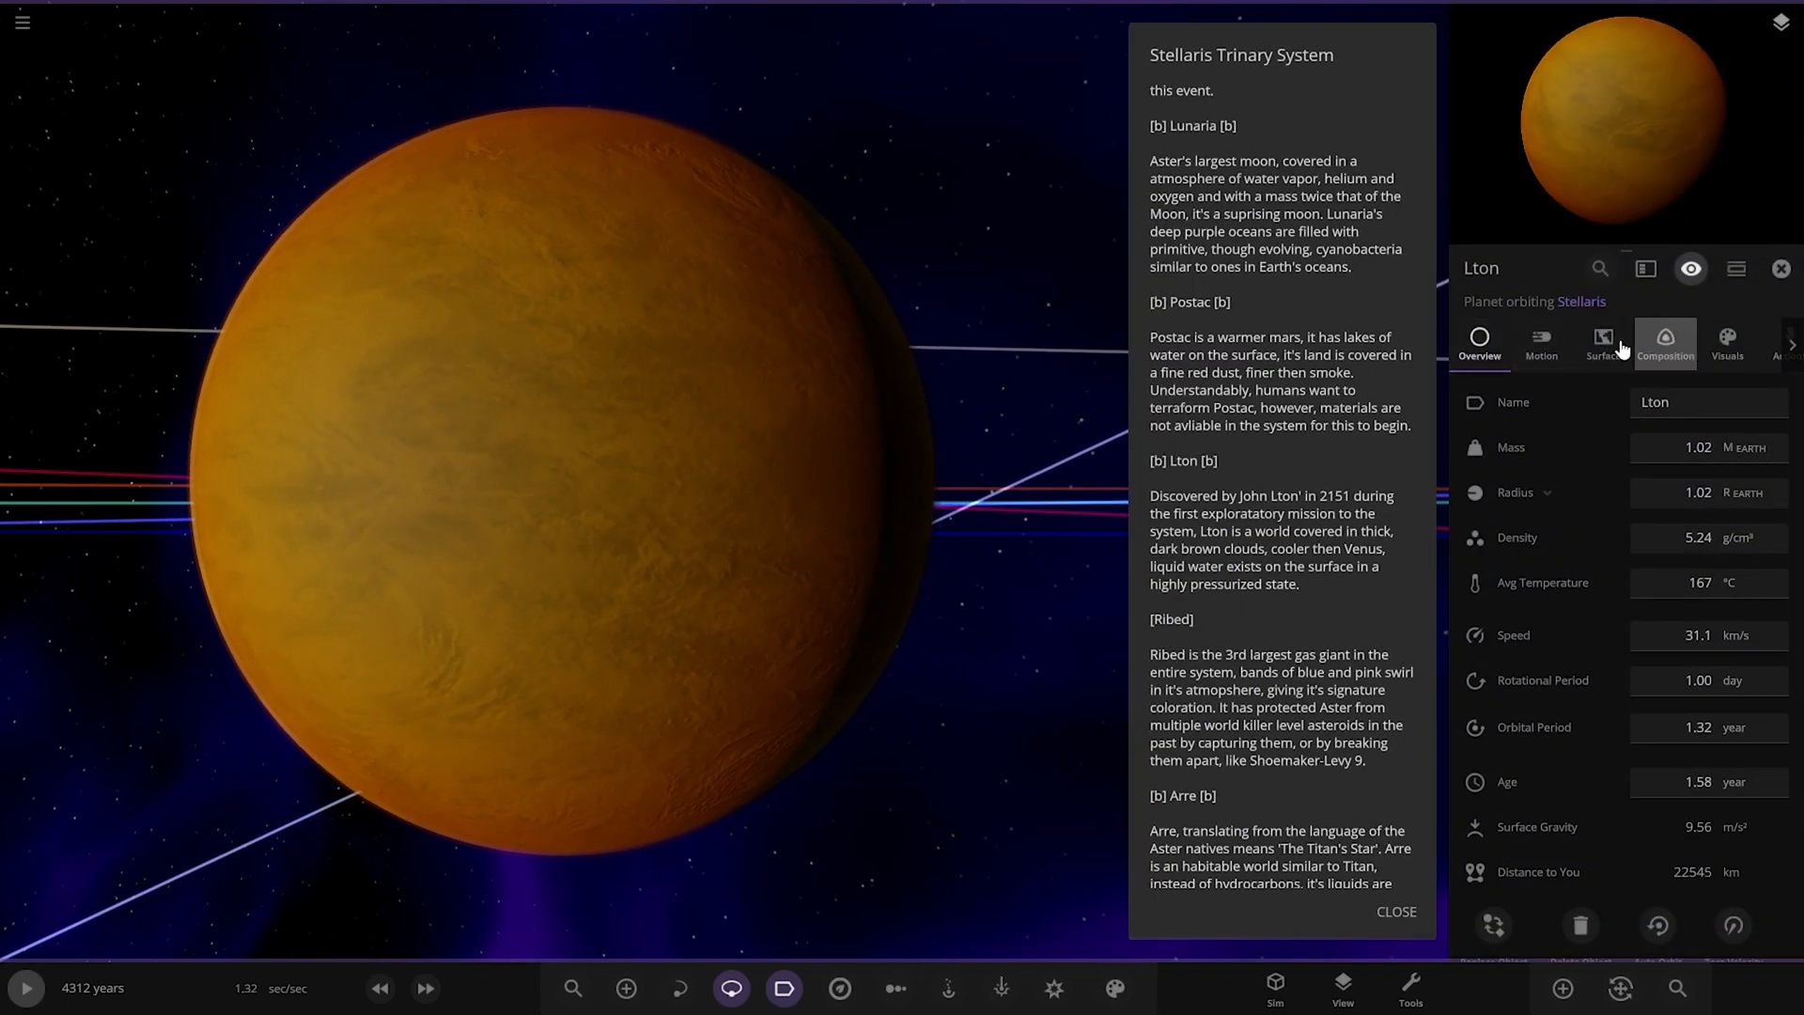
# Show Lton's Visuals appearance layers in its properties panel
pyautogui.click(1725, 344)
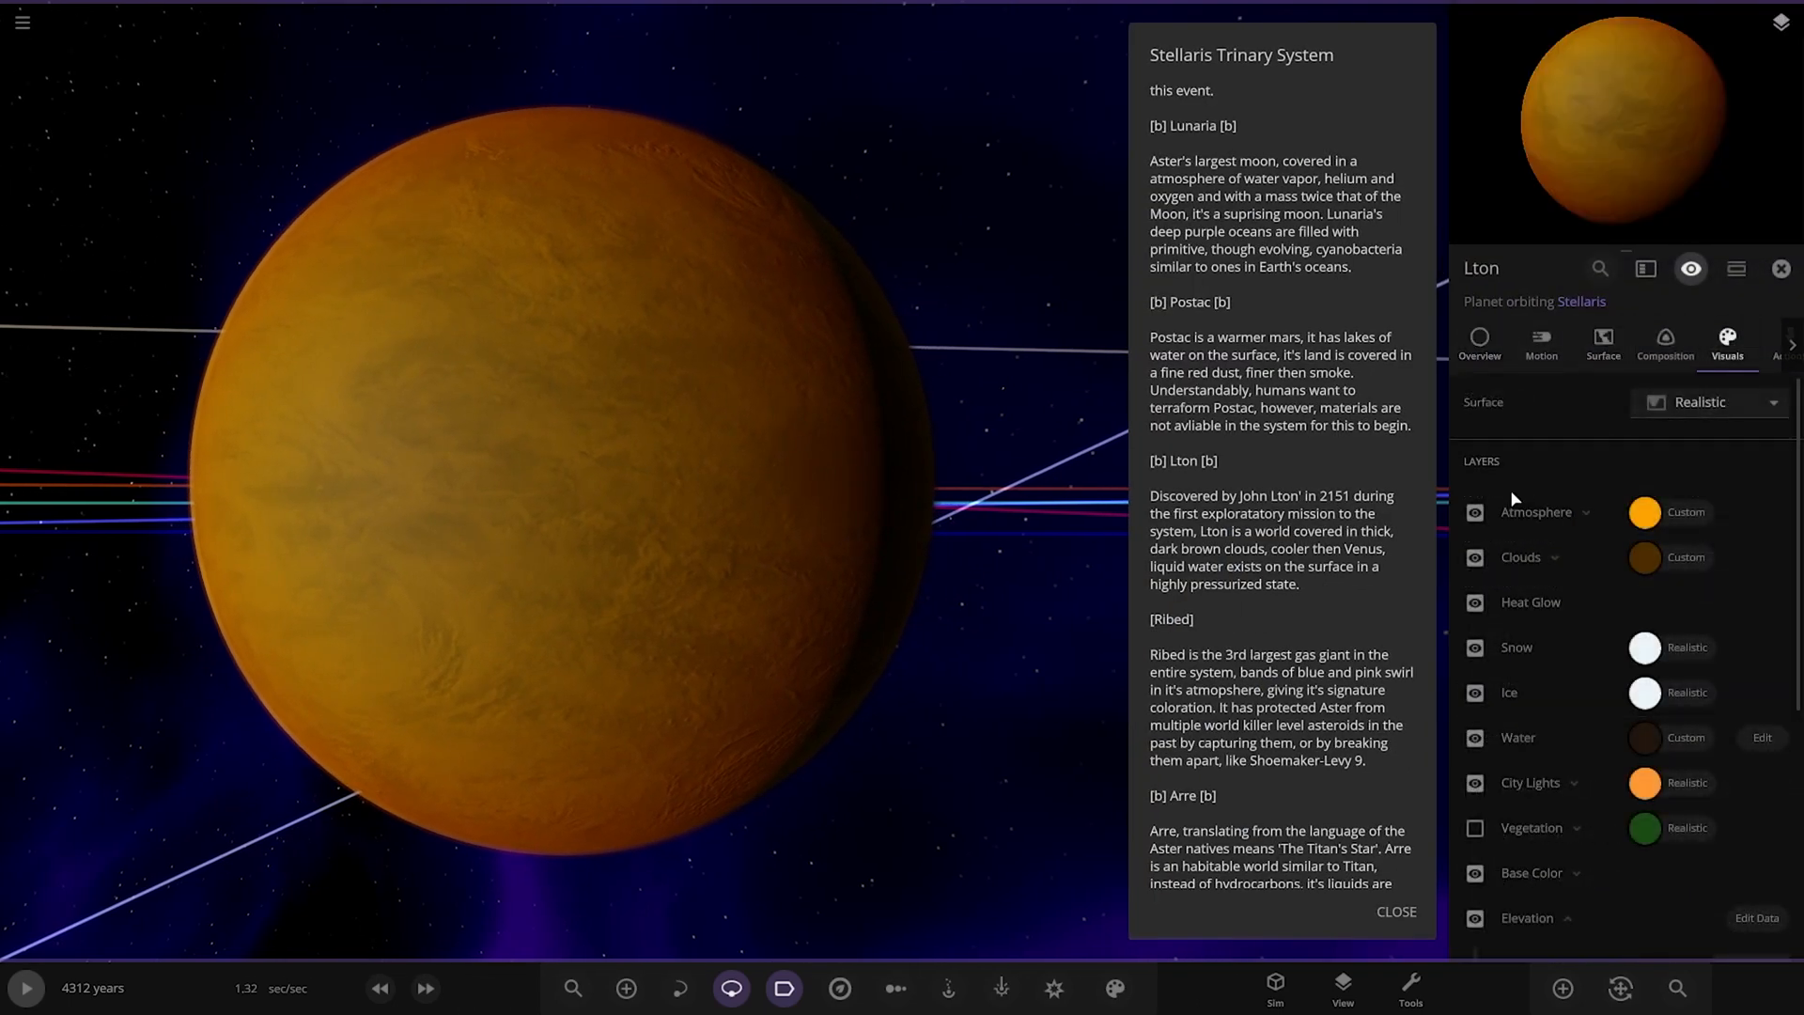
pyautogui.click(1474, 512)
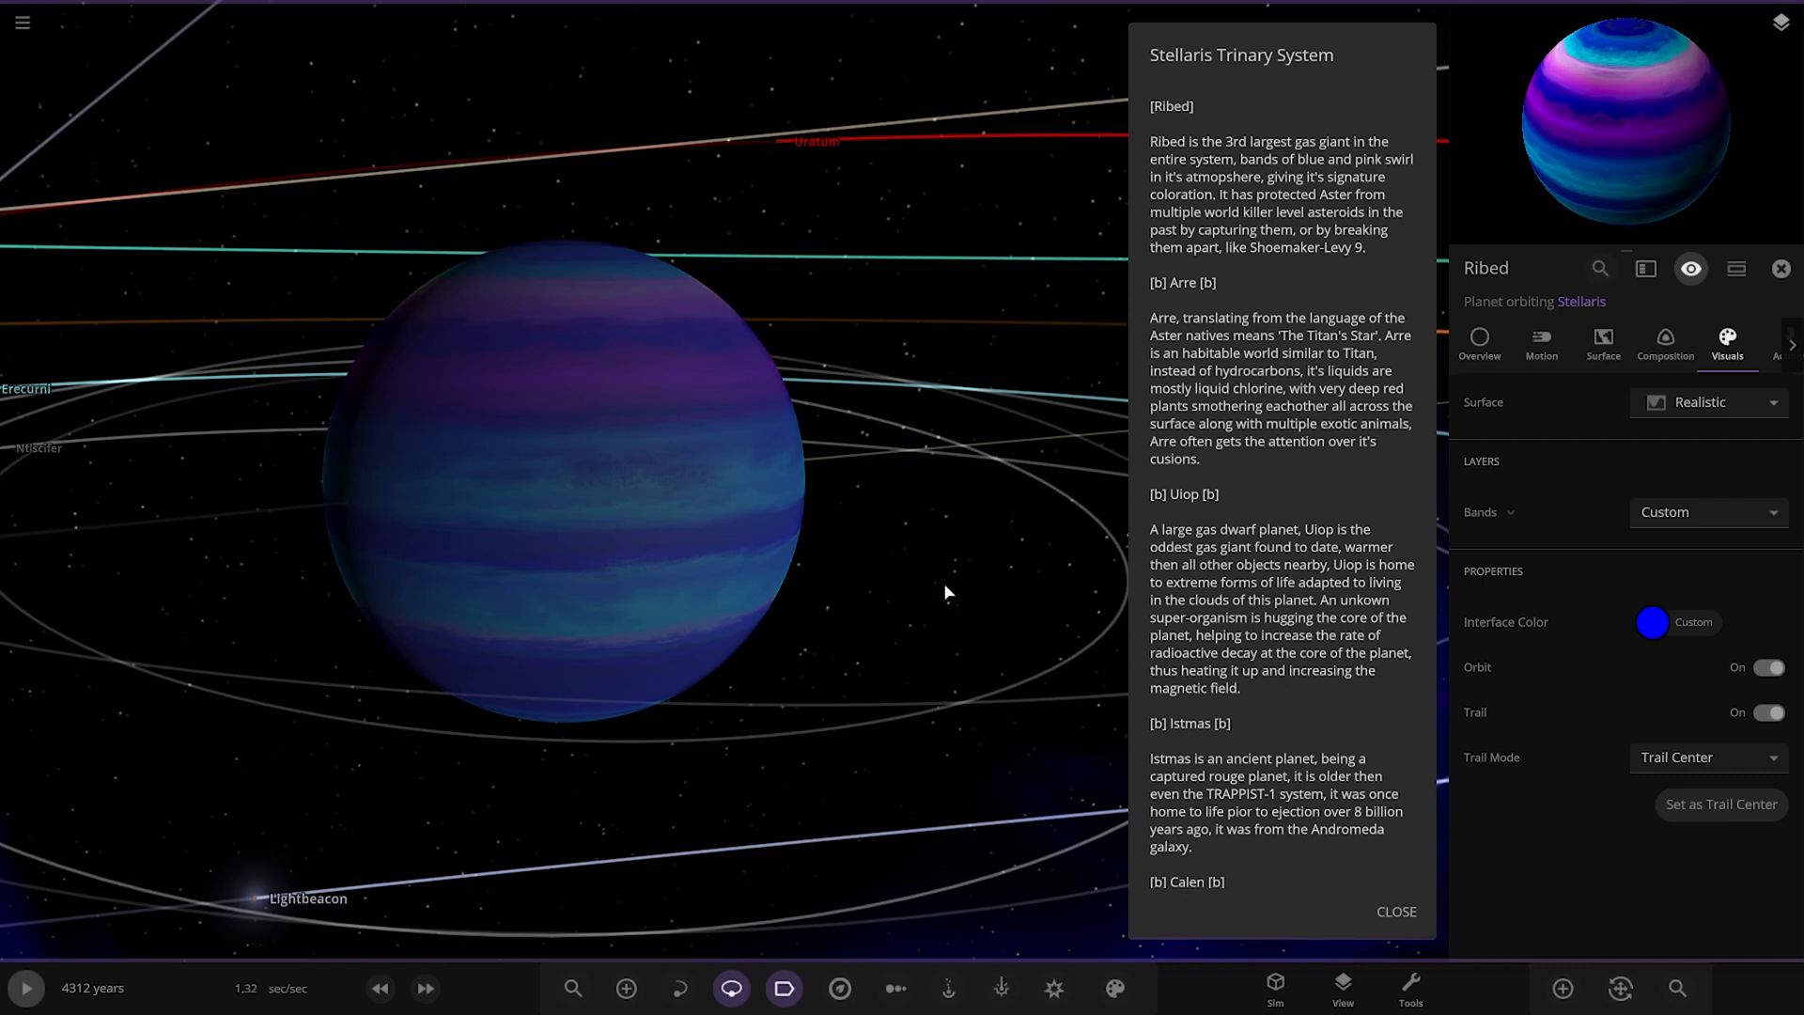
# Zoom out to Ribed's moons, select the red moon Uratum and focus on Arre
pyautogui.scroll(-3)
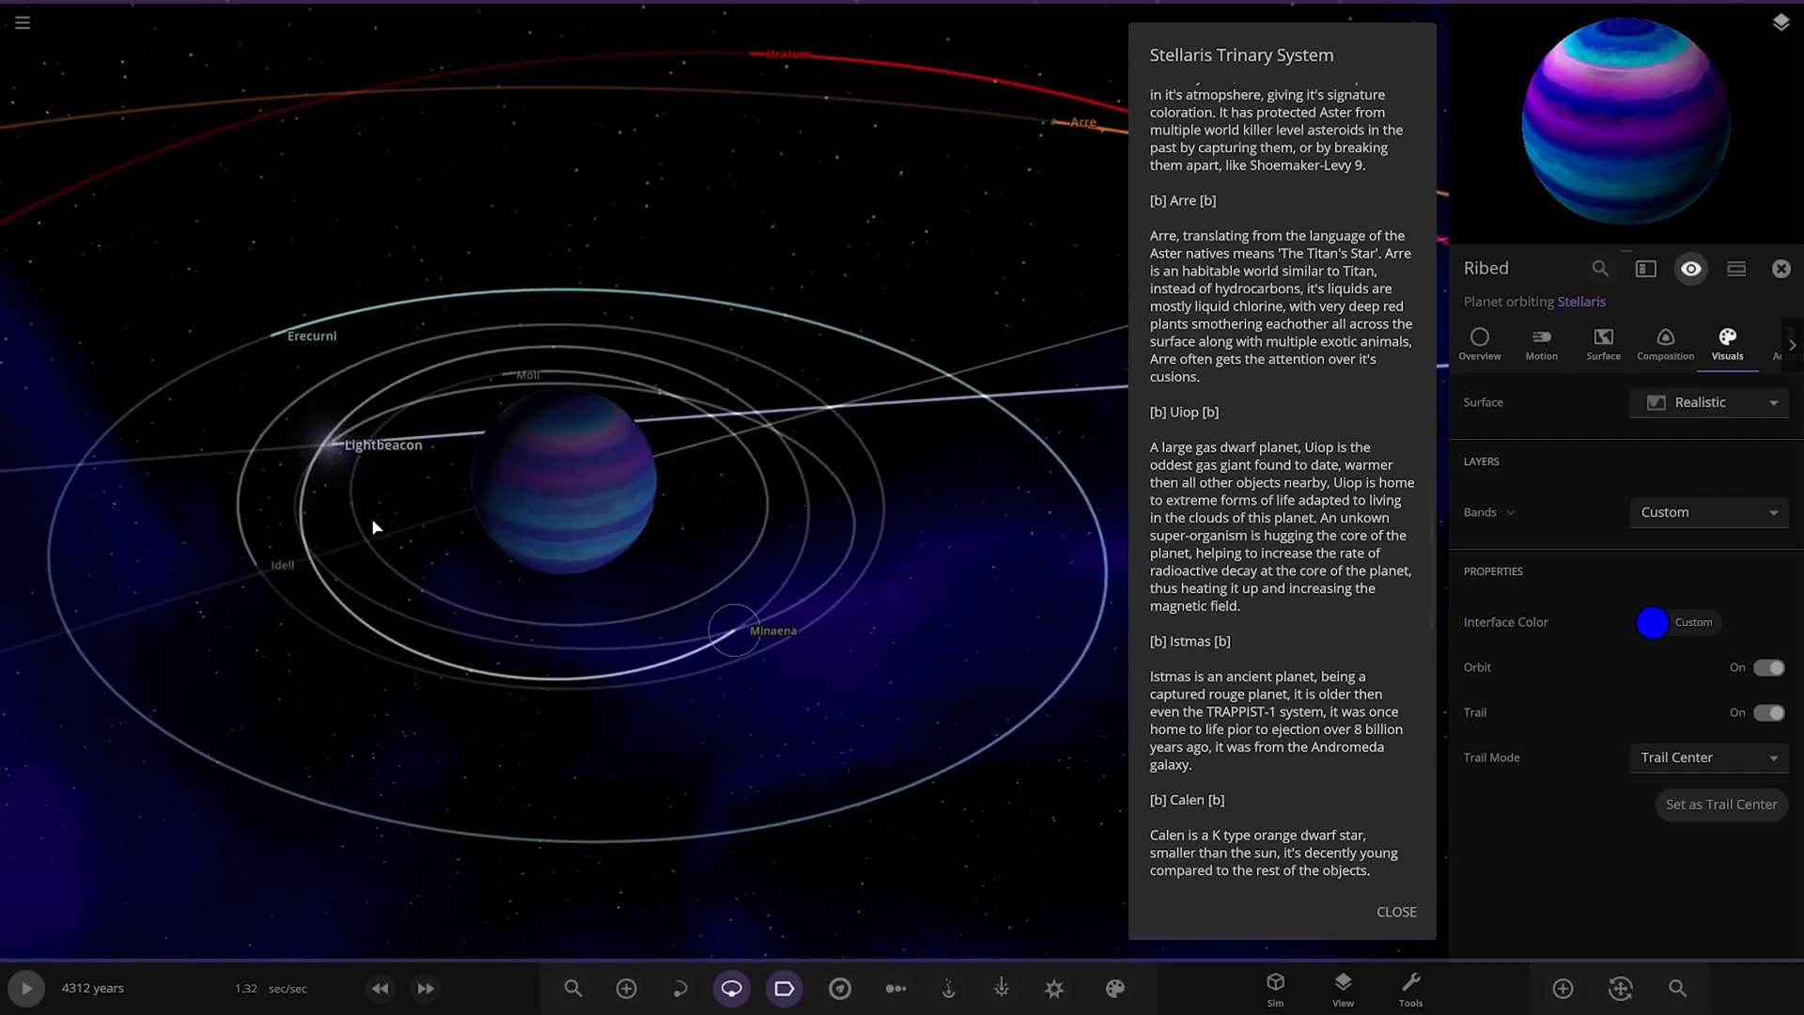
pyautogui.click(270, 334)
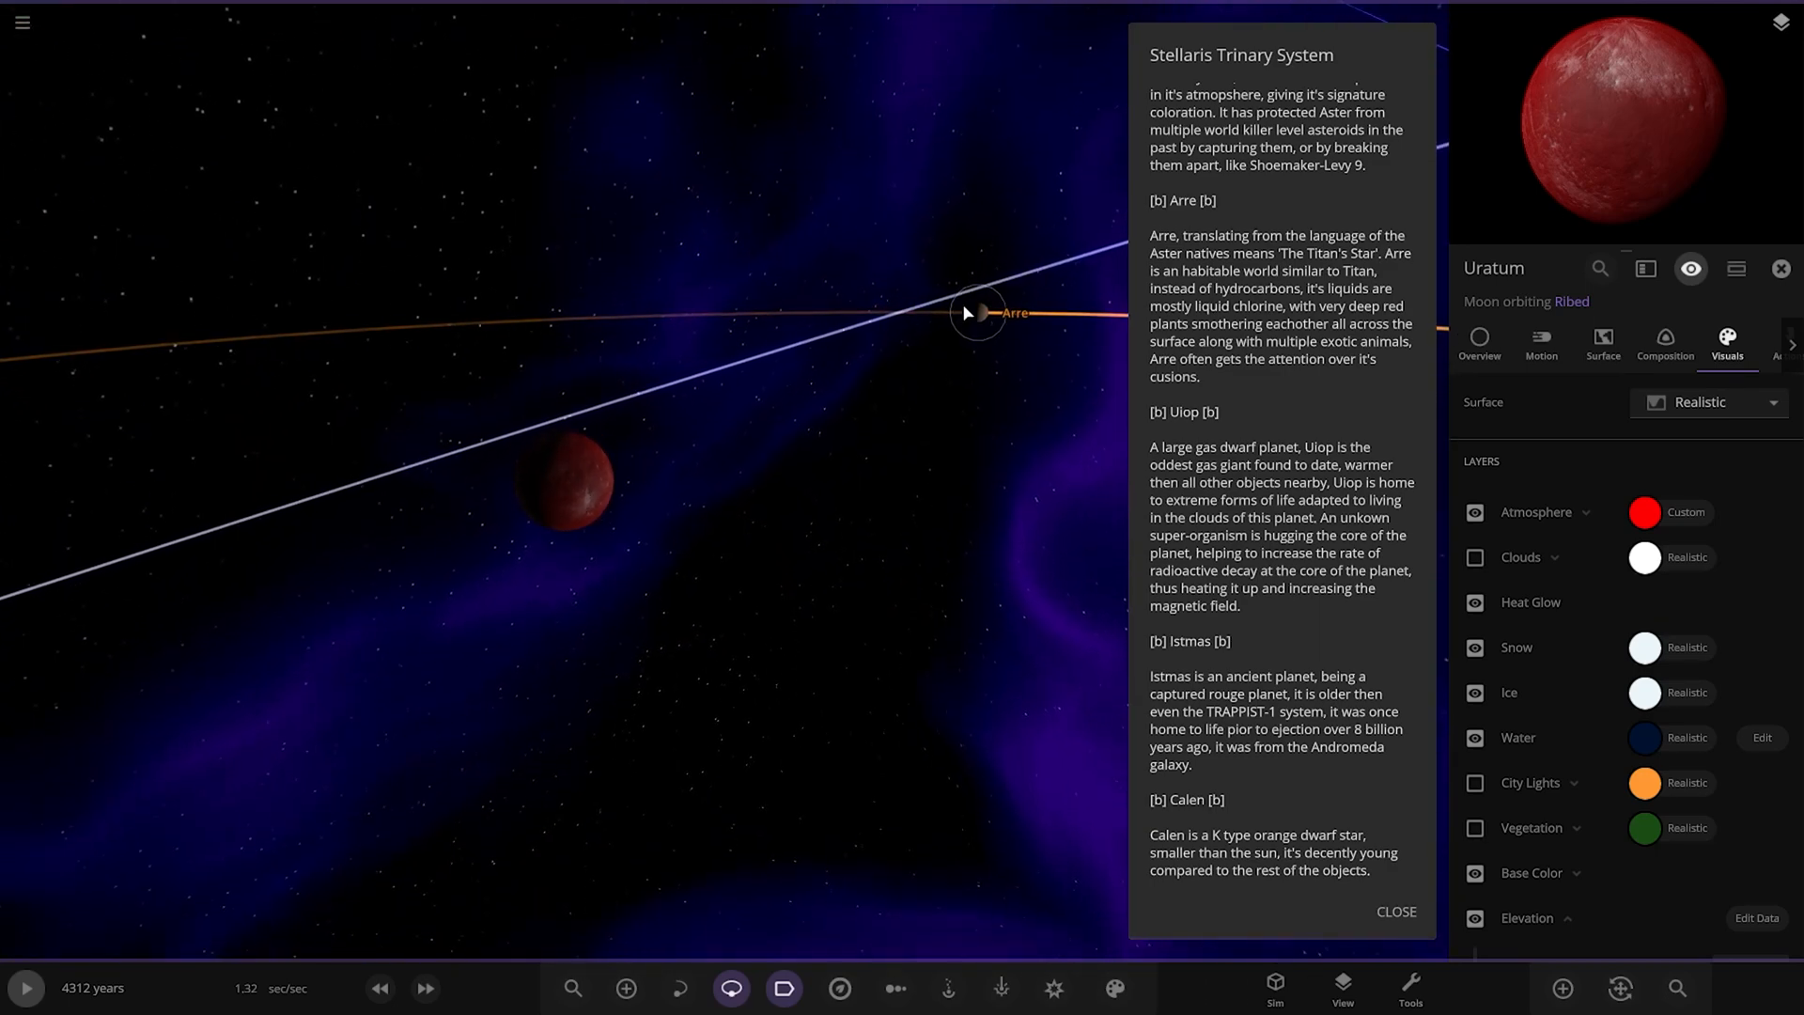
pyautogui.click(977, 314)
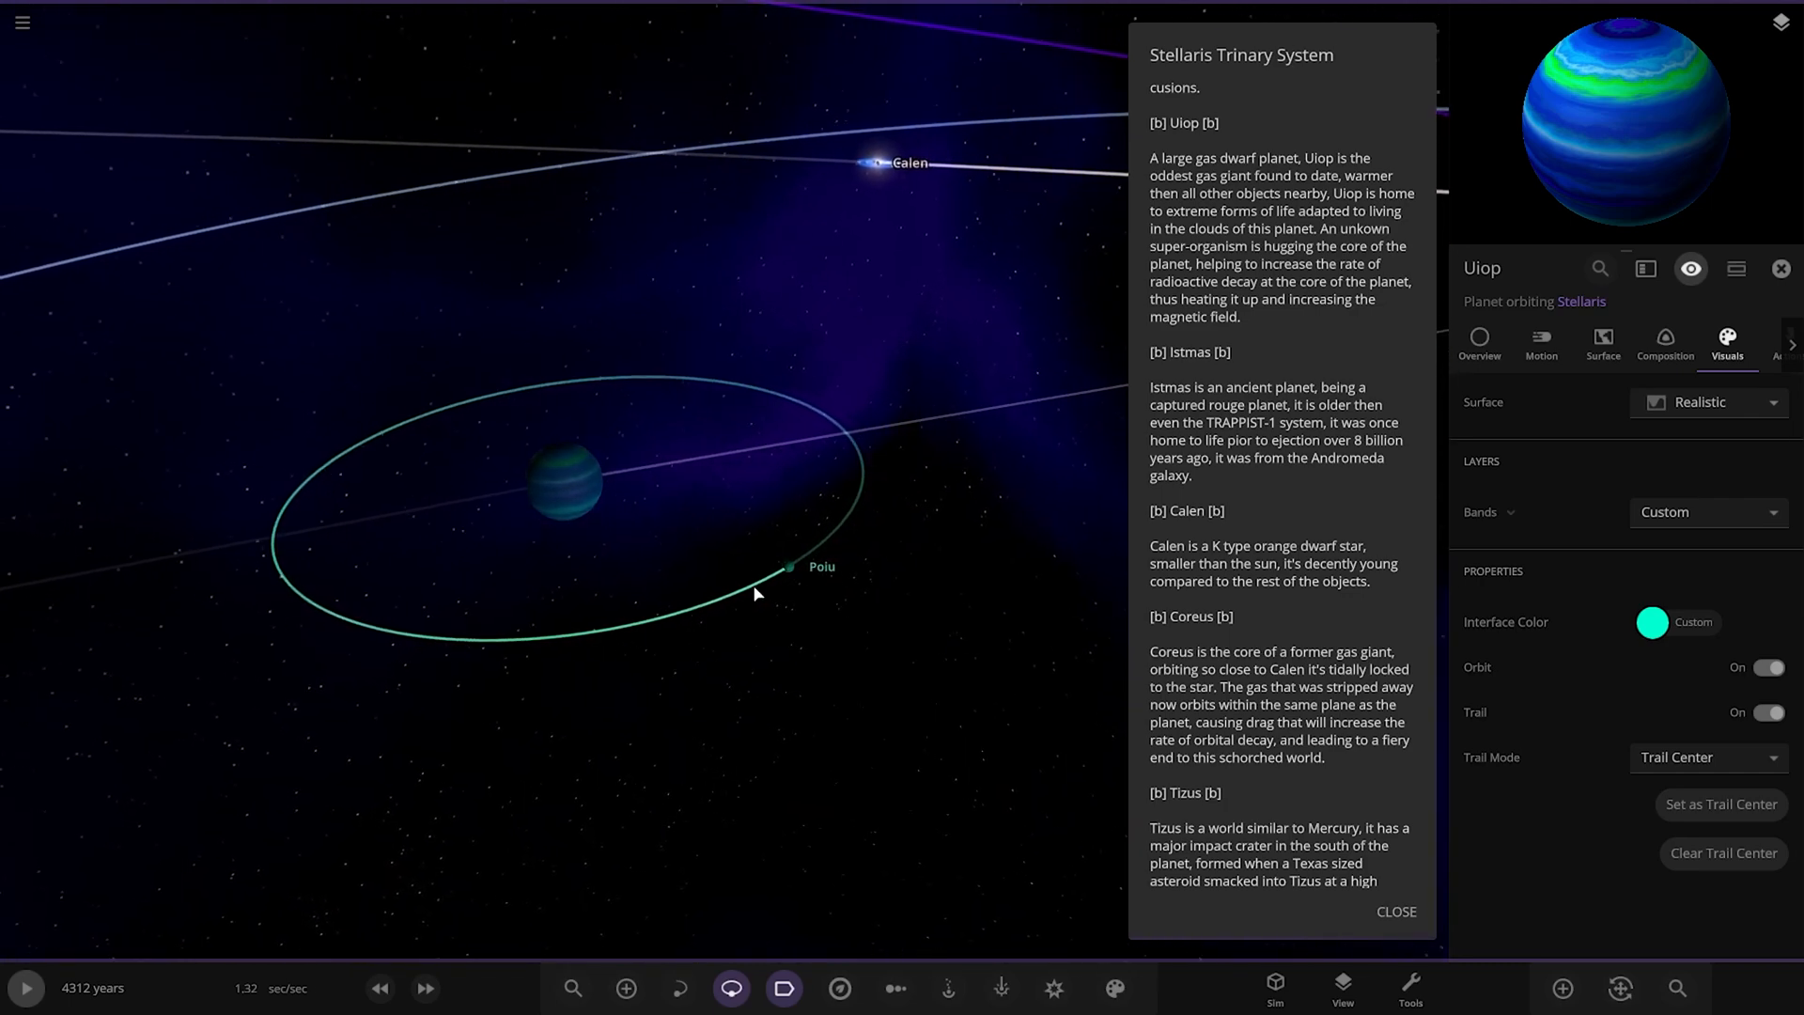
# Select the small moon Poiu orbiting the gas dwarf Uiop
pyautogui.click(787, 566)
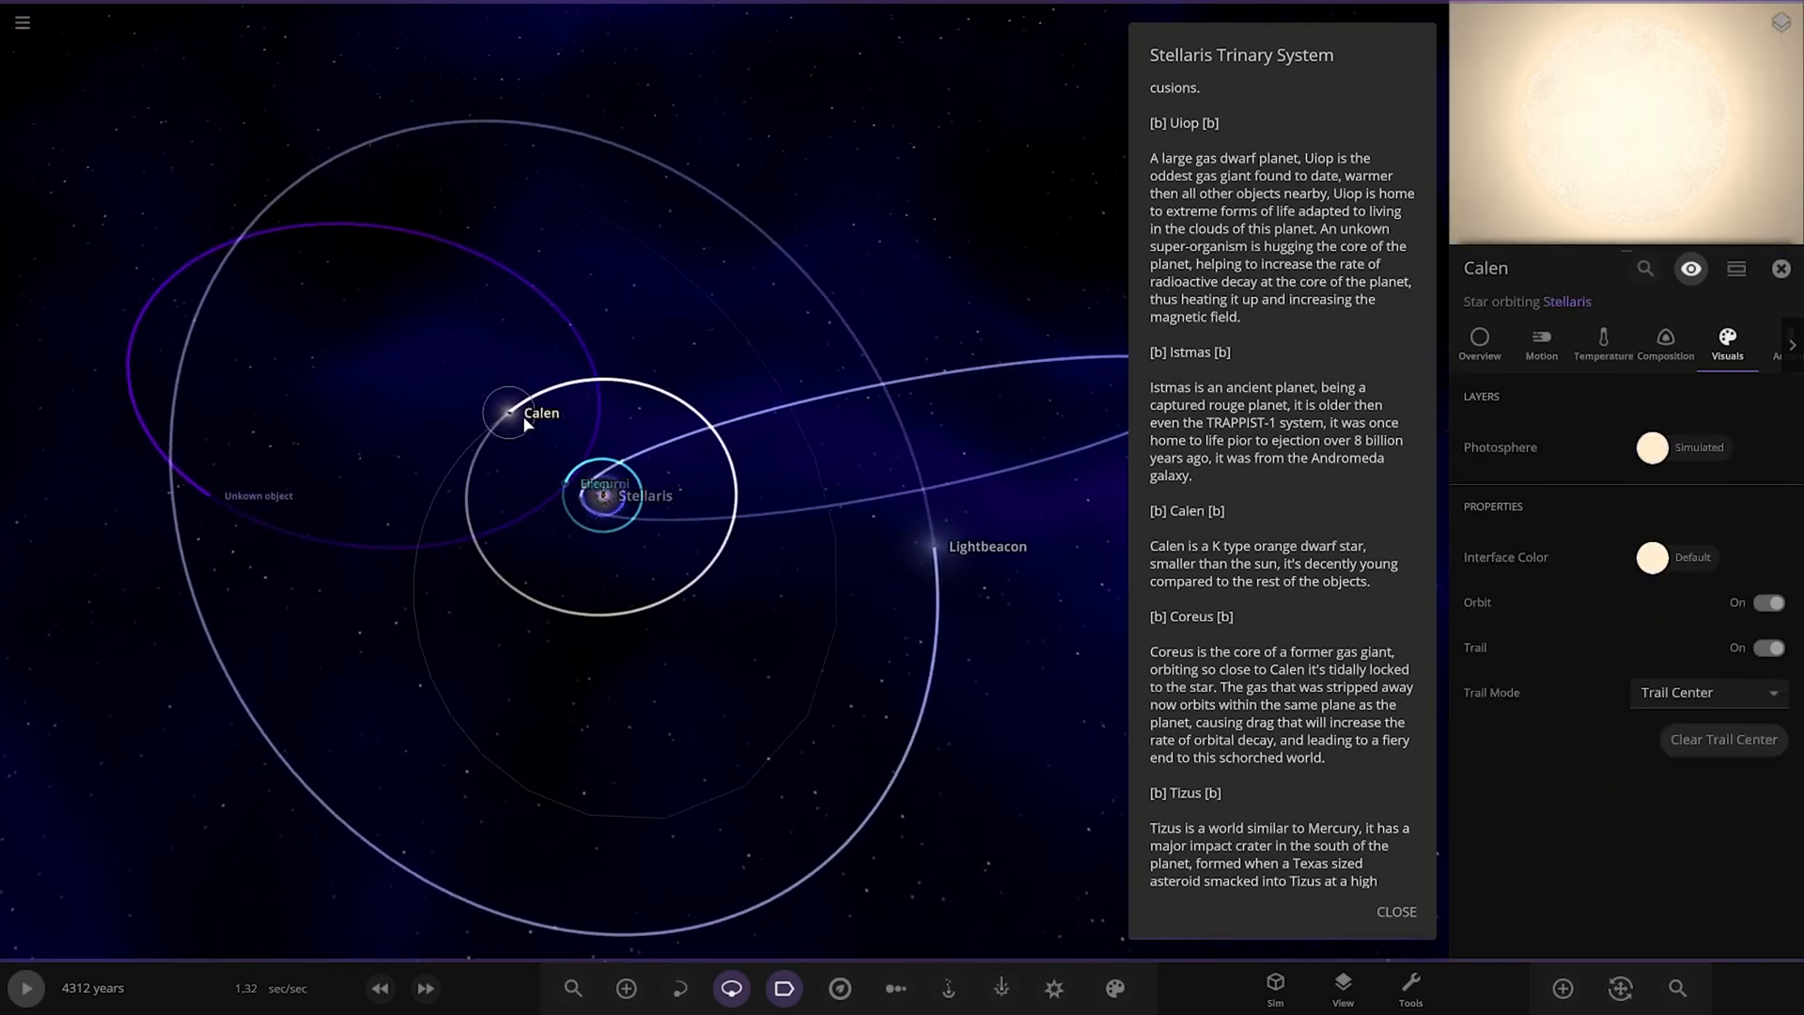
# Zoom toward the star Calen and select its close-orbiting planet Coreus
pyautogui.scroll(-3)
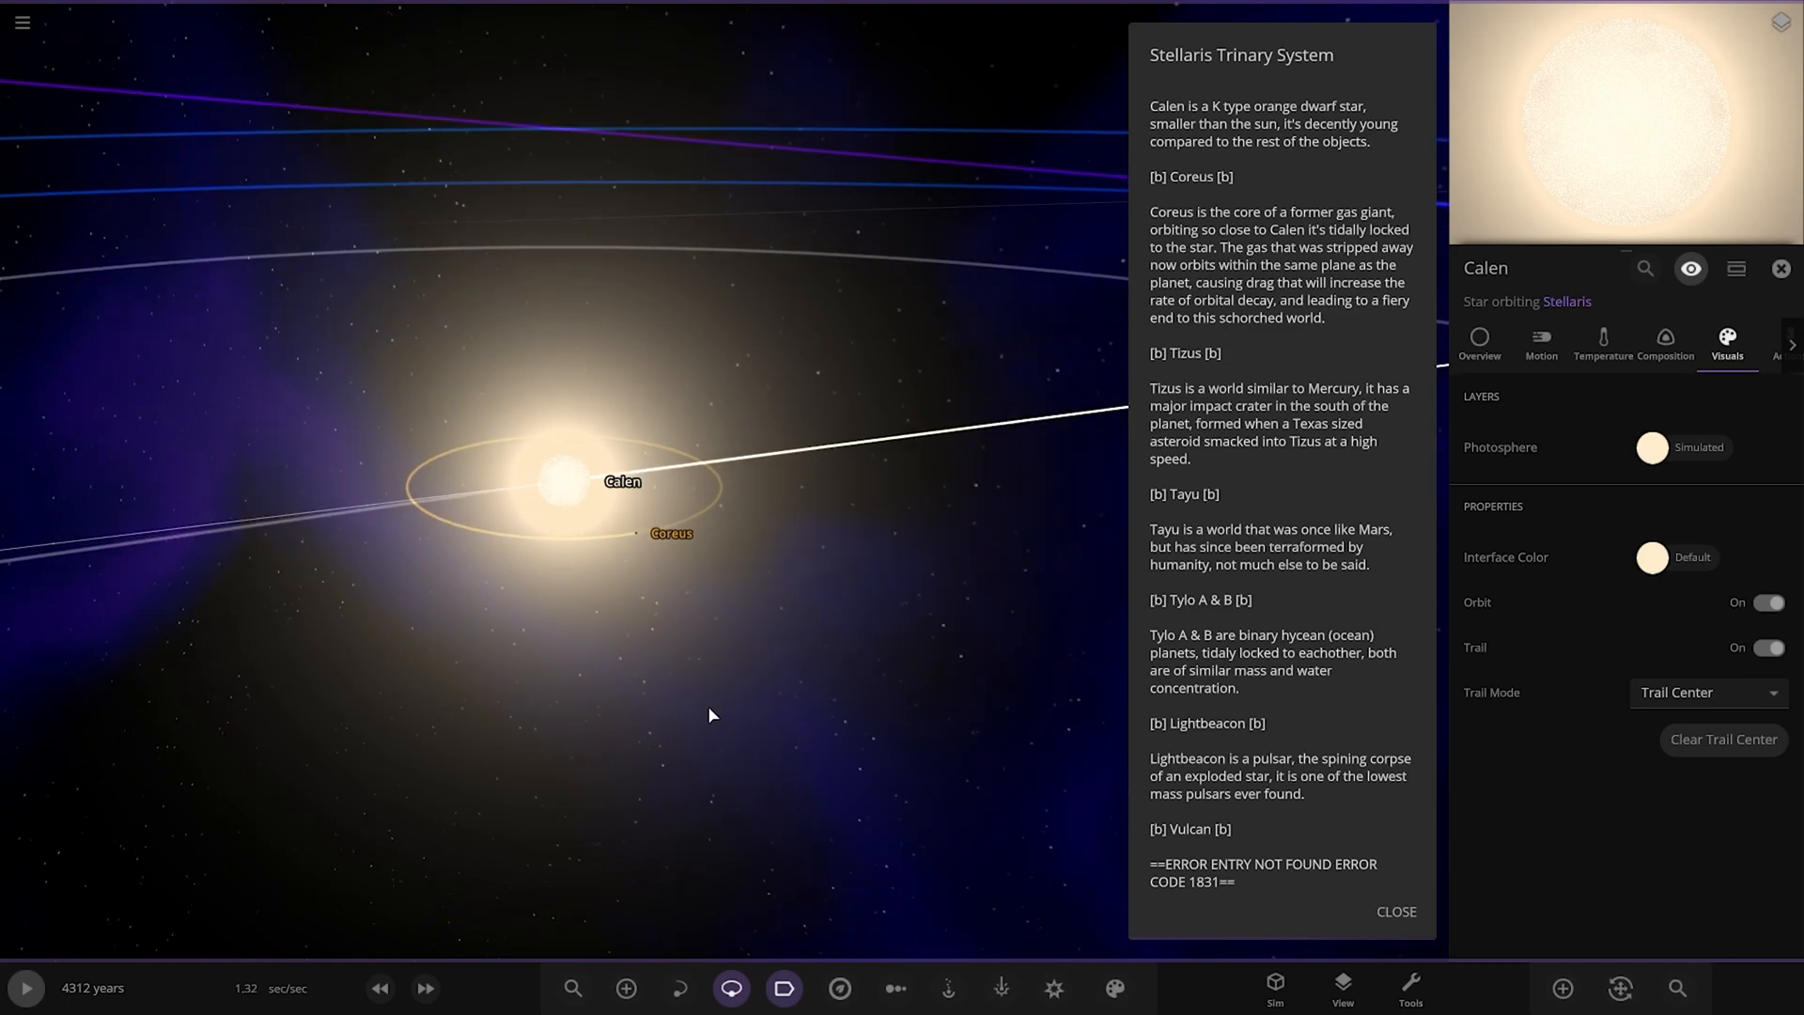
pyautogui.click(671, 532)
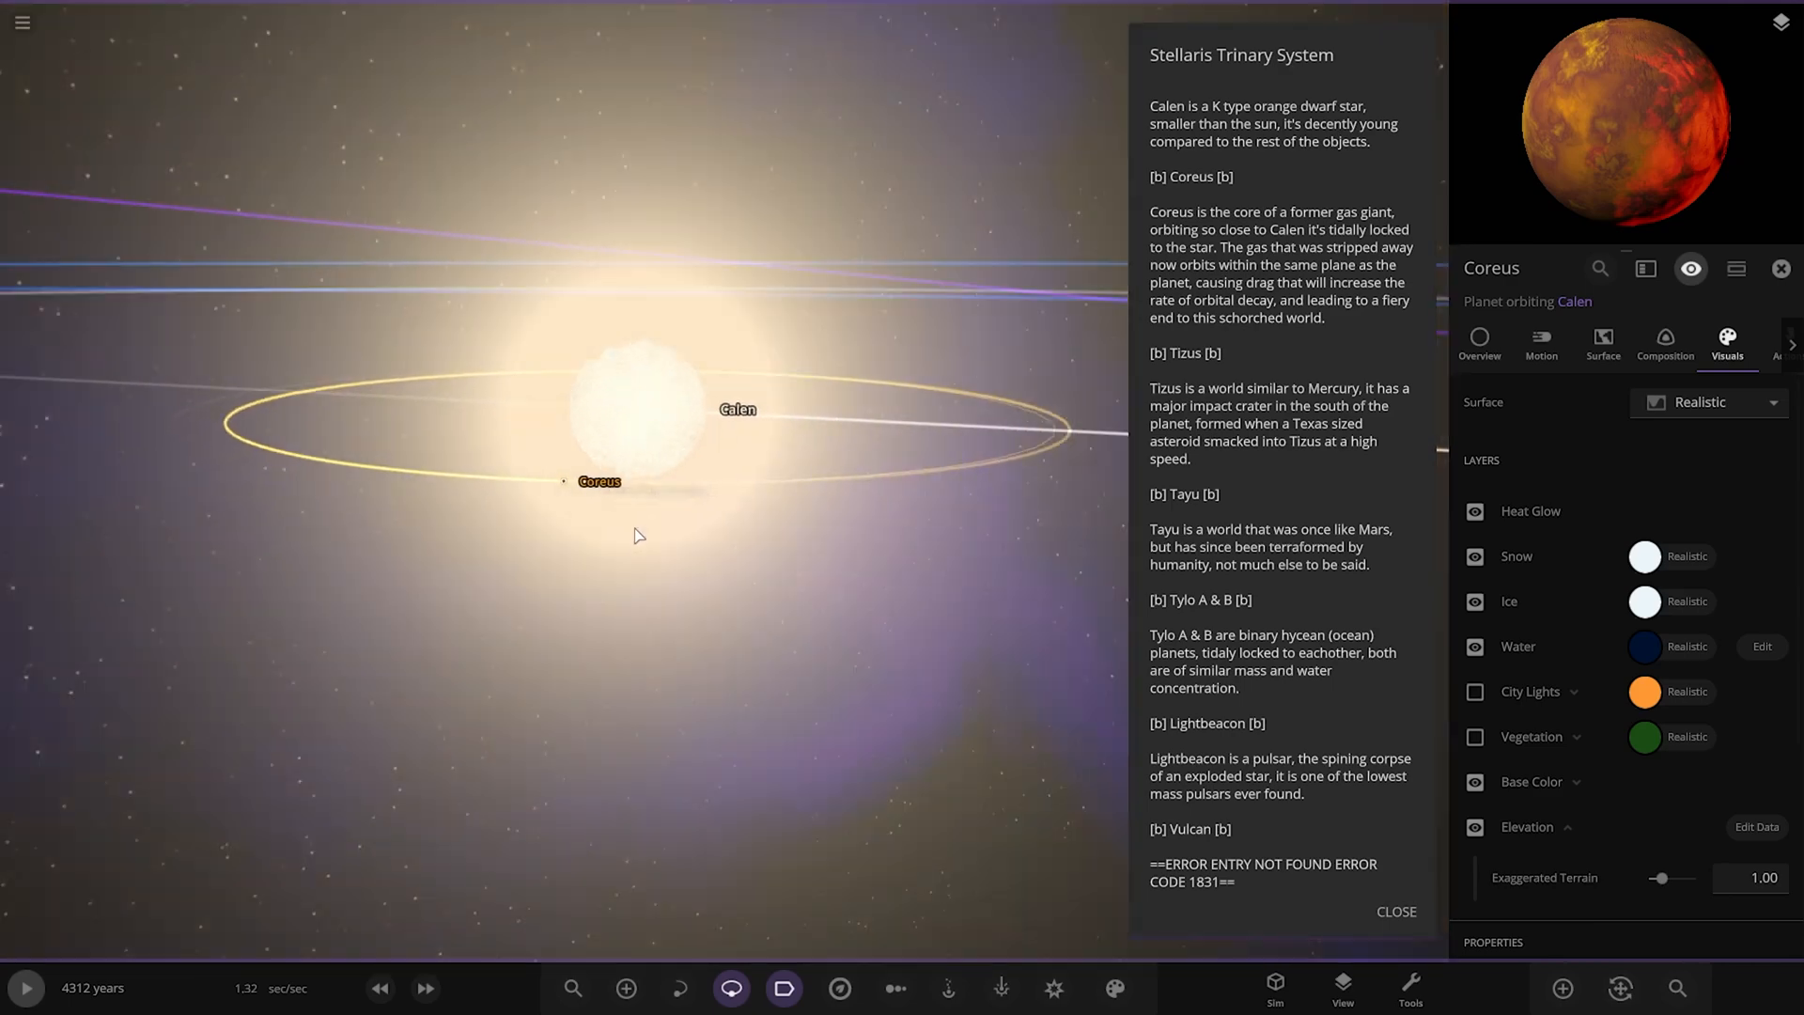
# Zoom out from Coreus and select the planet Tizus orbiting Calen
pyautogui.scroll(-3)
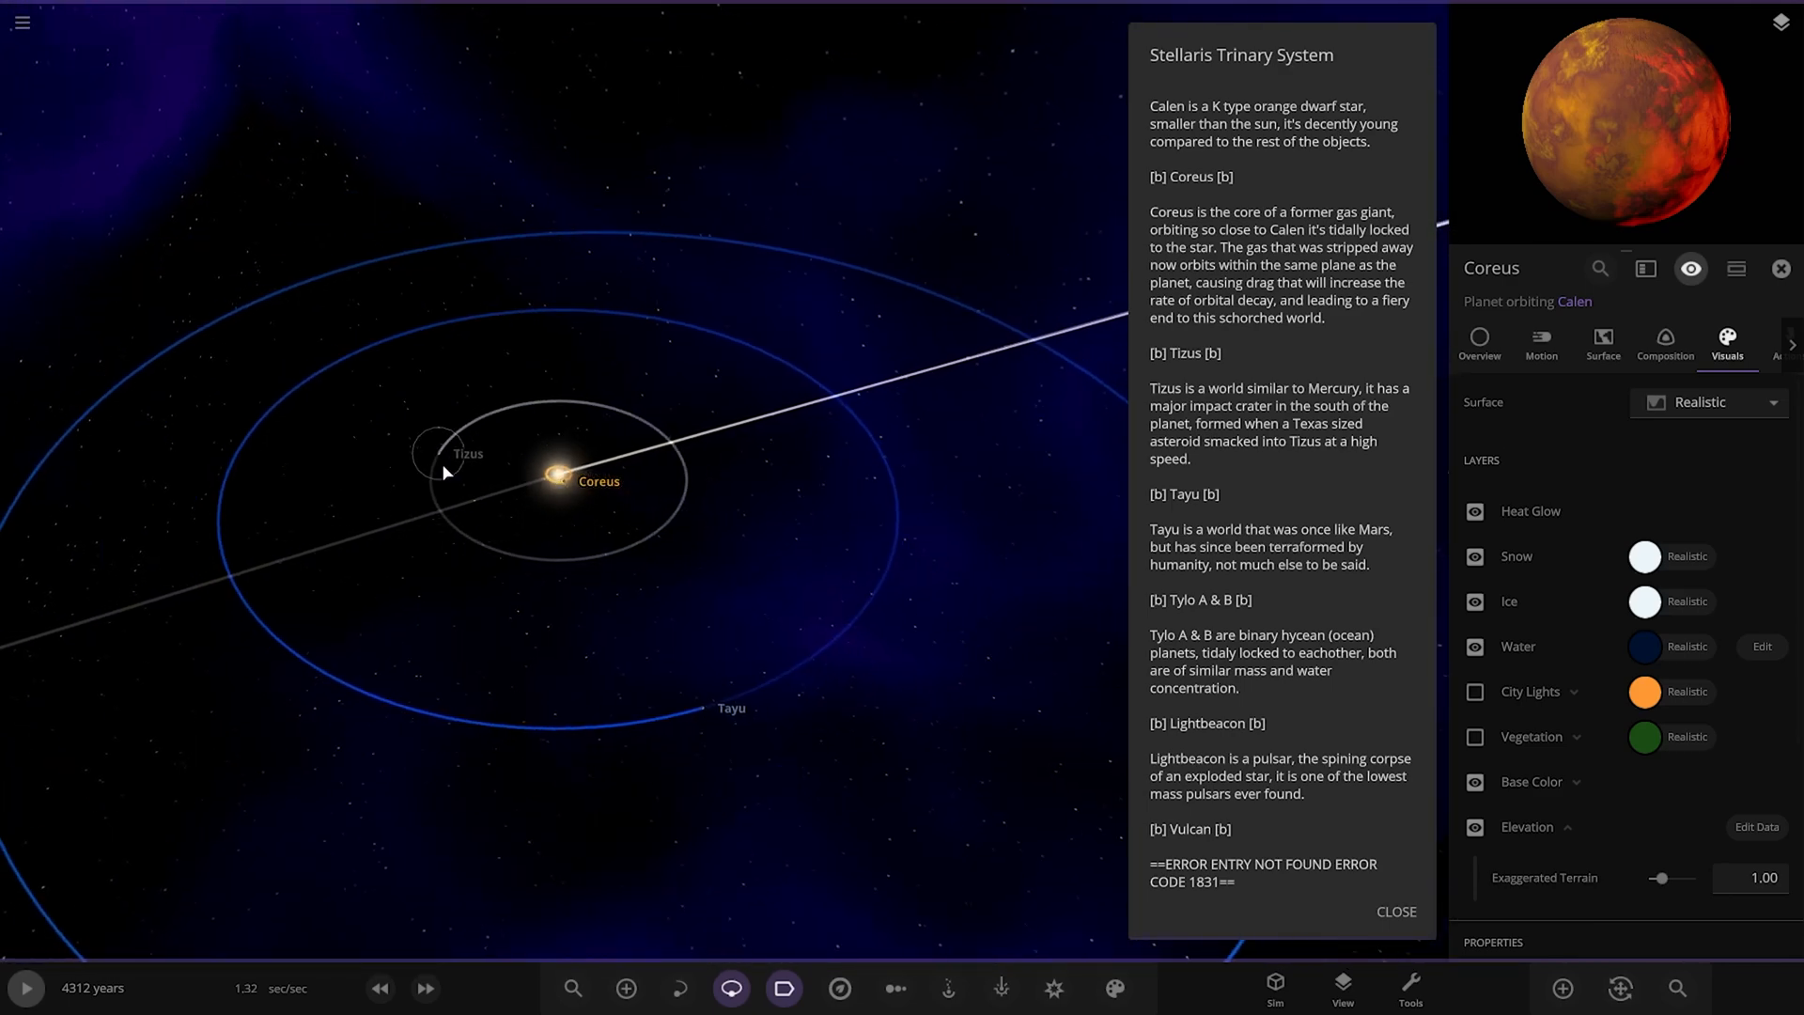
pyautogui.click(438, 449)
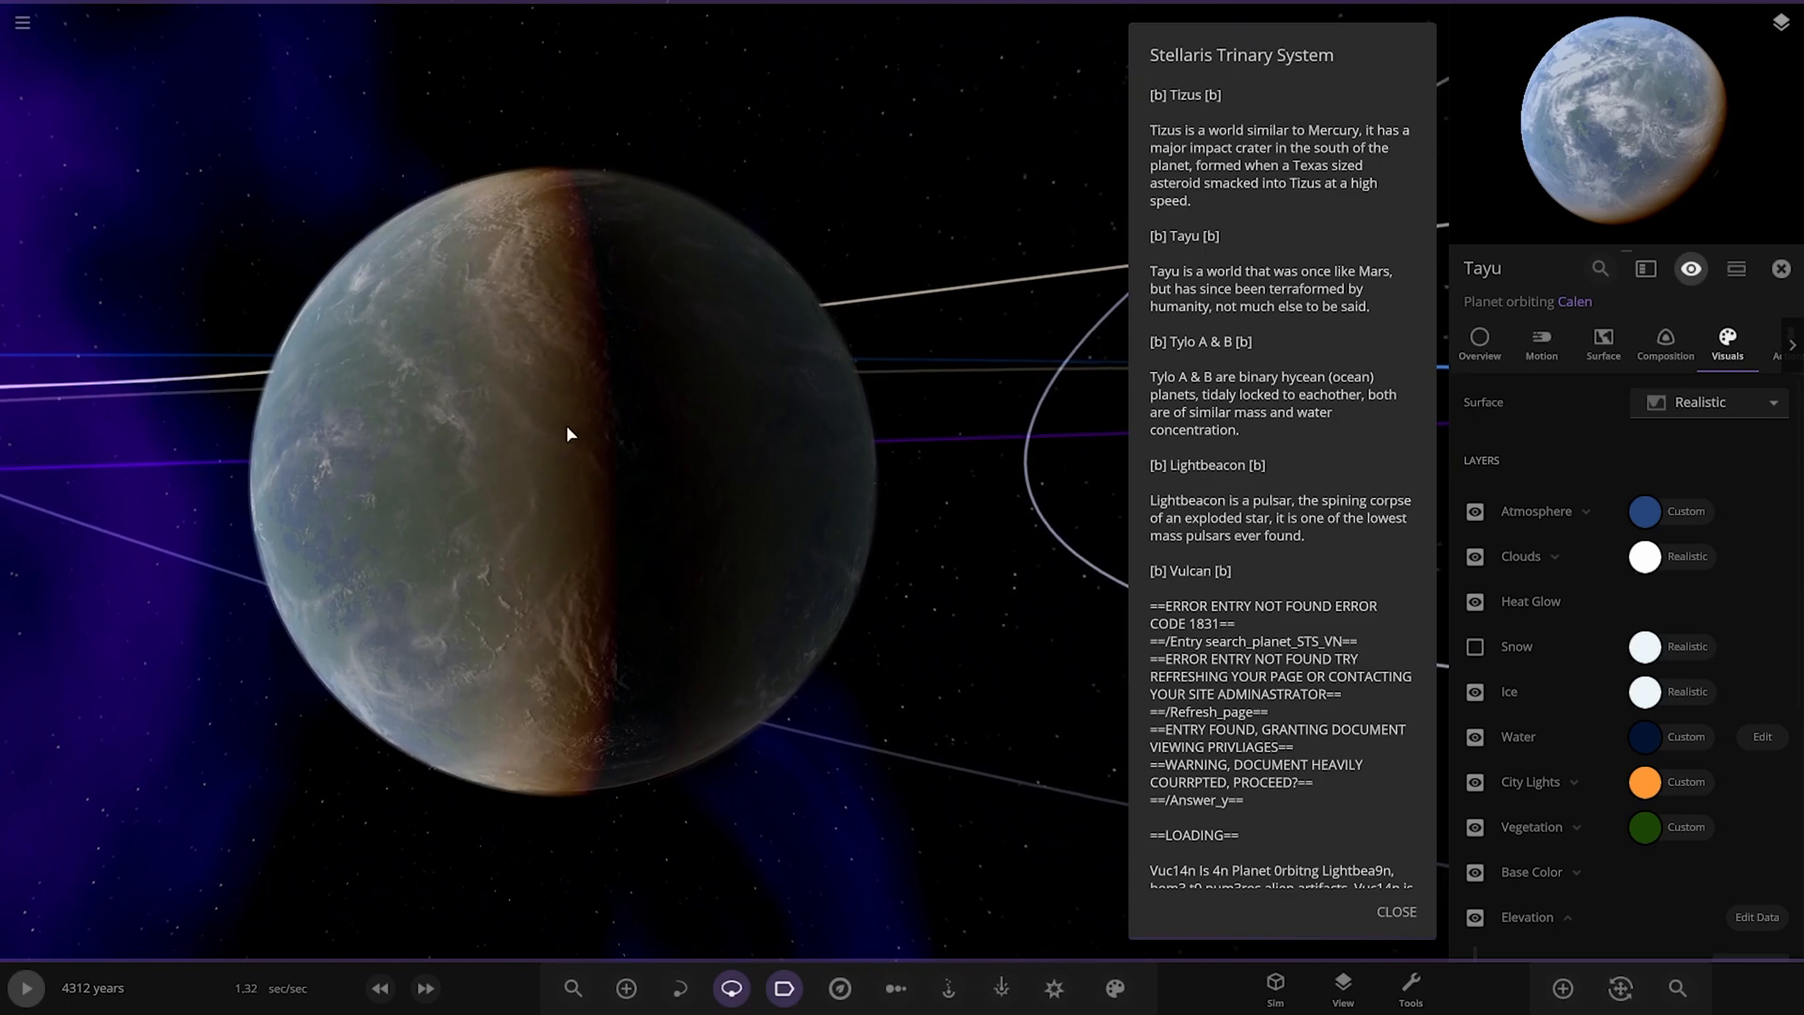
# Select the small moon orbiting Tayu, then bring up the system's object browser
pyautogui.scroll(-3)
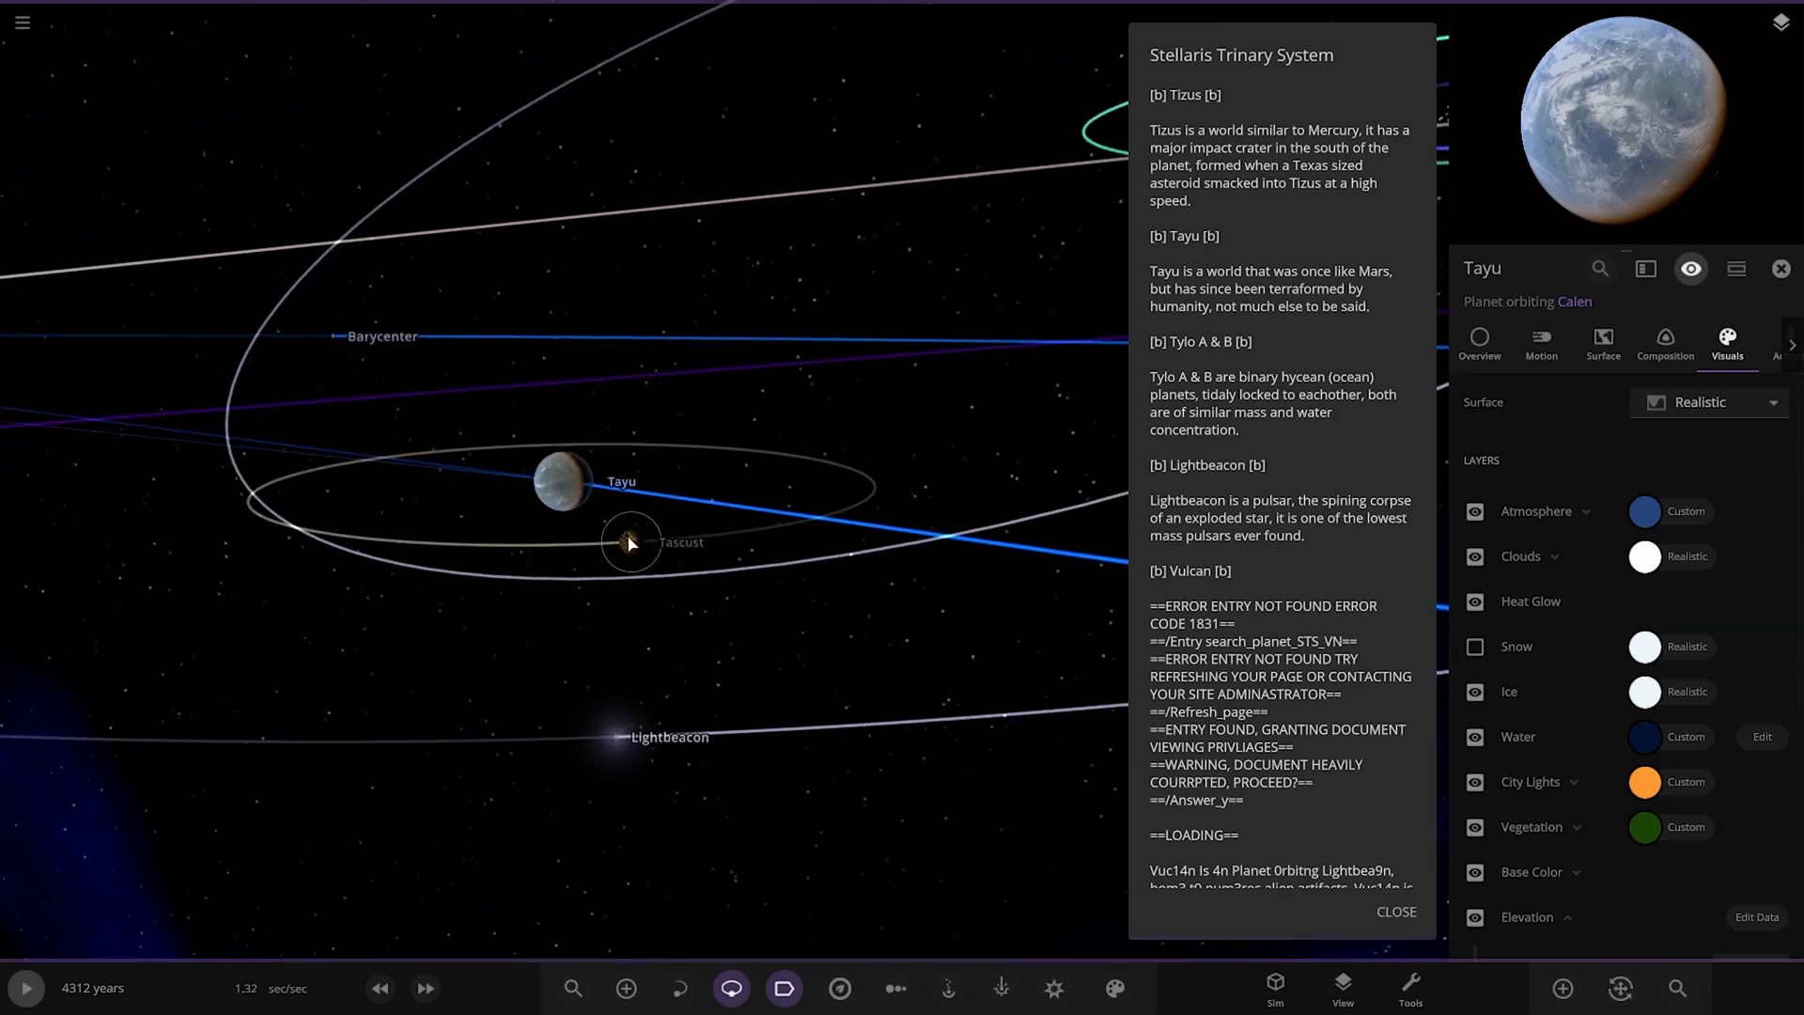
pyautogui.click(630, 541)
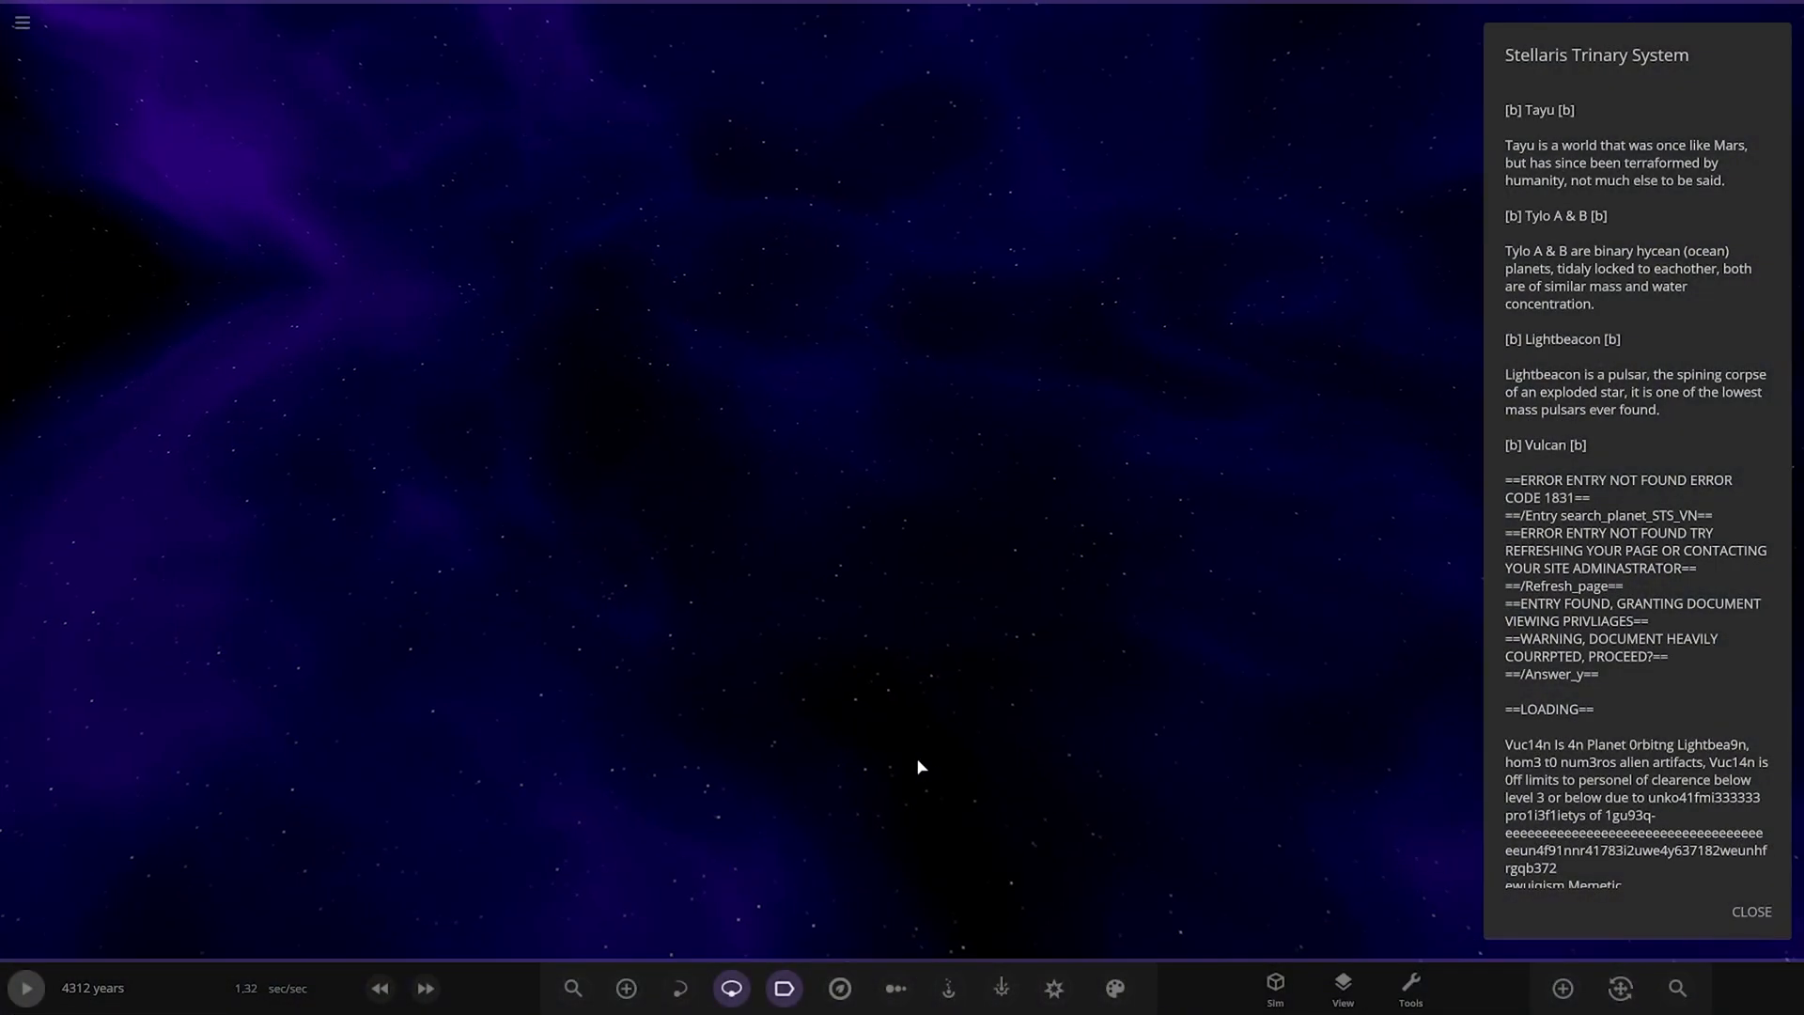
pyautogui.click(1676, 986)
pyautogui.write('t')
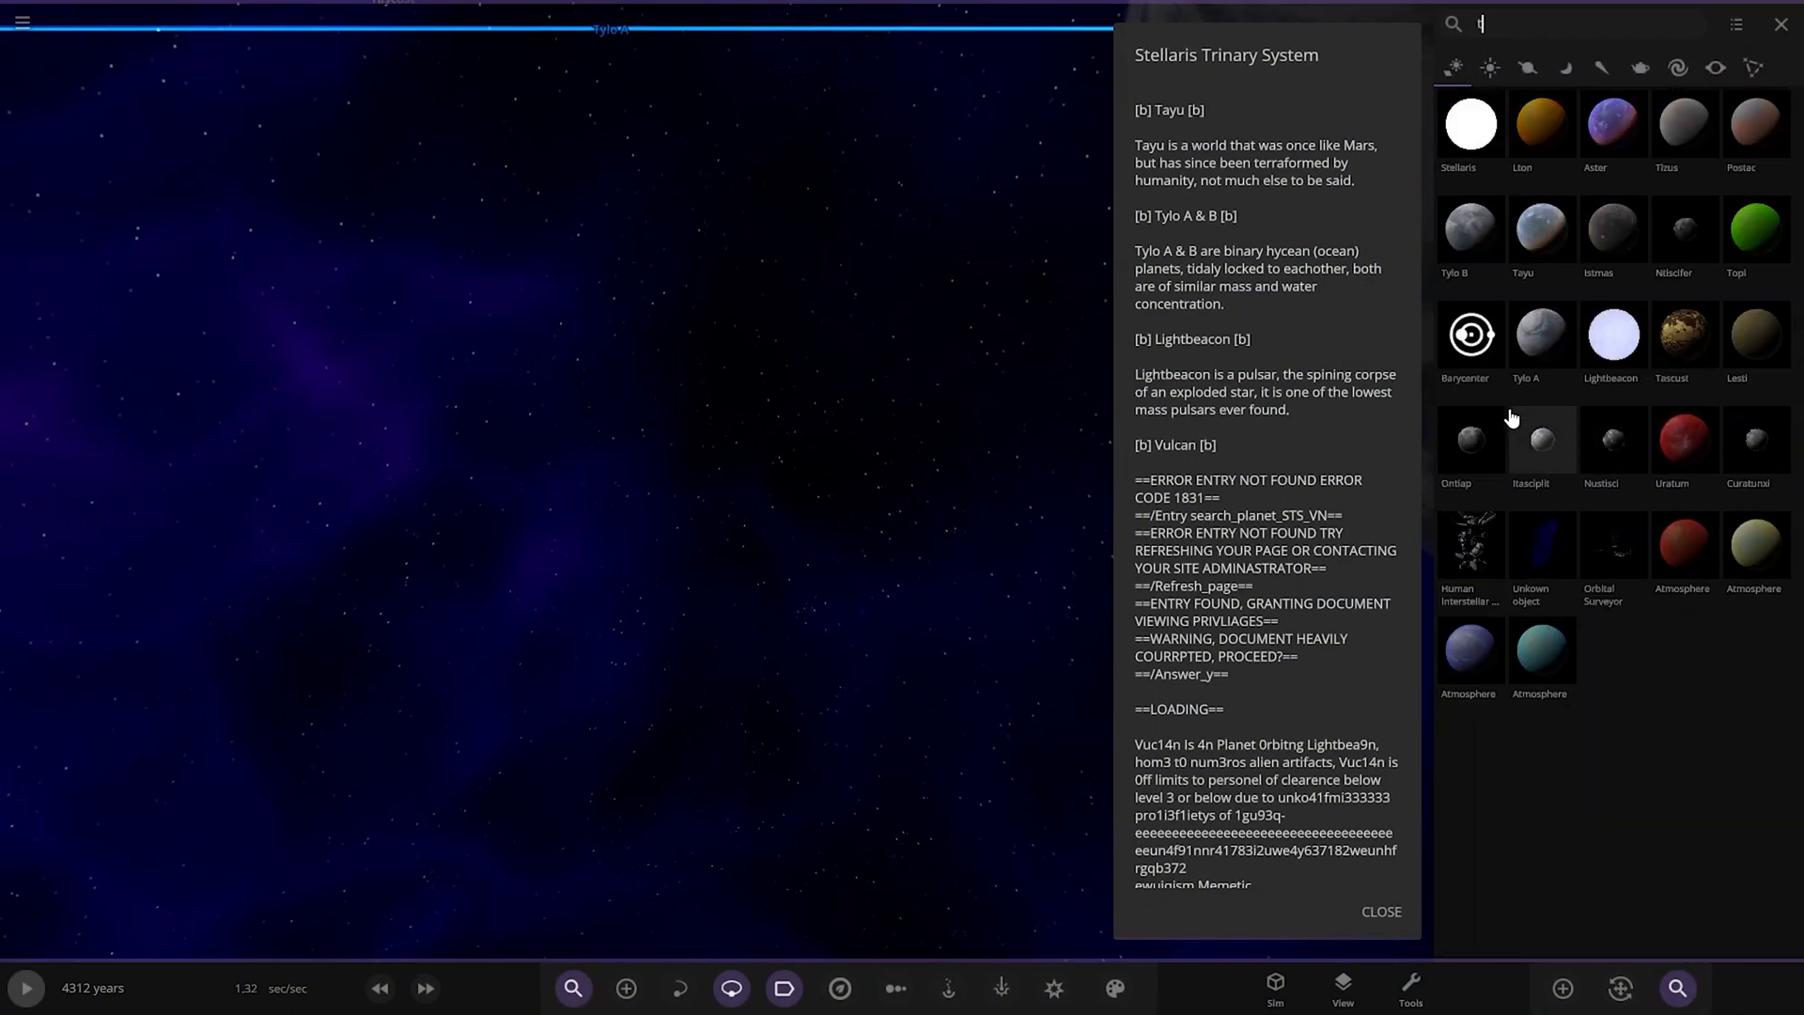
# Search 'tyl' to locate Tylo B and dismiss the search results
pyautogui.write('yl')
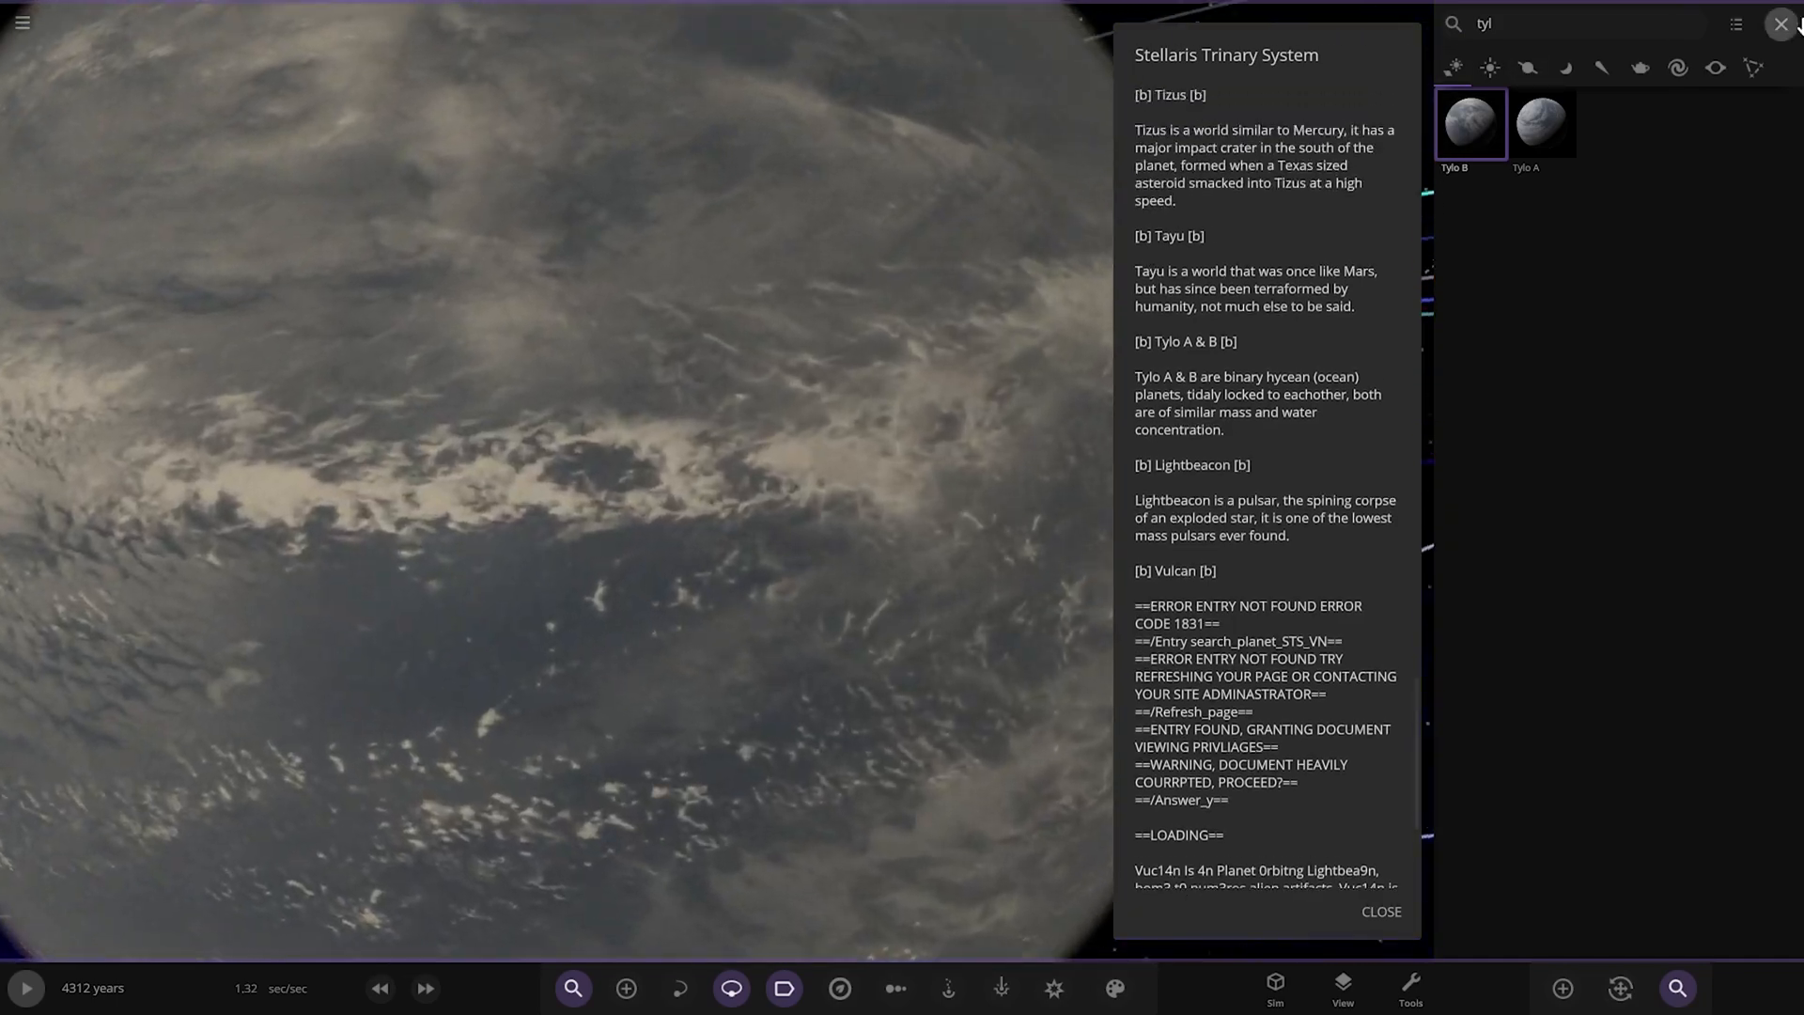
pyautogui.click(1781, 23)
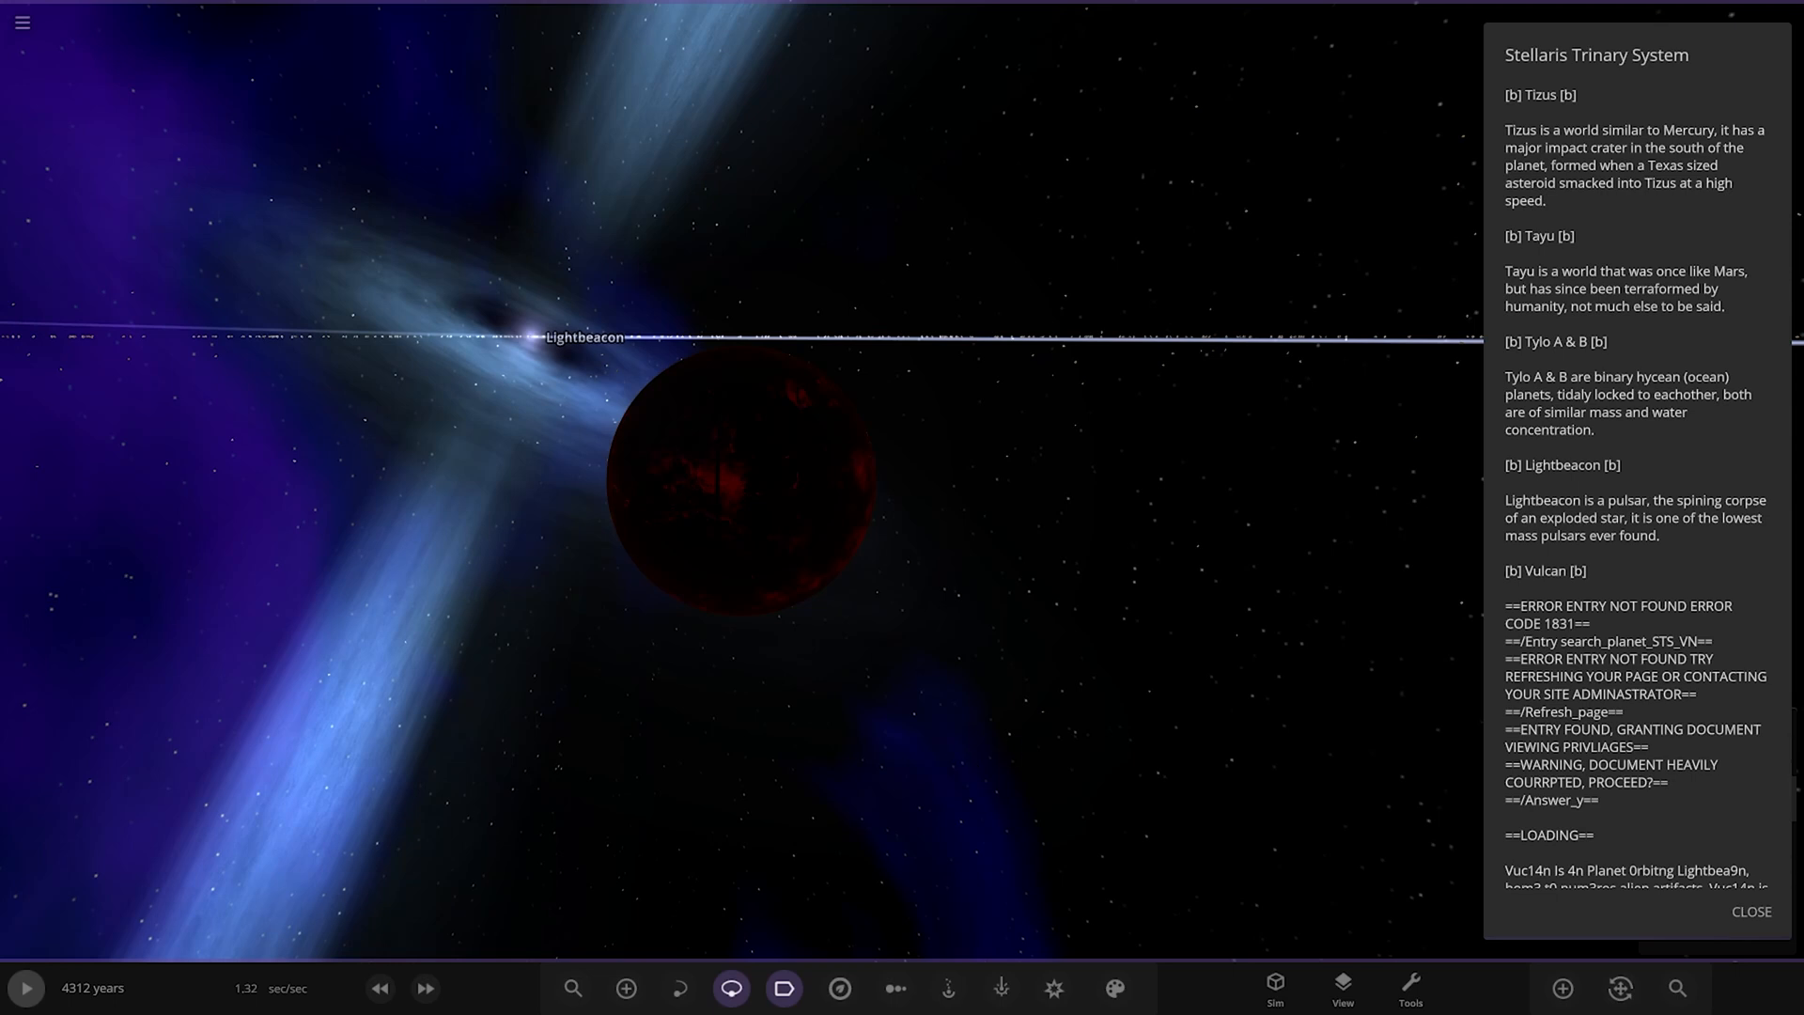
# Scroll the system description down to the creator's closing note
pyautogui.scroll(-3)
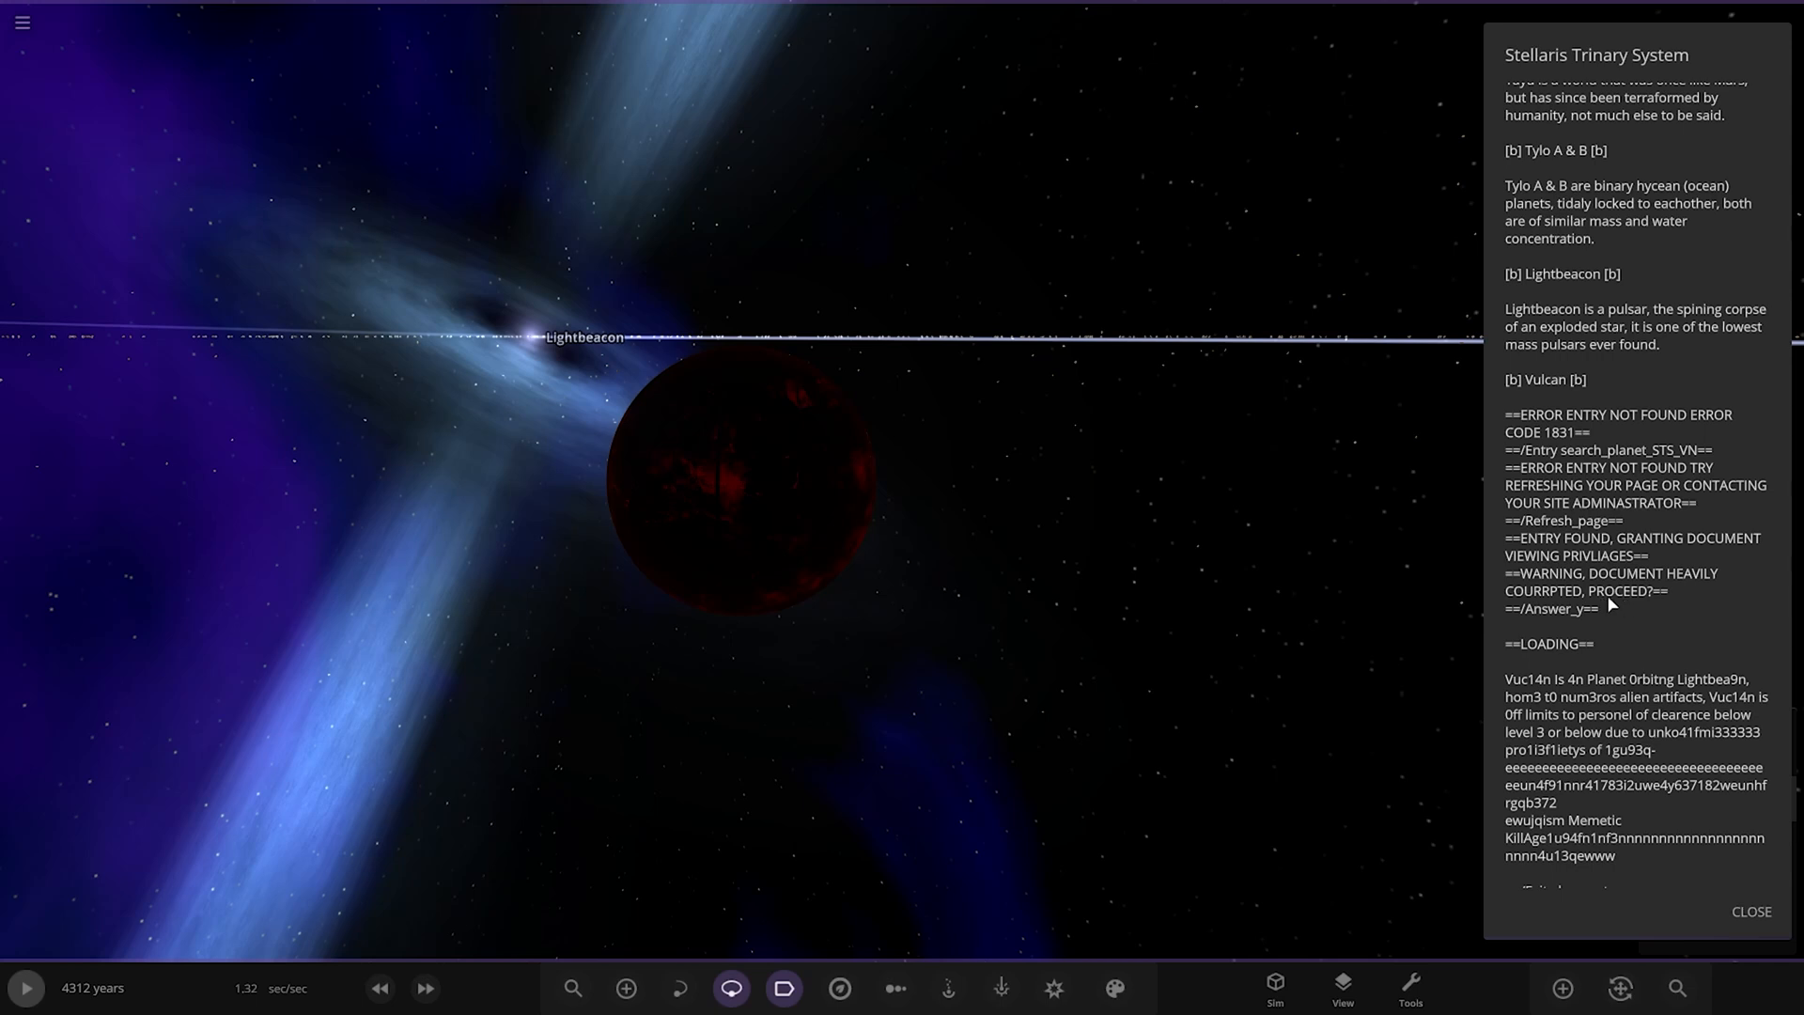
pyautogui.scroll(-3)
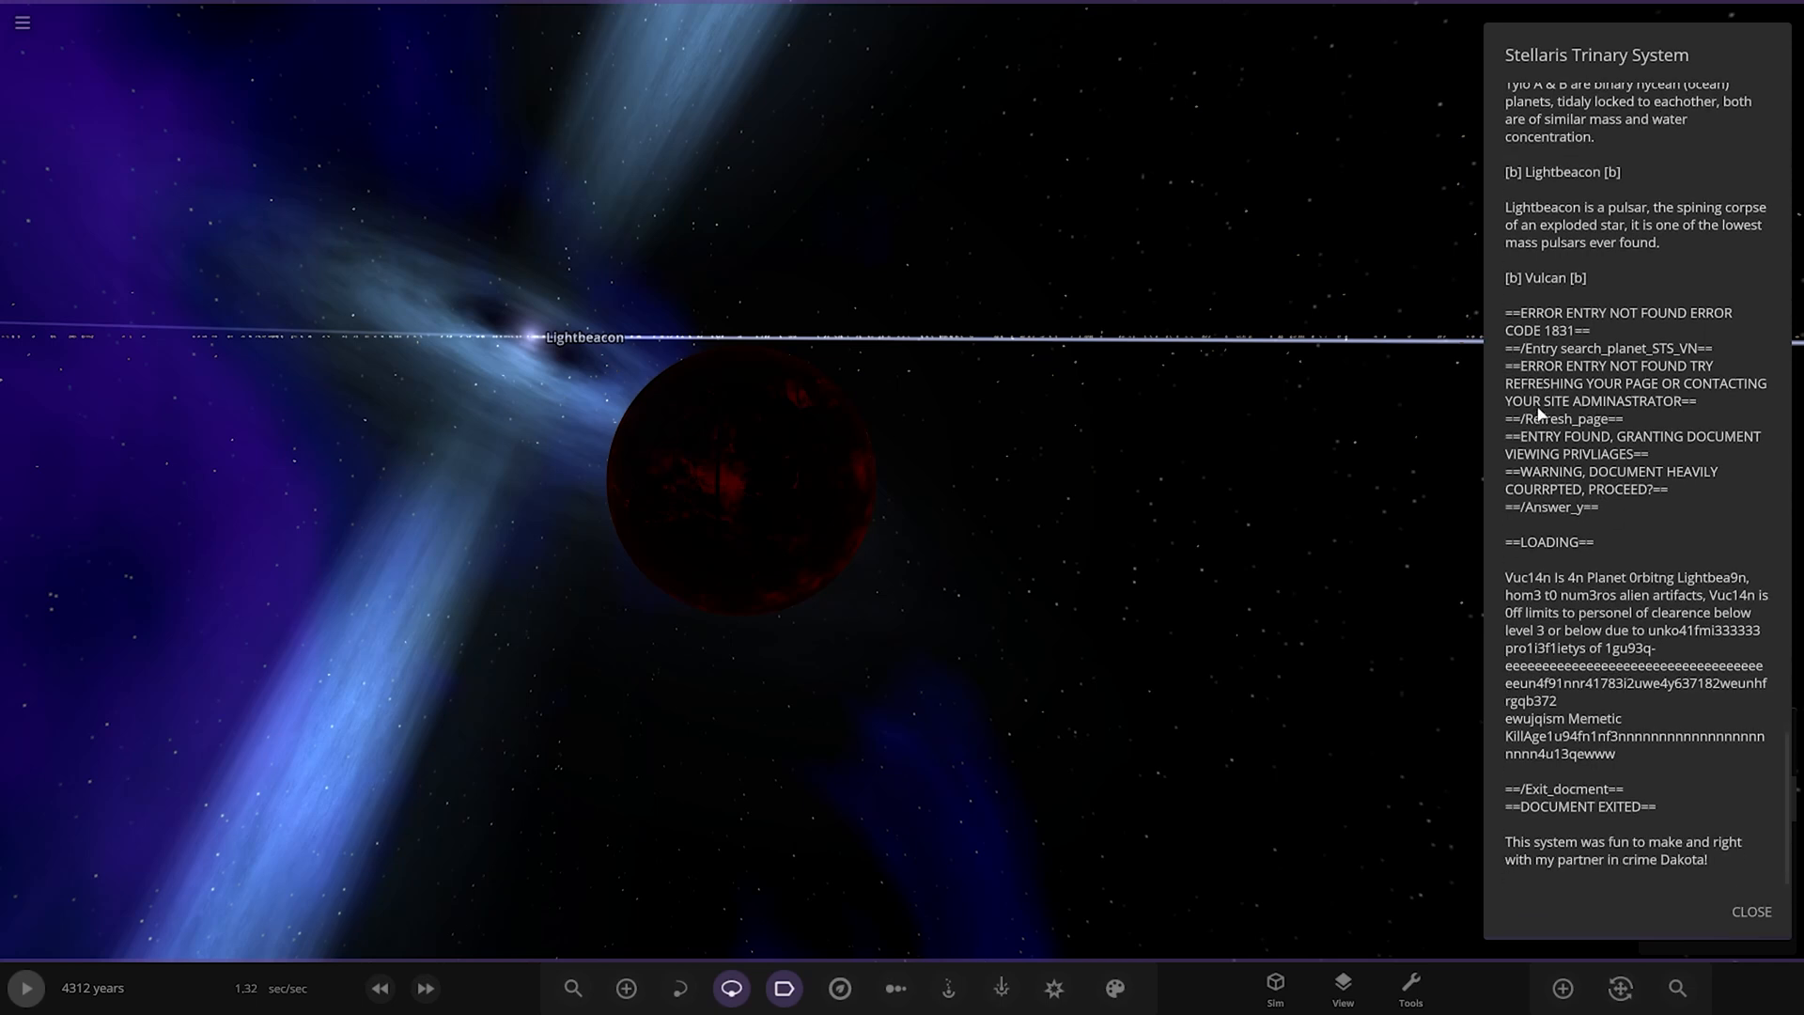
pyautogui.moveTo(1554, 603)
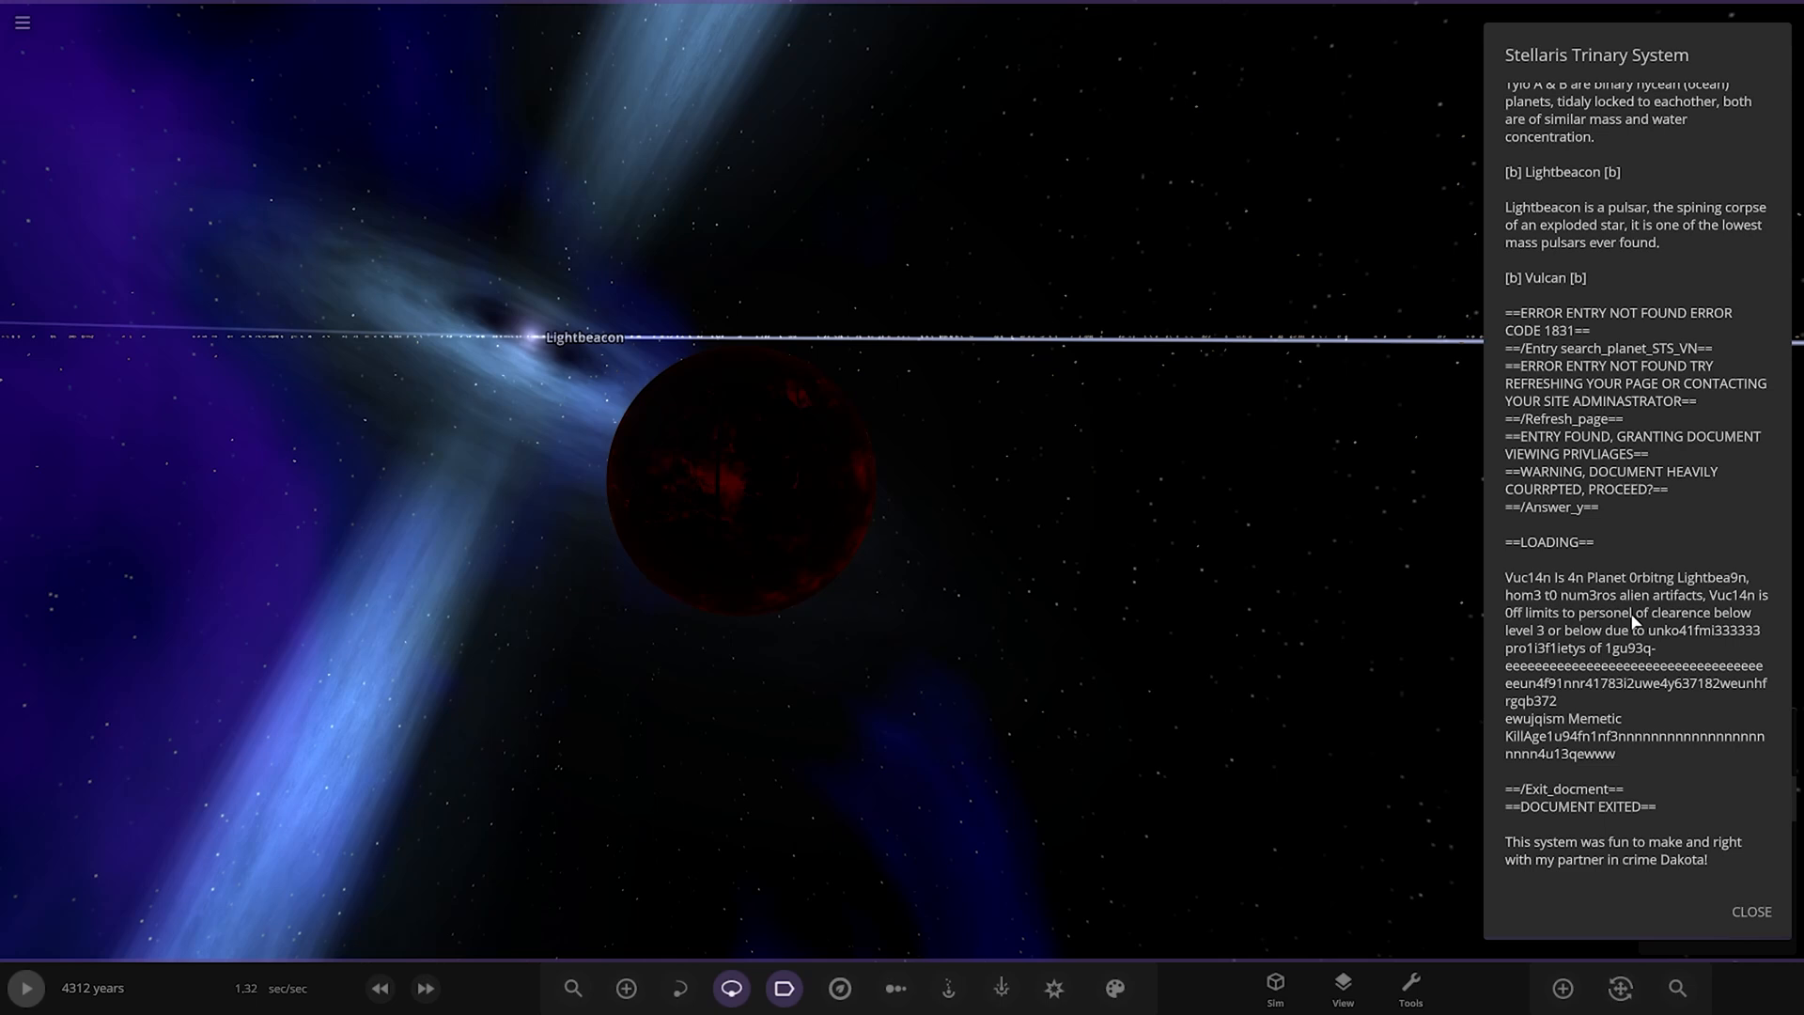
pyautogui.moveTo(1547, 652)
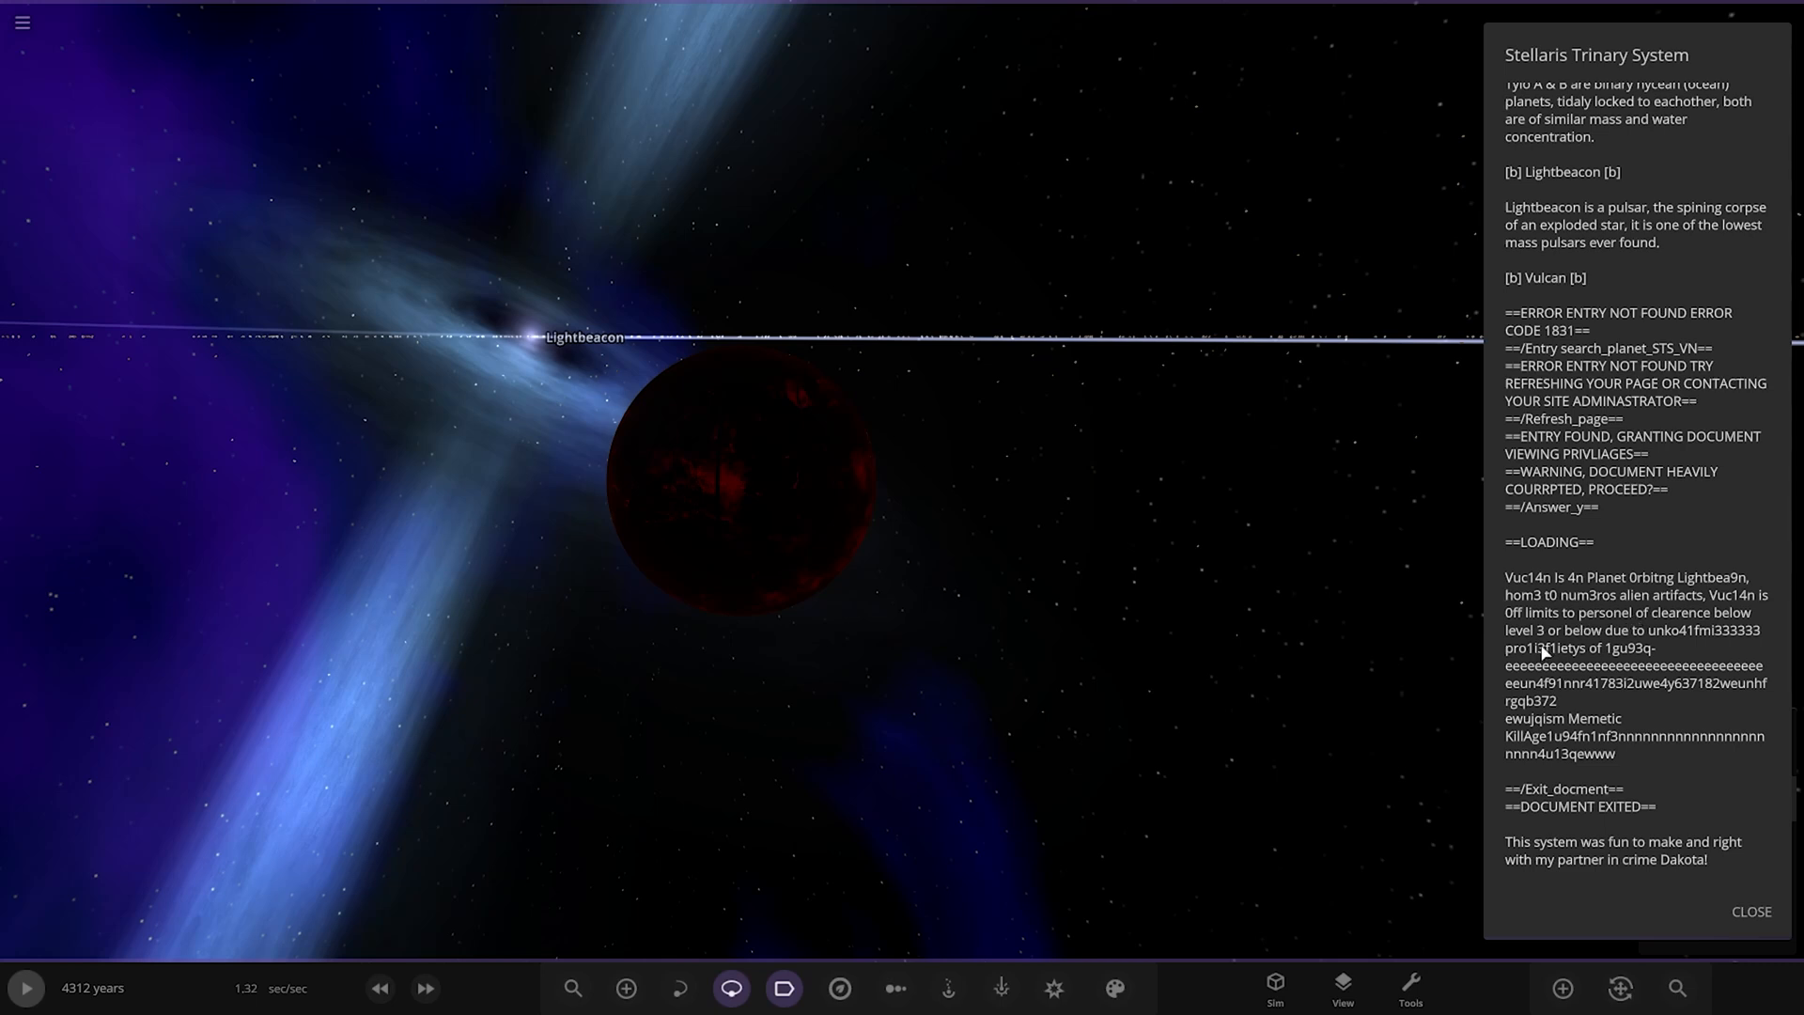
pyautogui.moveTo(1547, 658)
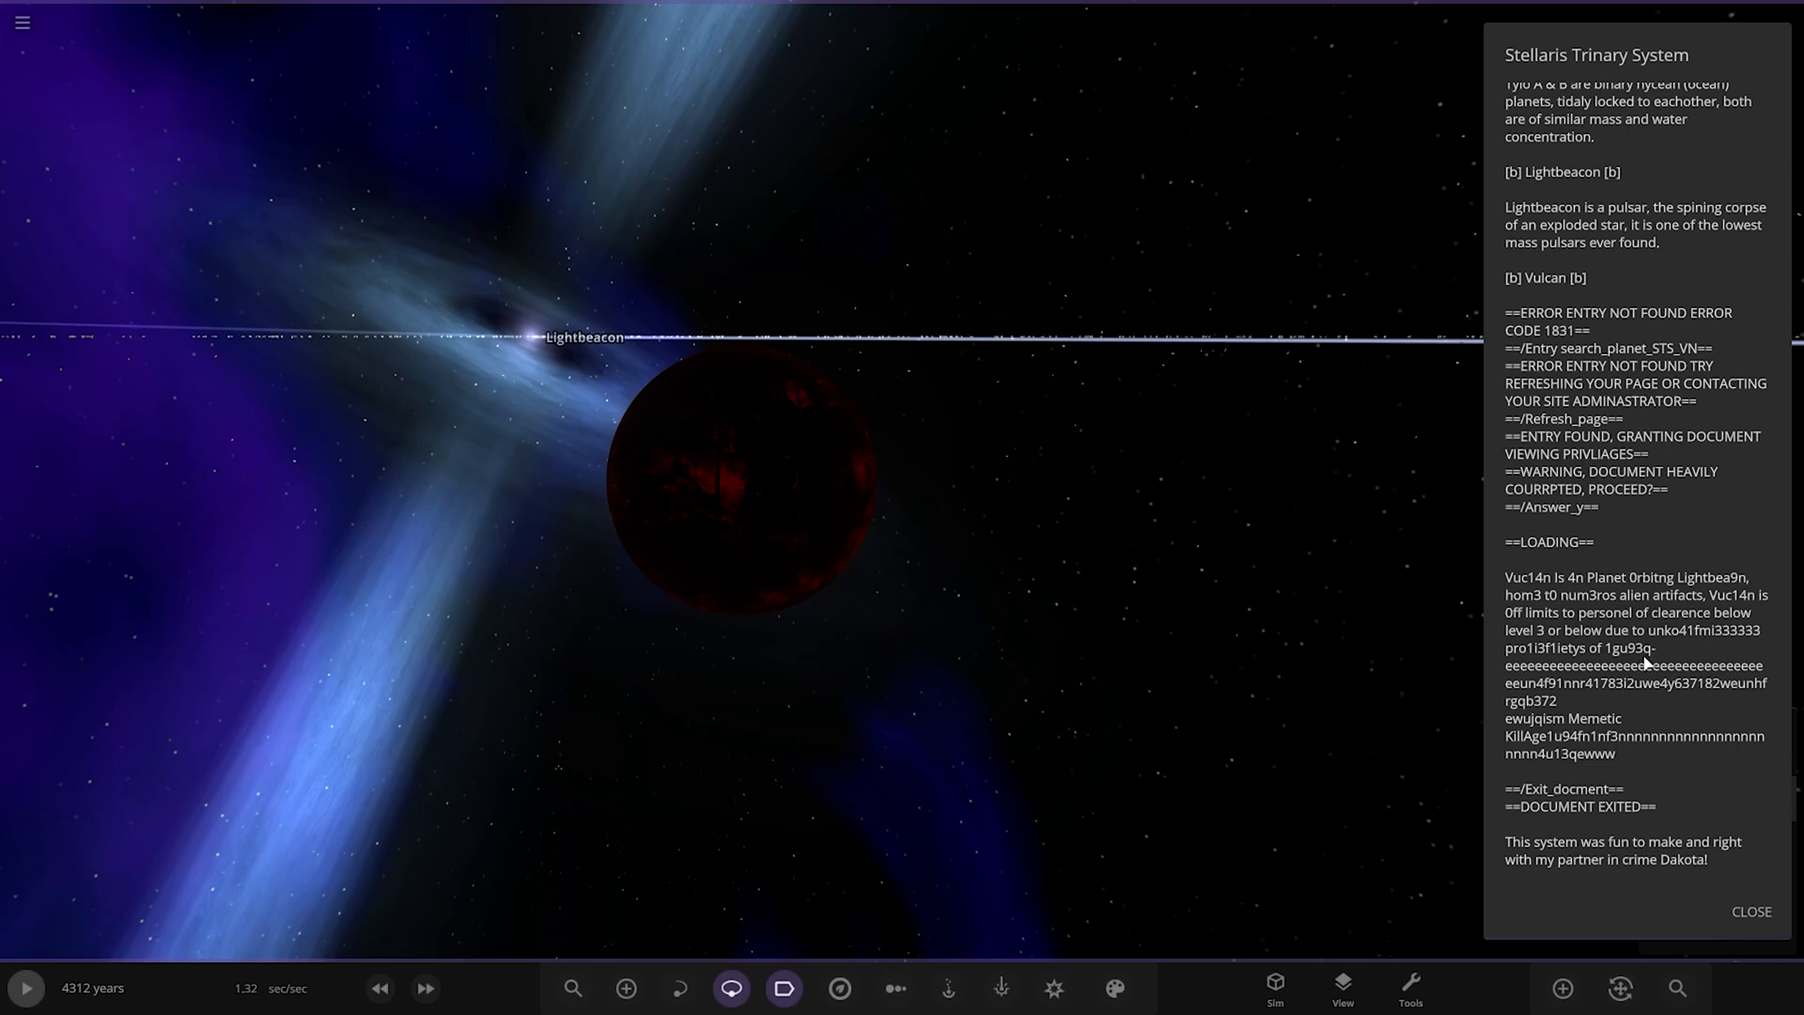
pyautogui.moveTo(1584, 721)
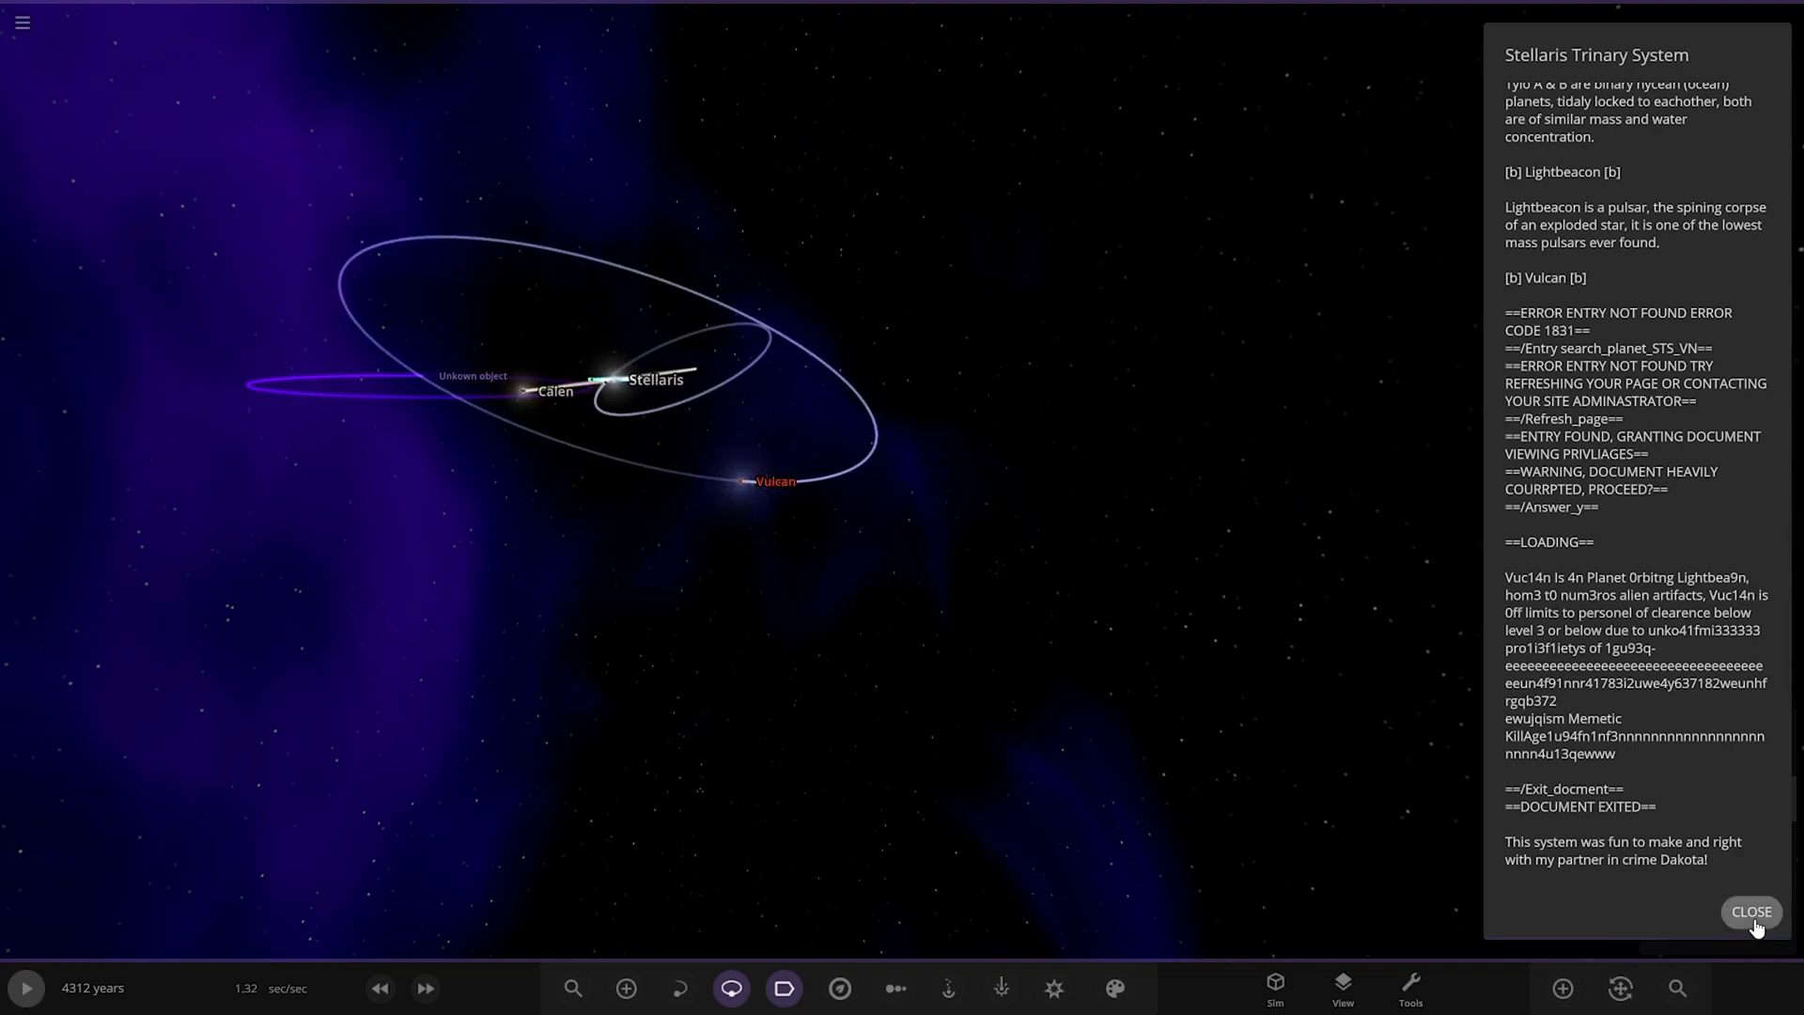
# Close the description and bring up the chart of the system's bodies
pyautogui.click(1750, 912)
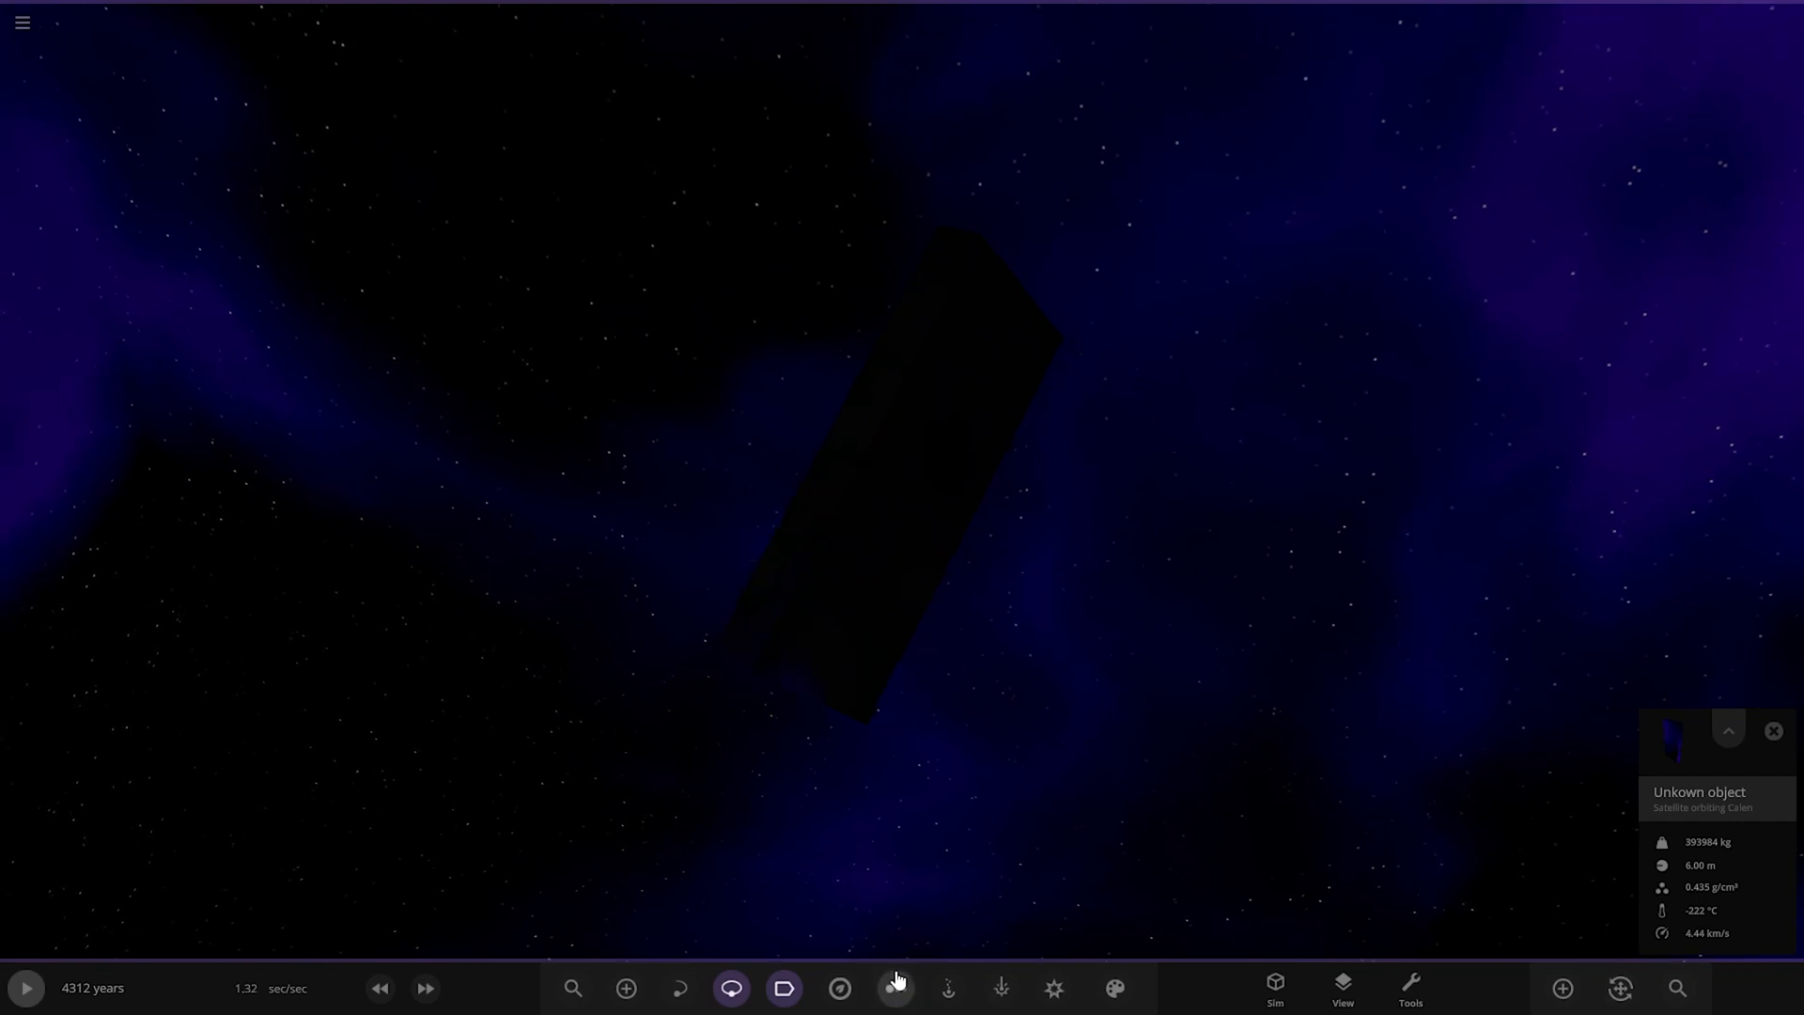
pyautogui.click(894, 986)
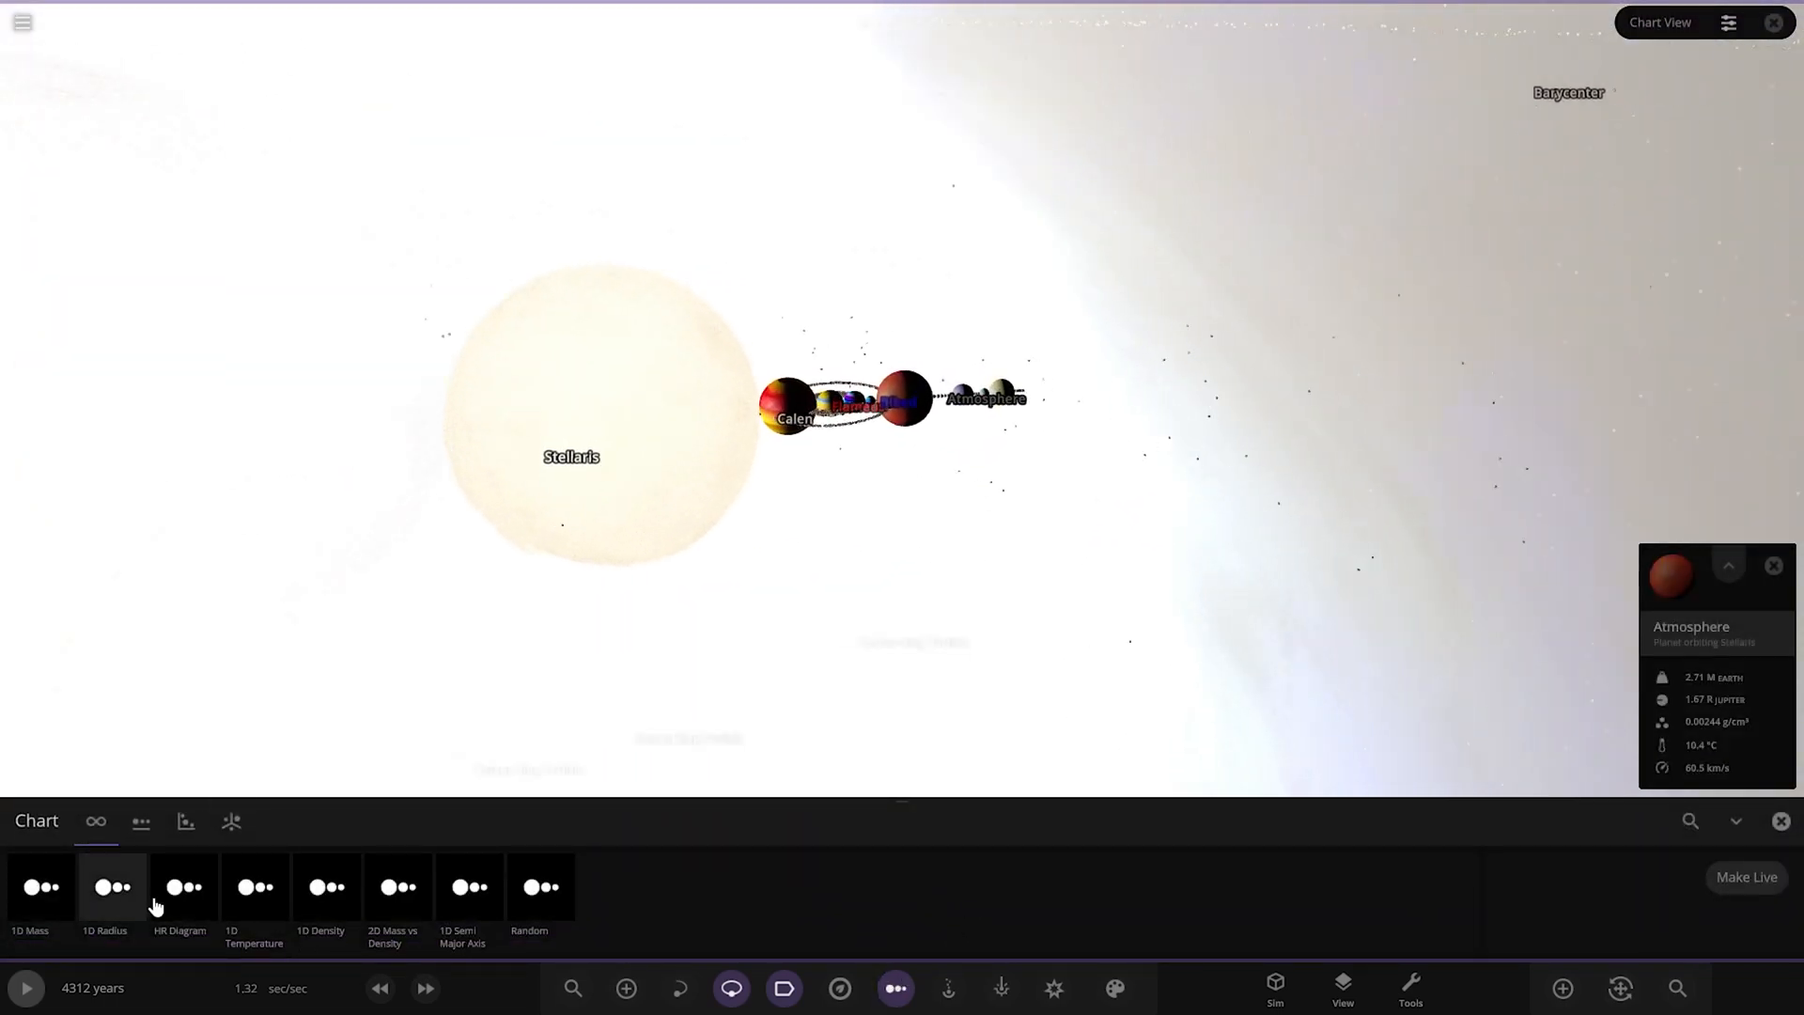
# Arrange the chart as a 1D lineup by radius and select Ribed
pyautogui.click(111, 885)
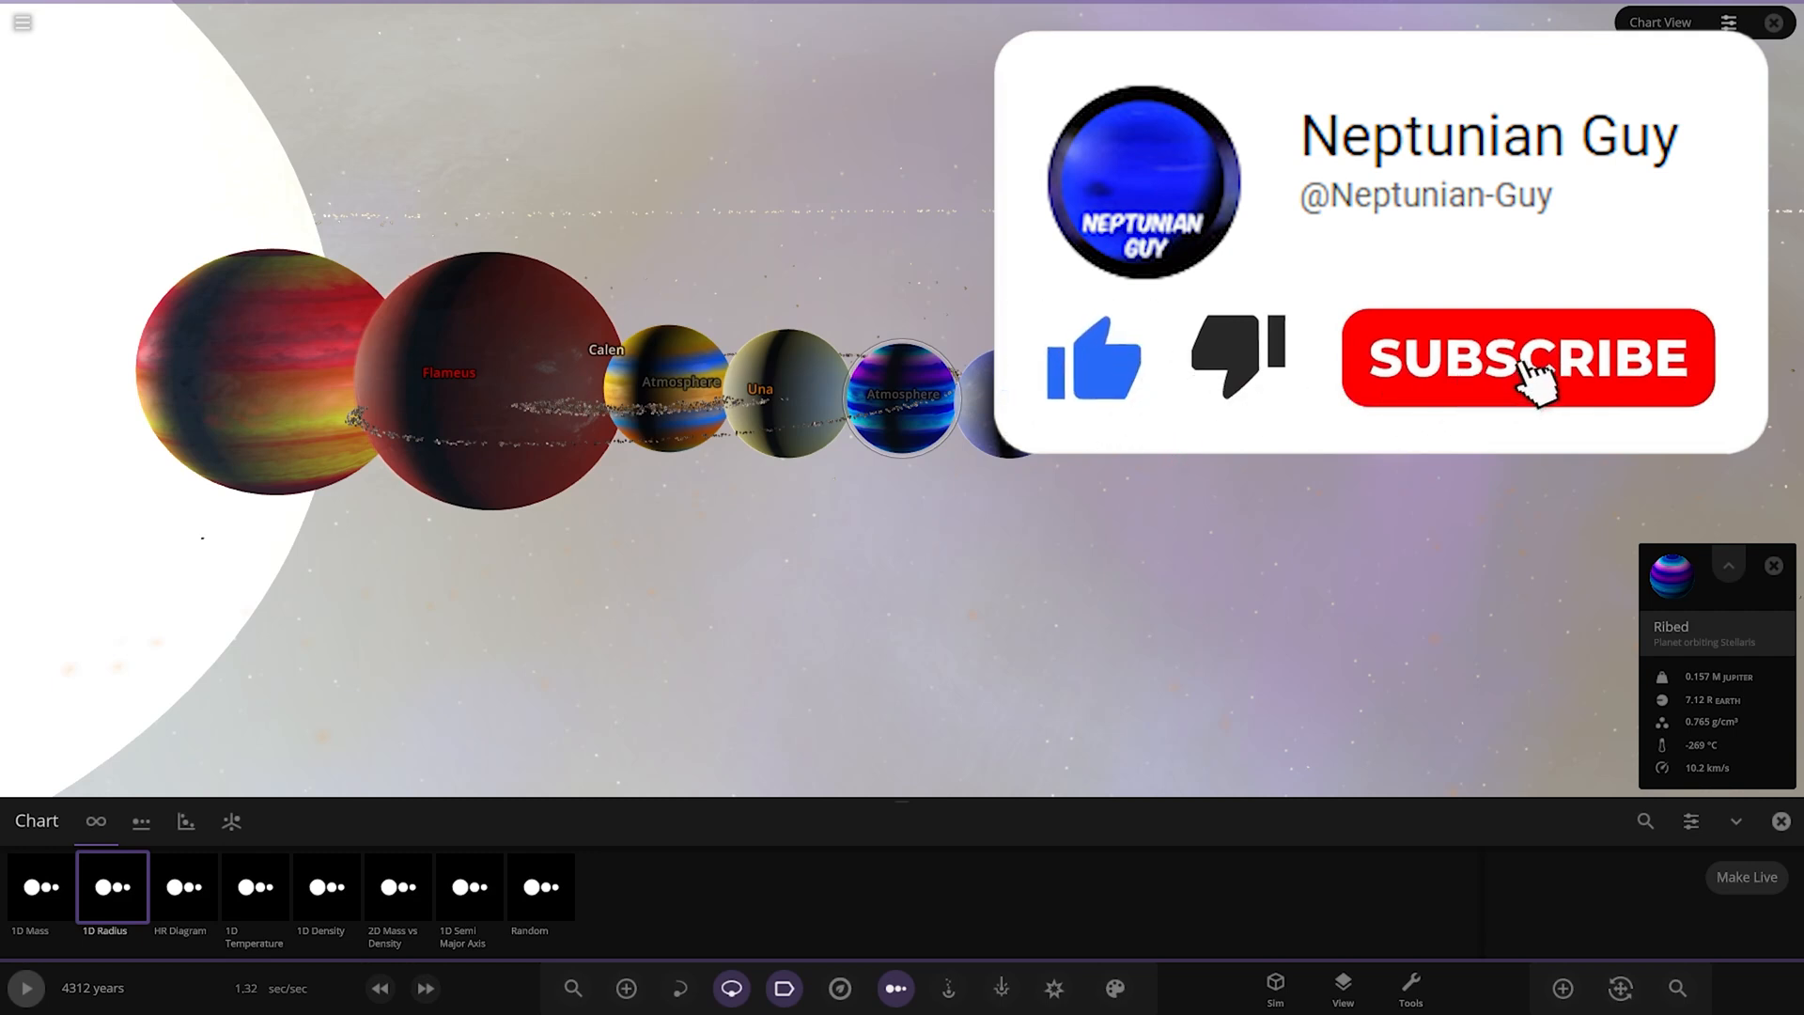
pyautogui.click(1527, 357)
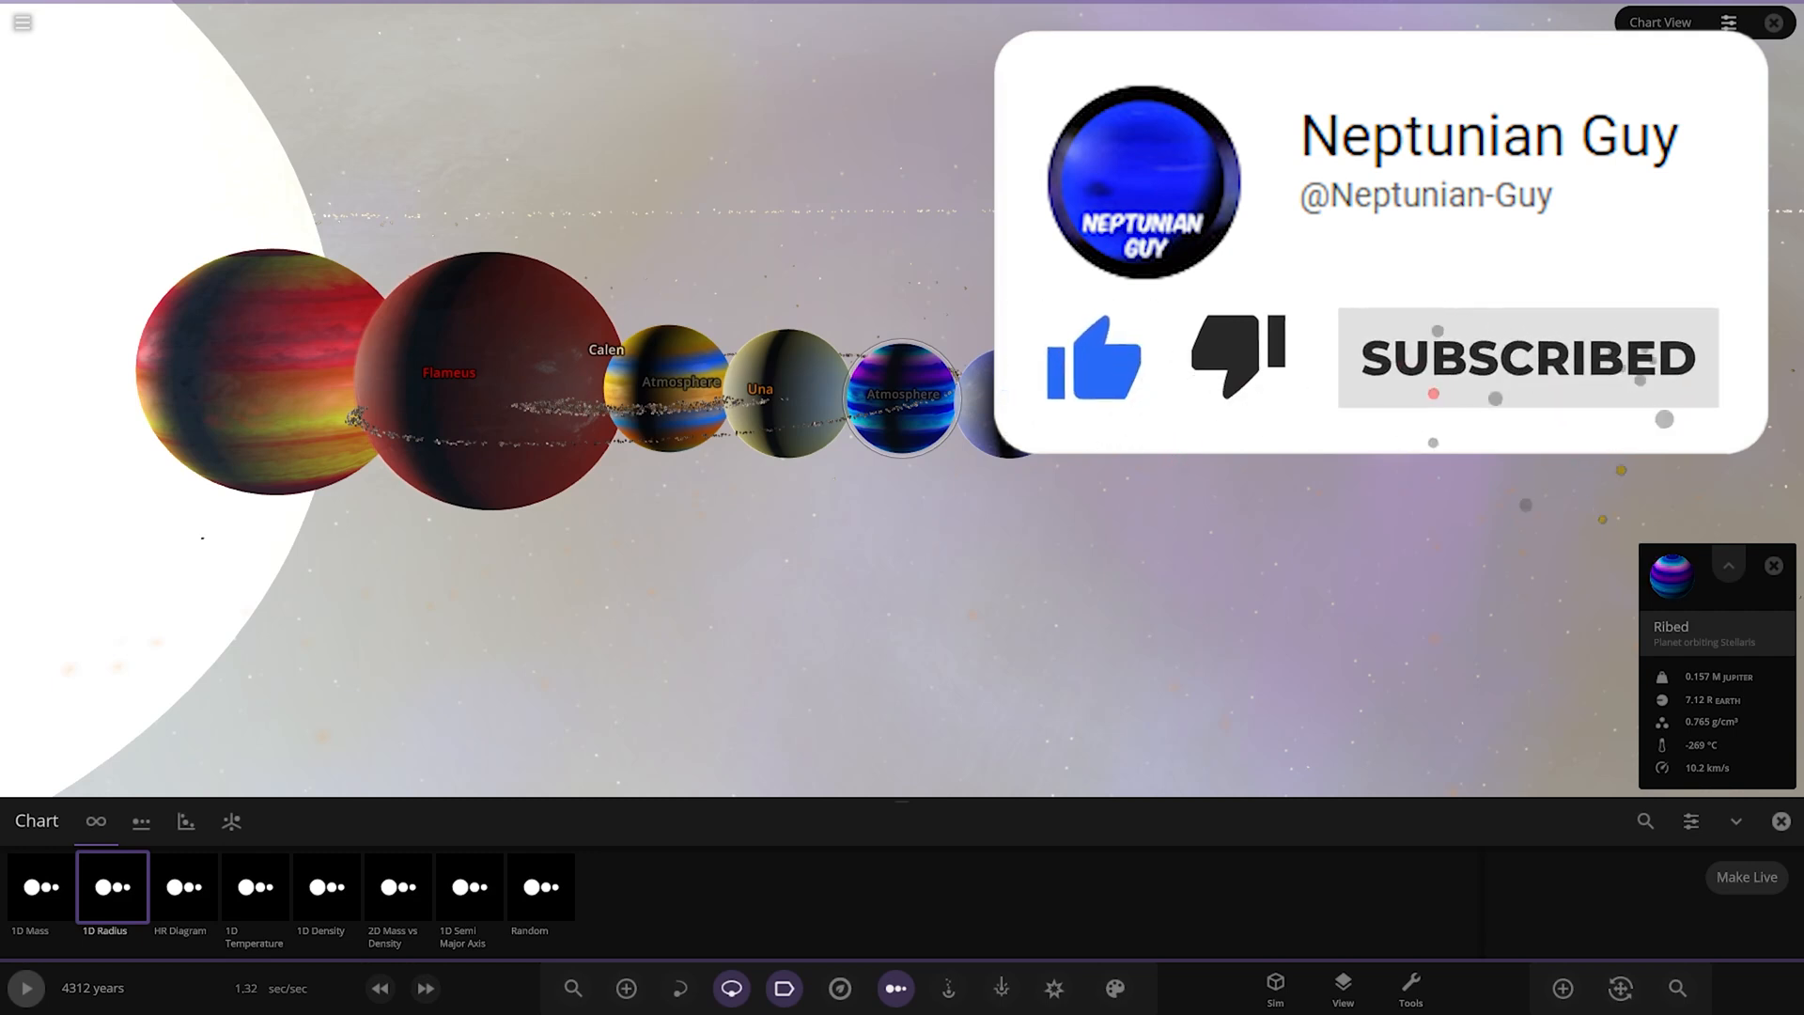